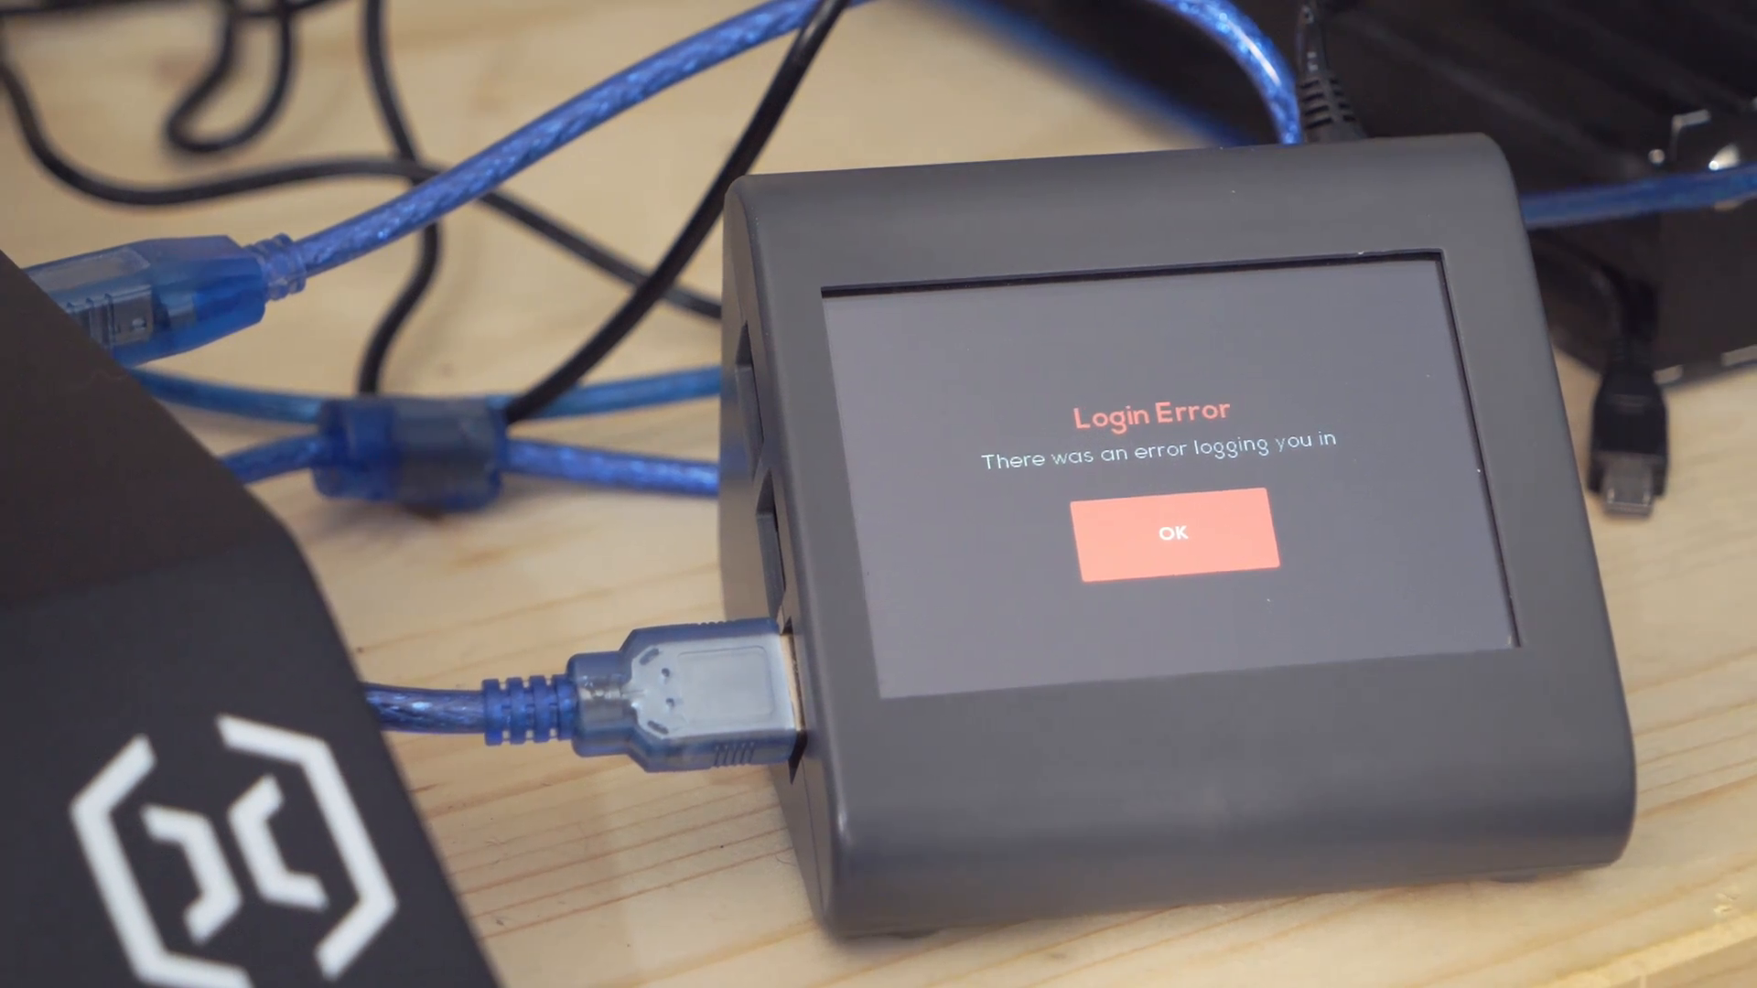
Step: Dismiss the login error and retry joining a Wi-Fi network
{"action": "left_click", "coordinate": [1169, 531]}
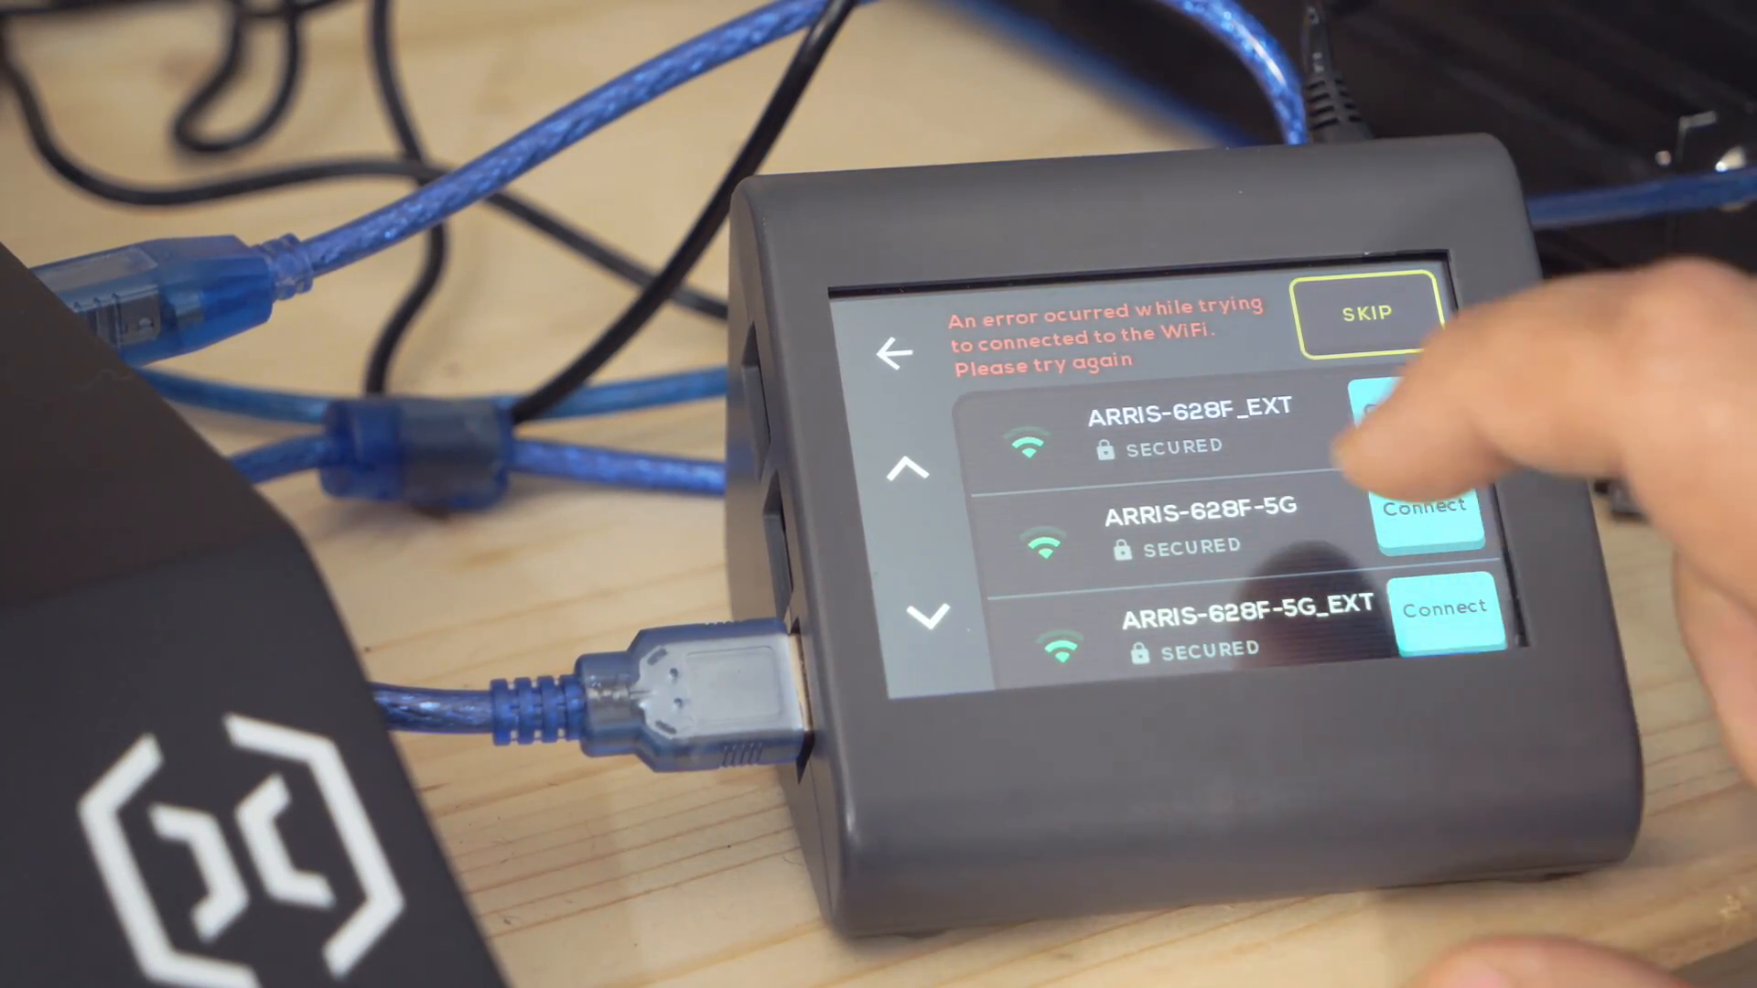
{"action": "left_click", "coordinate": [928, 471]}
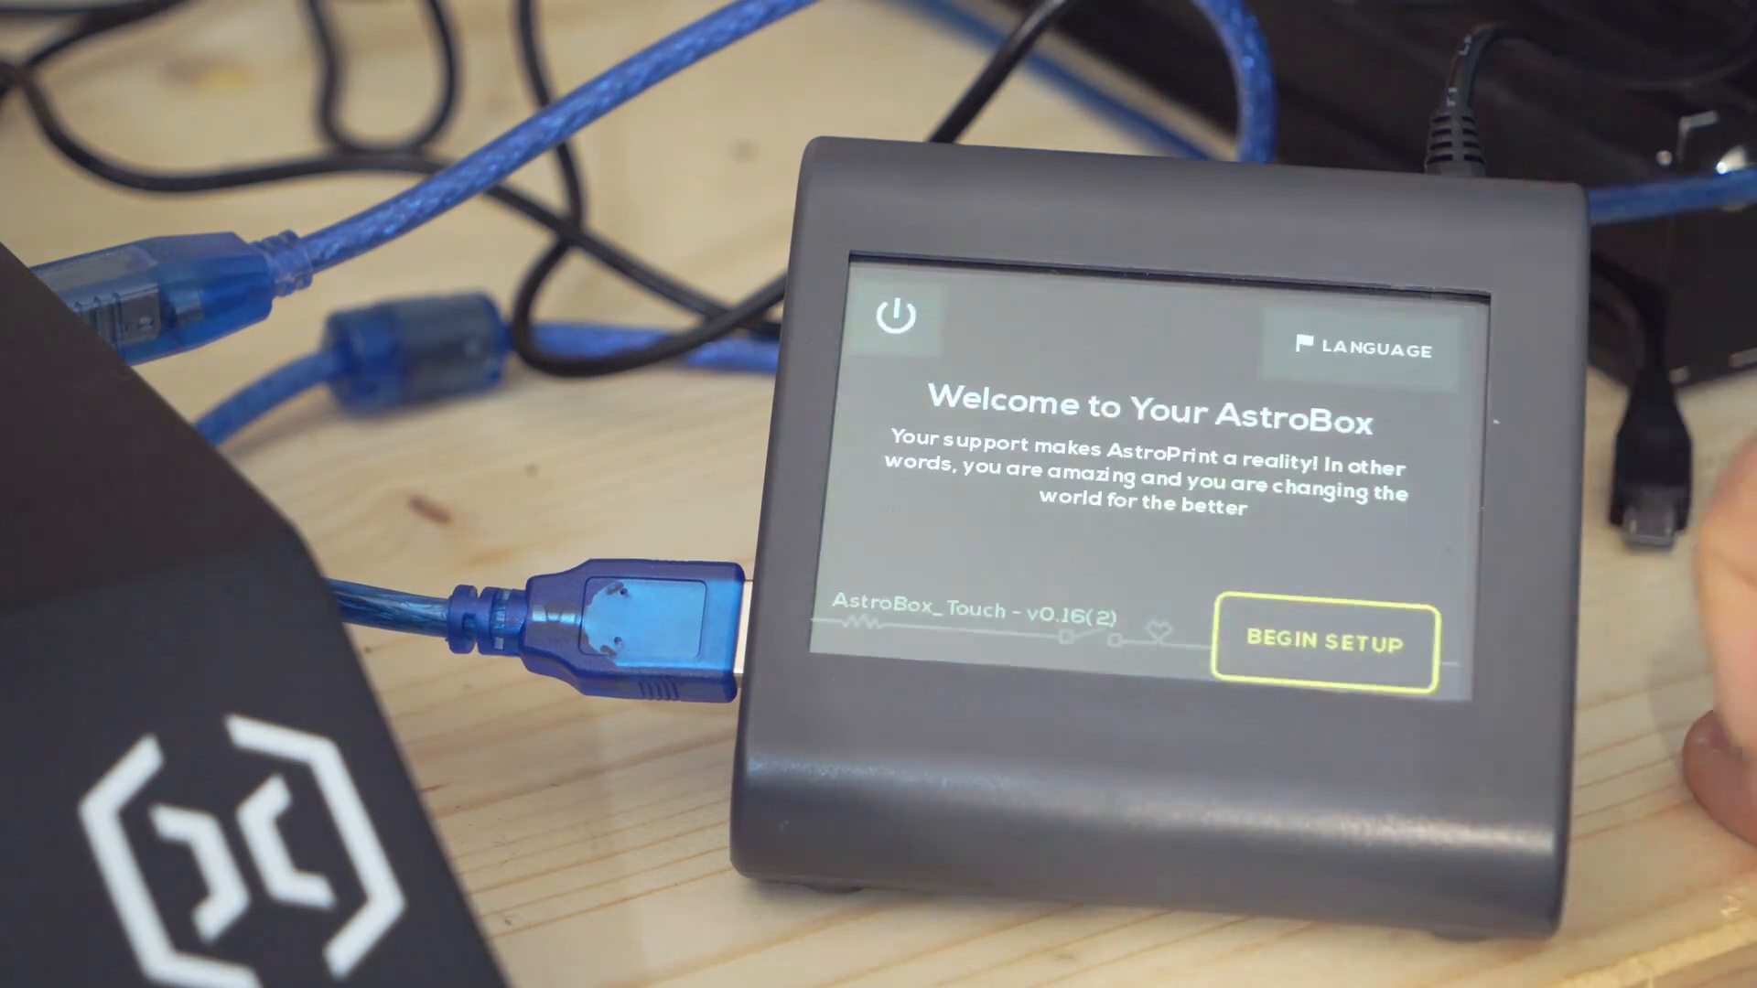
Step: Name the device astrobox-noob1, pass internet and printer selection, and sign in to AstroPrint
{"action": "left_click", "coordinate": [1325, 643]}
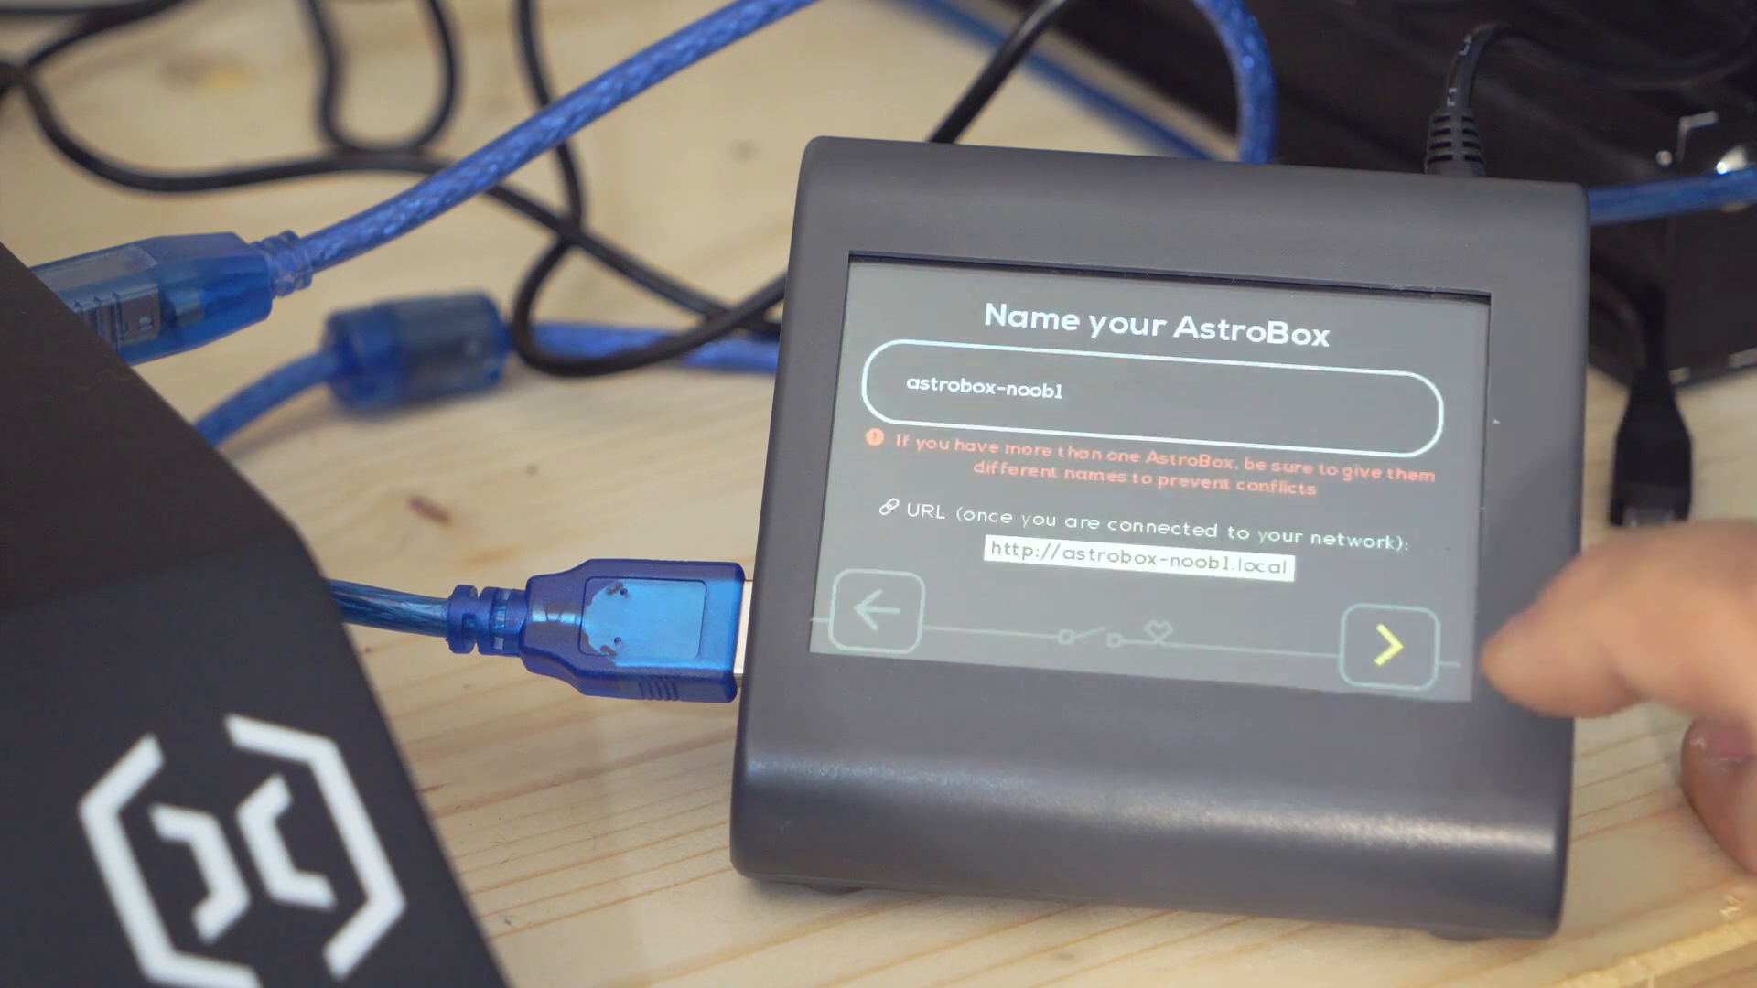
{"action": "left_click", "coordinate": [1389, 647]}
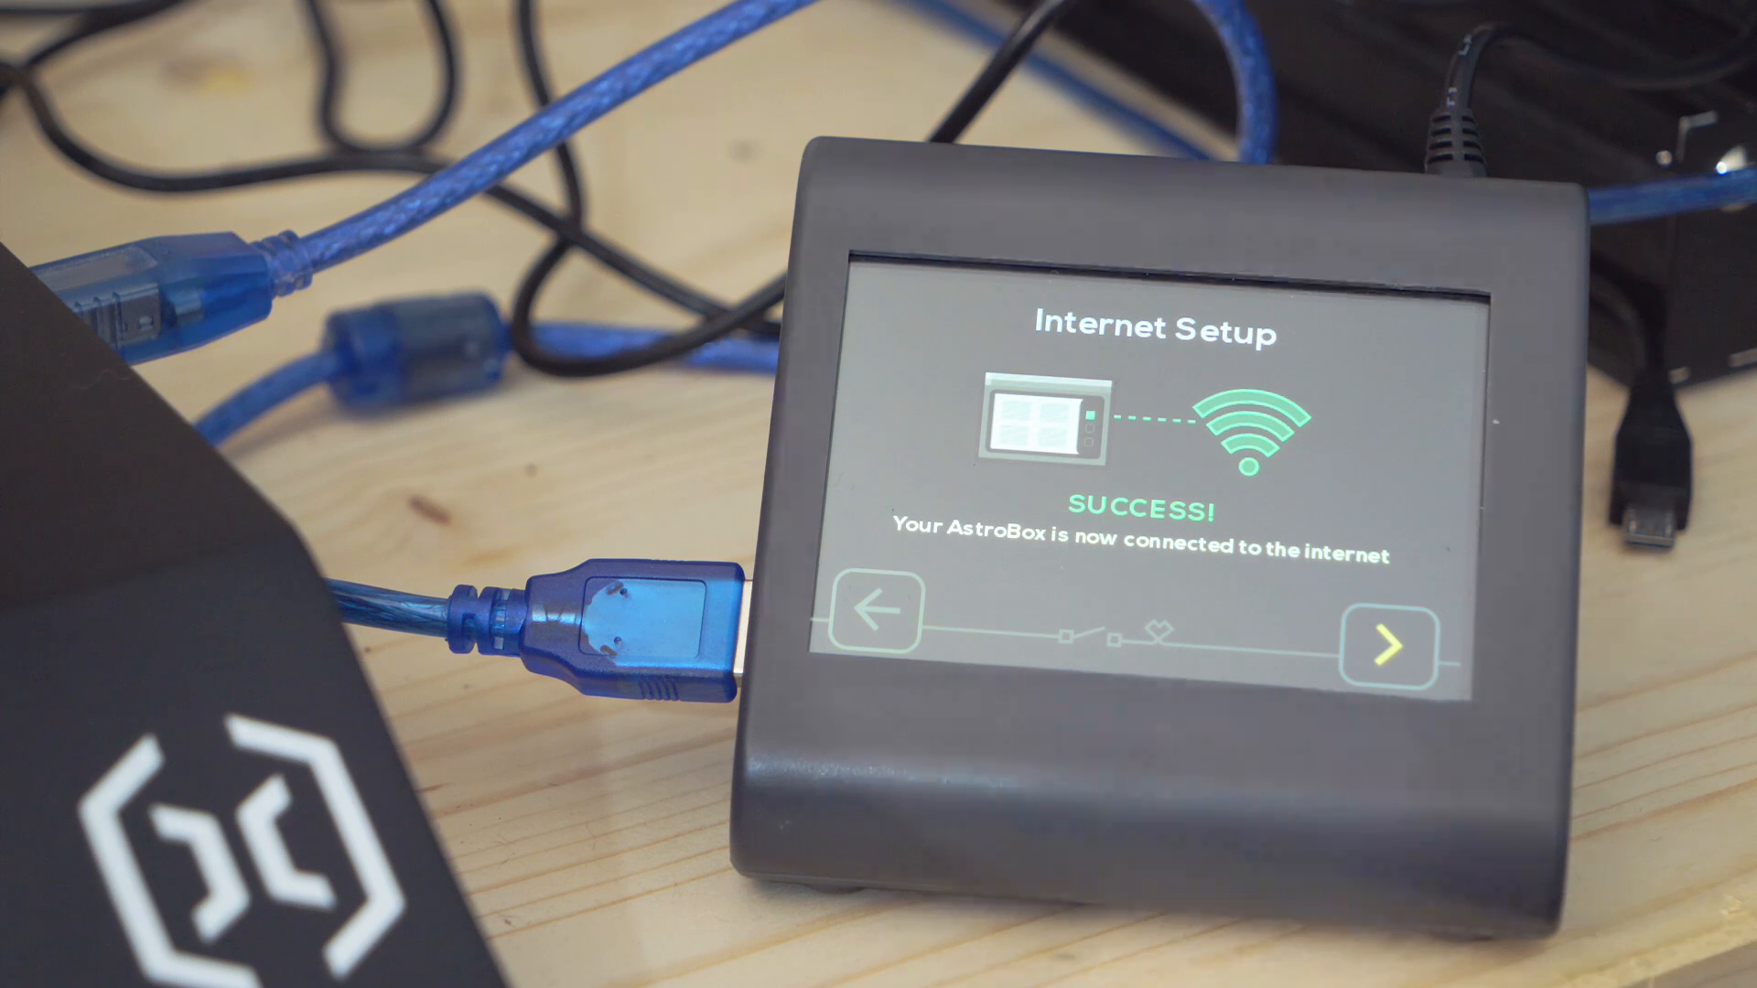
{"action": "left_click", "coordinate": [1392, 644]}
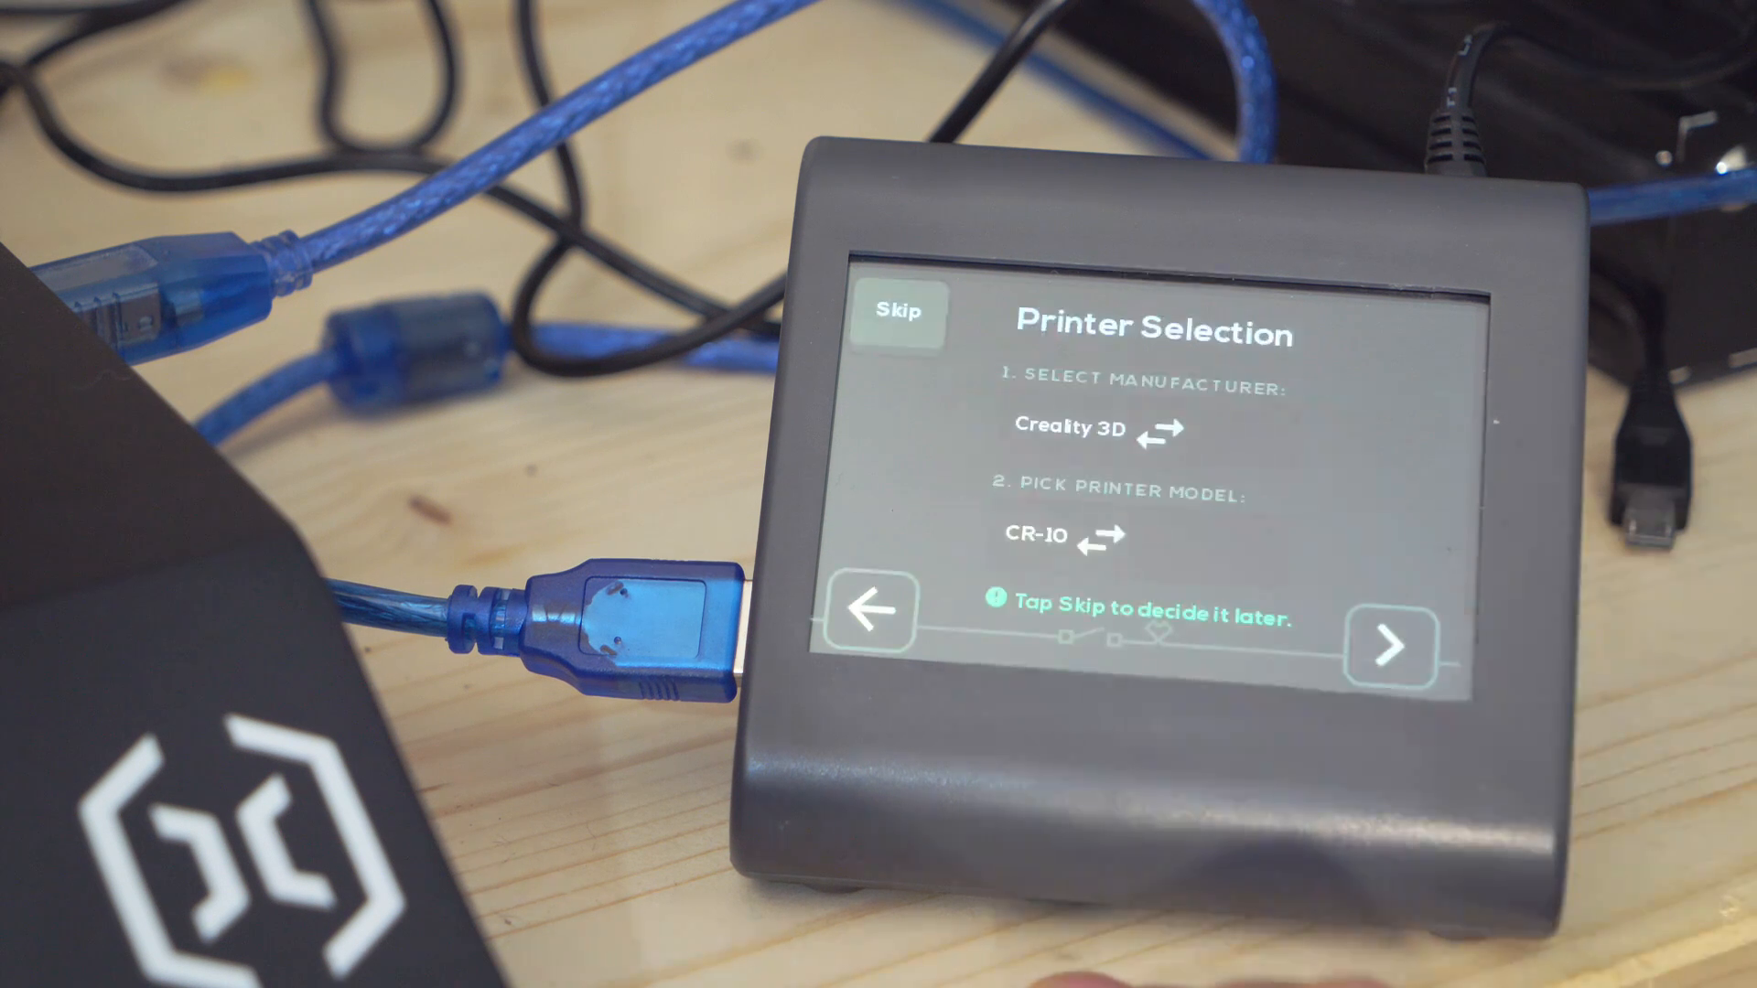
{"action": "left_click", "coordinate": [1389, 648]}
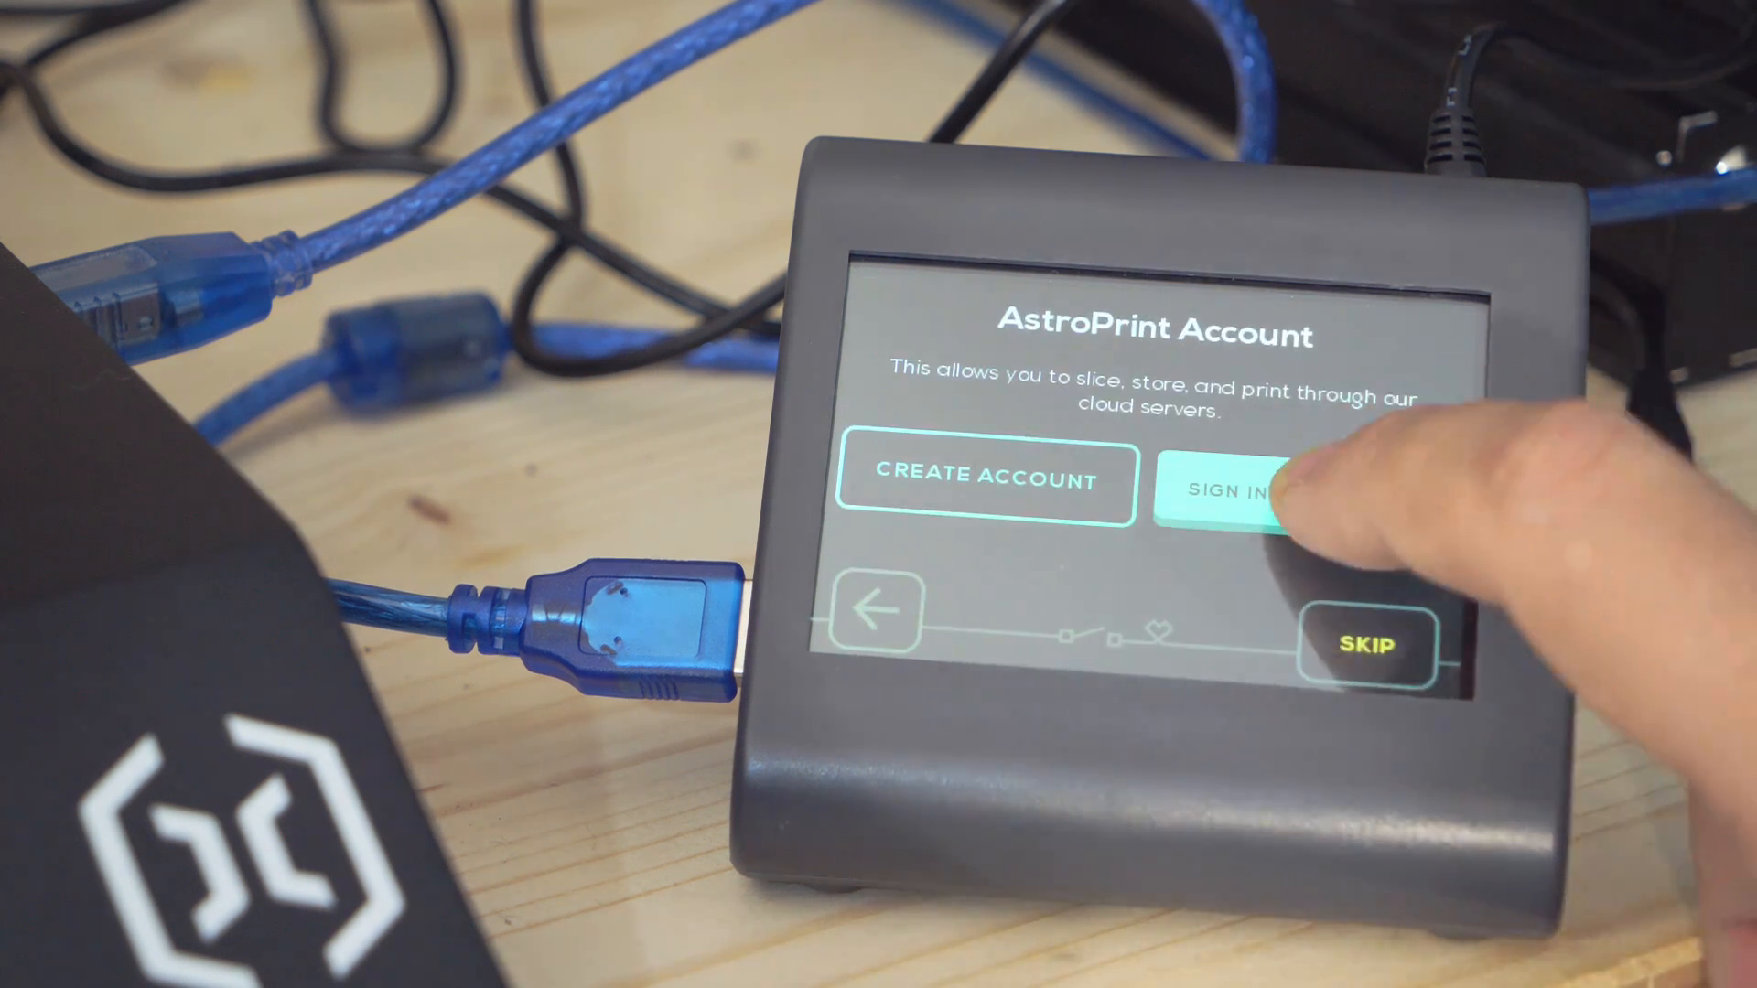
{"action": "left_click", "coordinate": [1227, 485]}
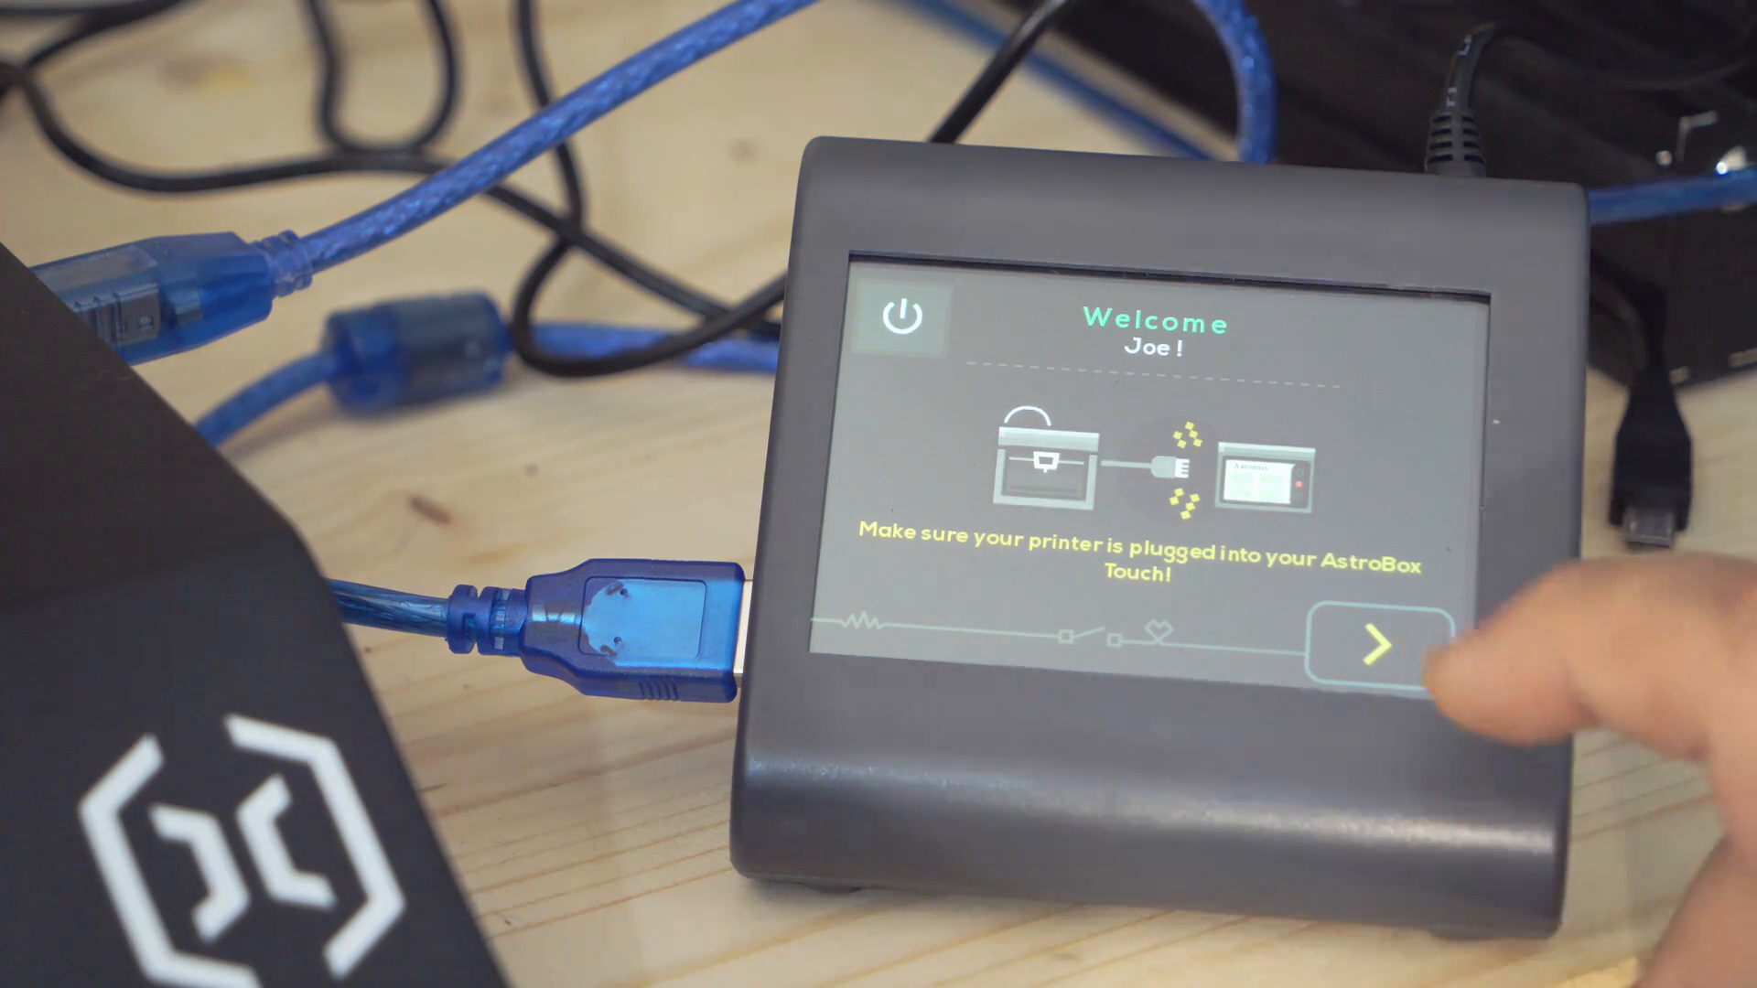
{"action": "left_click", "coordinate": [1382, 647]}
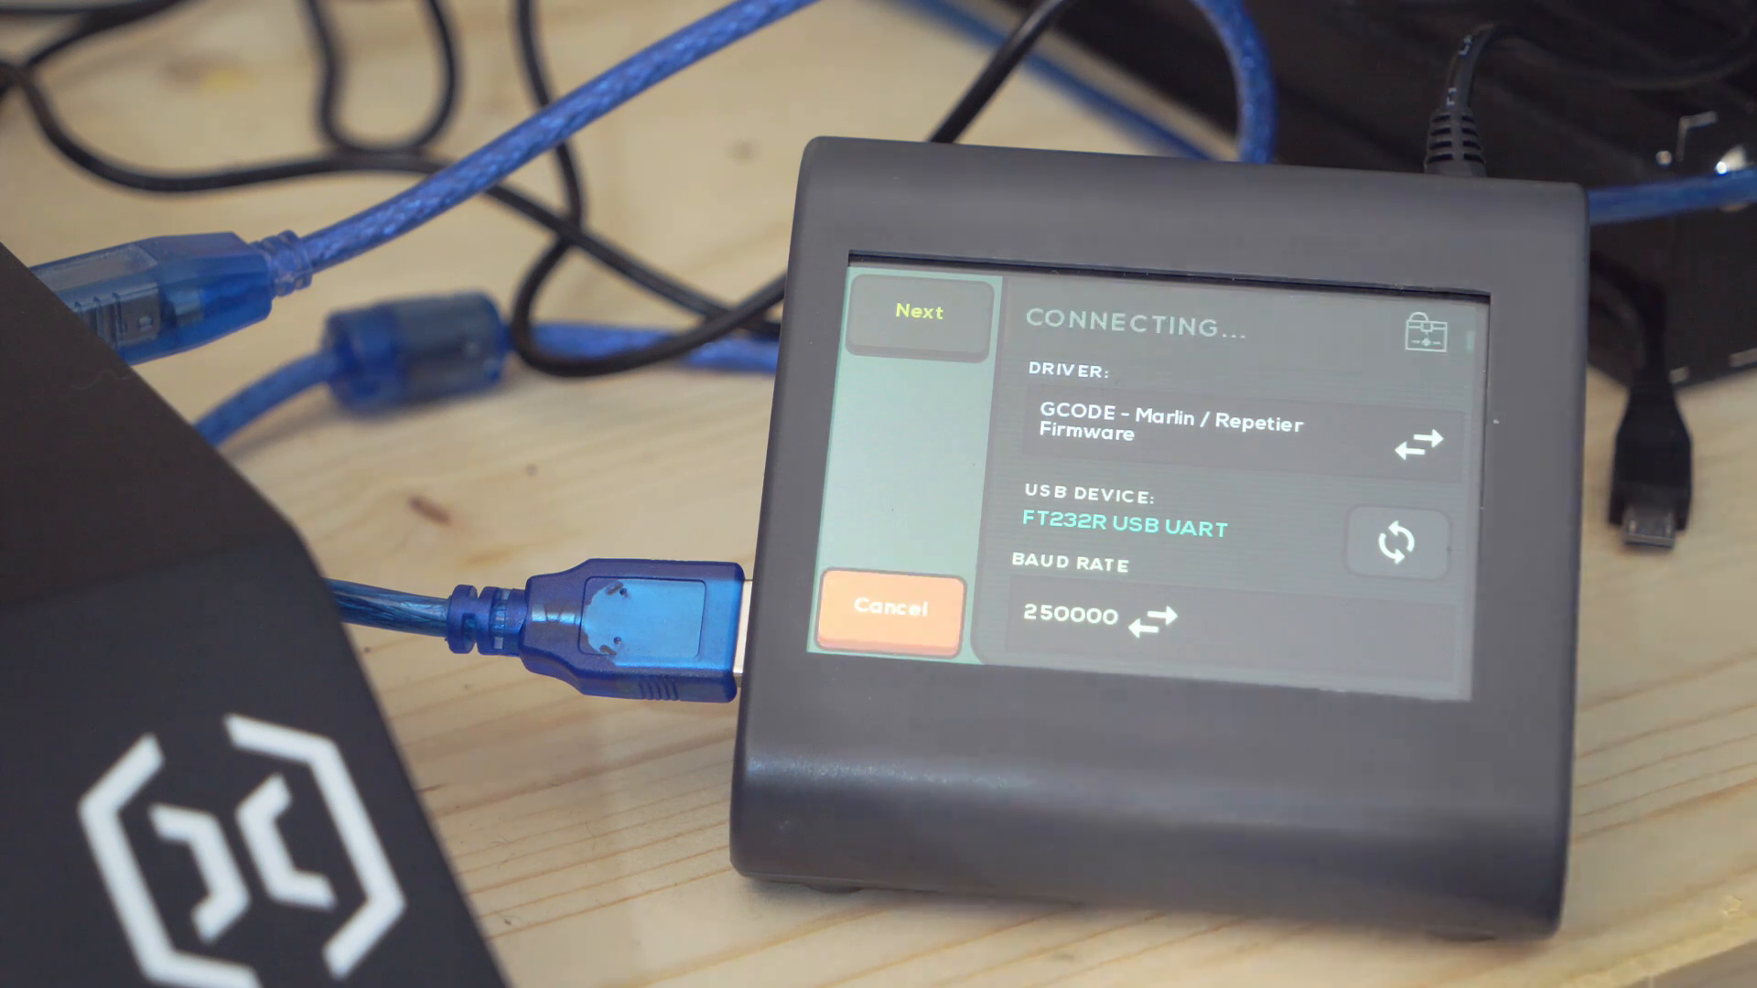
Step: Confirm the FT232R USB UART printer connection and accept the Ender-3 printer profile
{"action": "left_click", "coordinate": [1098, 615]}
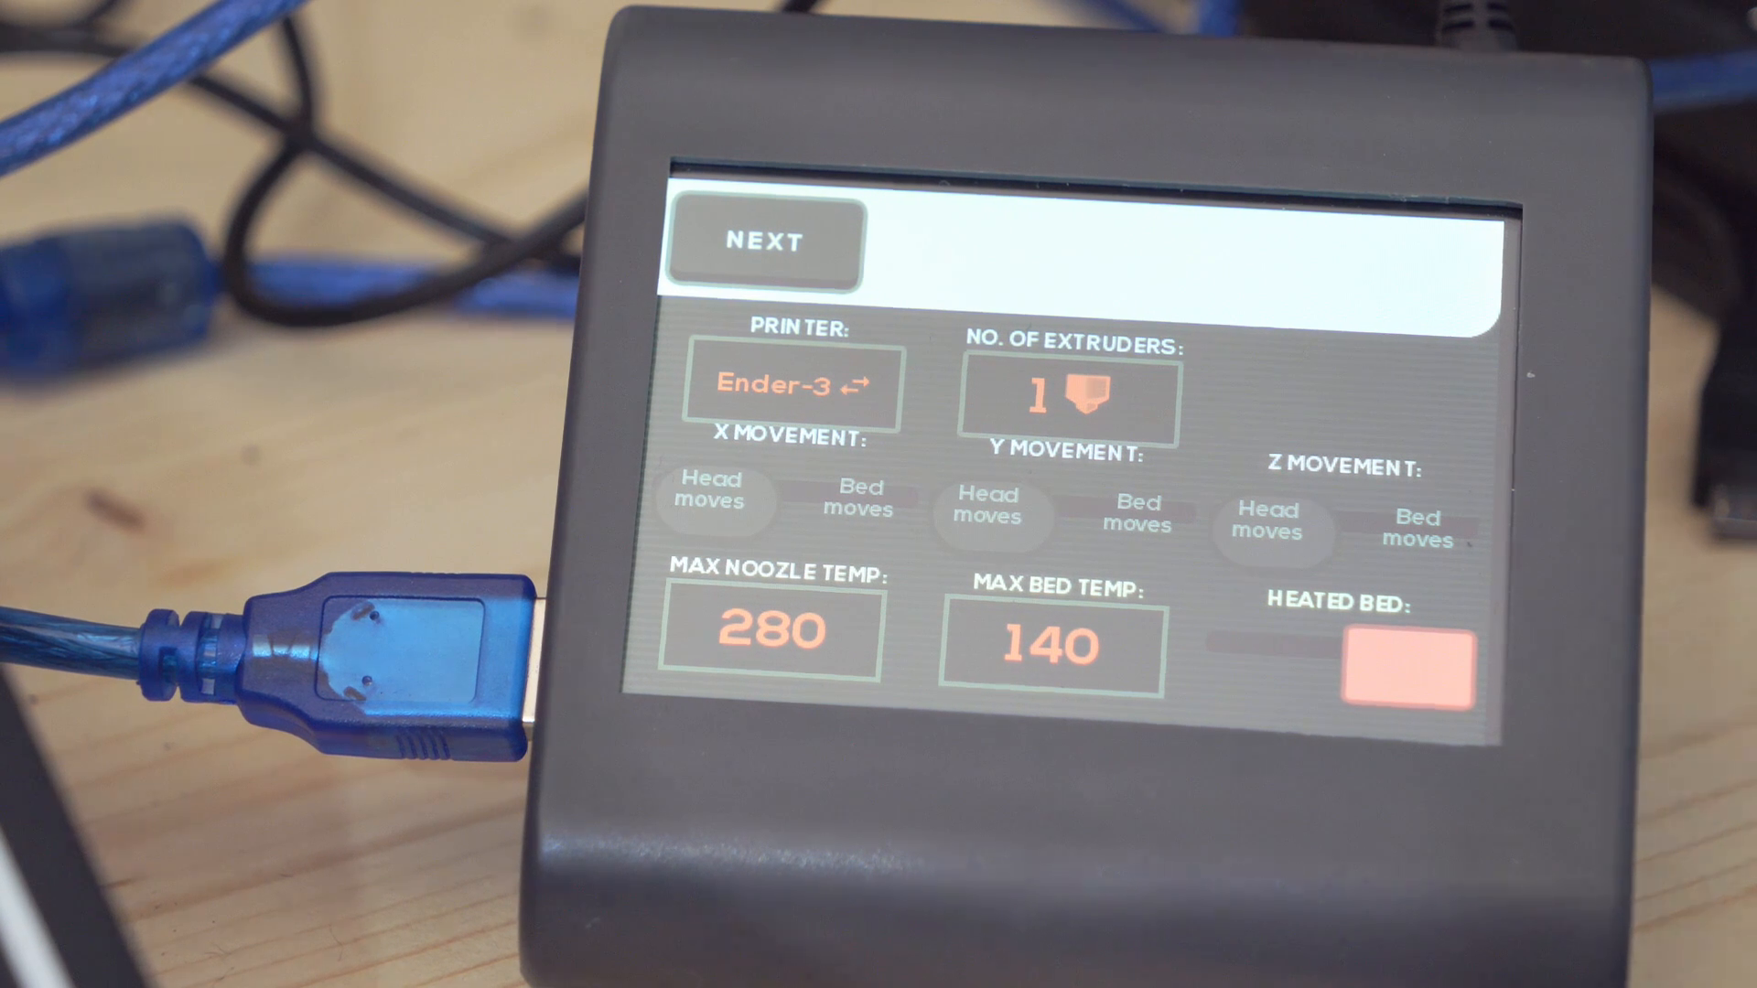
{"action": "left_click", "coordinate": [769, 241]}
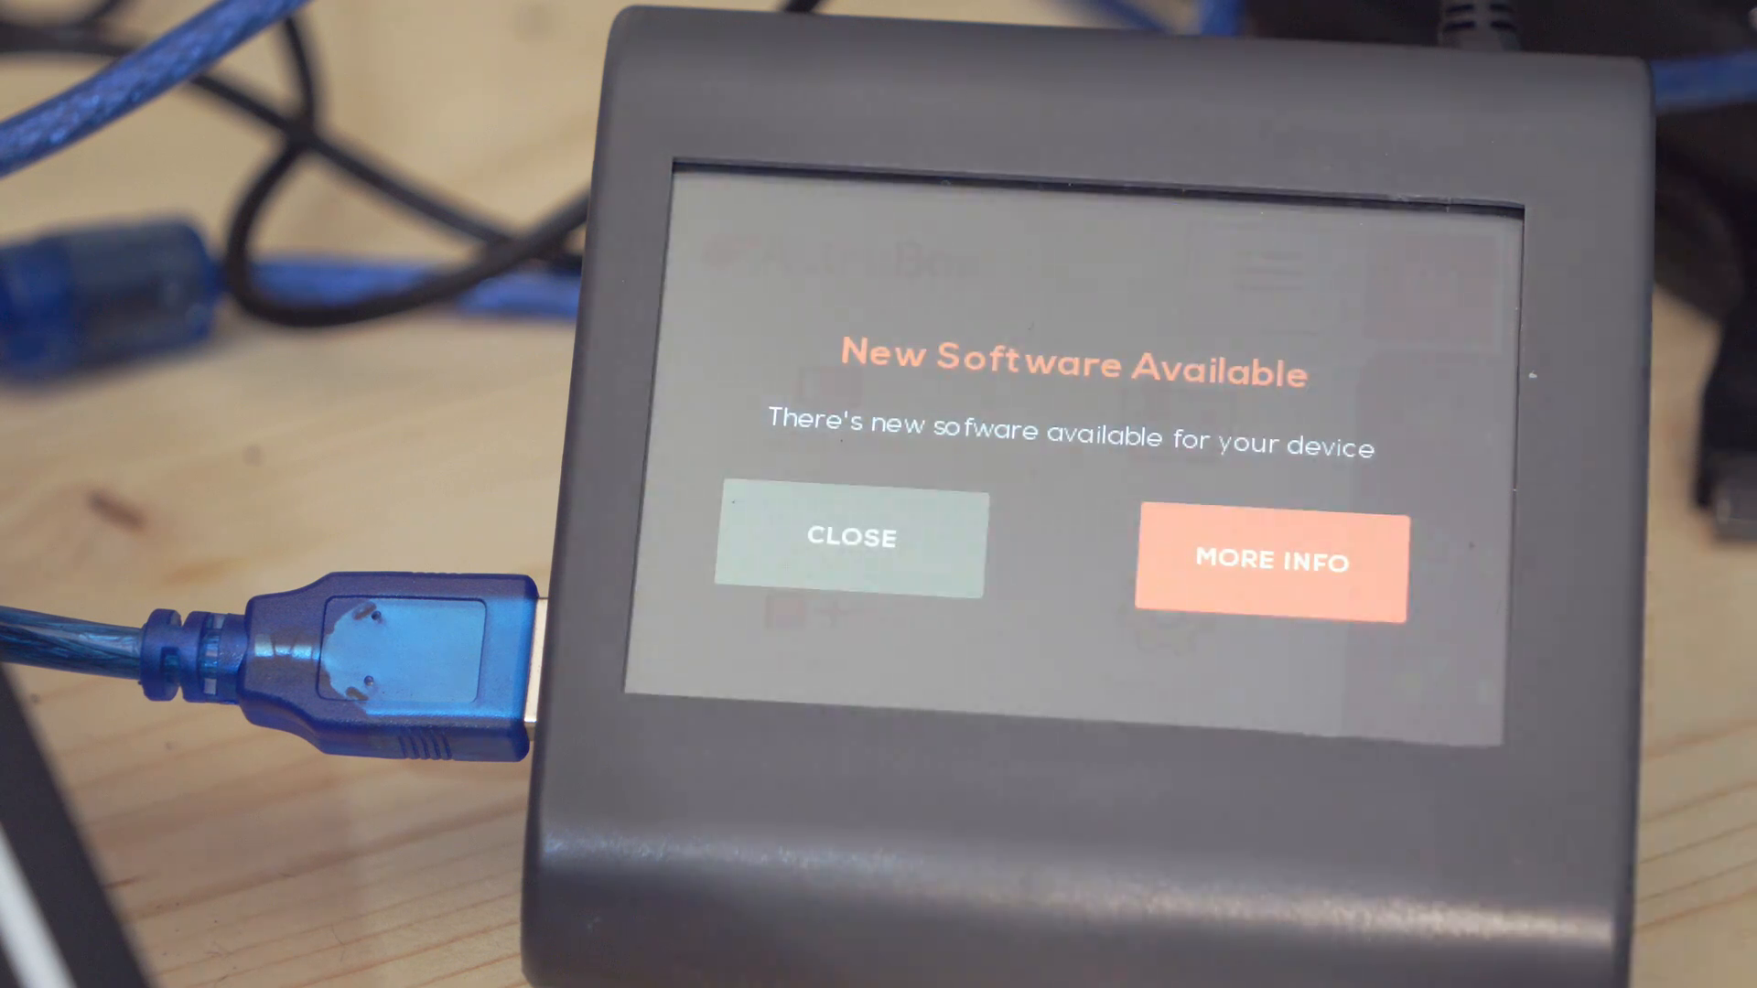
Step: View the available software update details and decline installing them
{"action": "left_click", "coordinate": [1273, 560]}
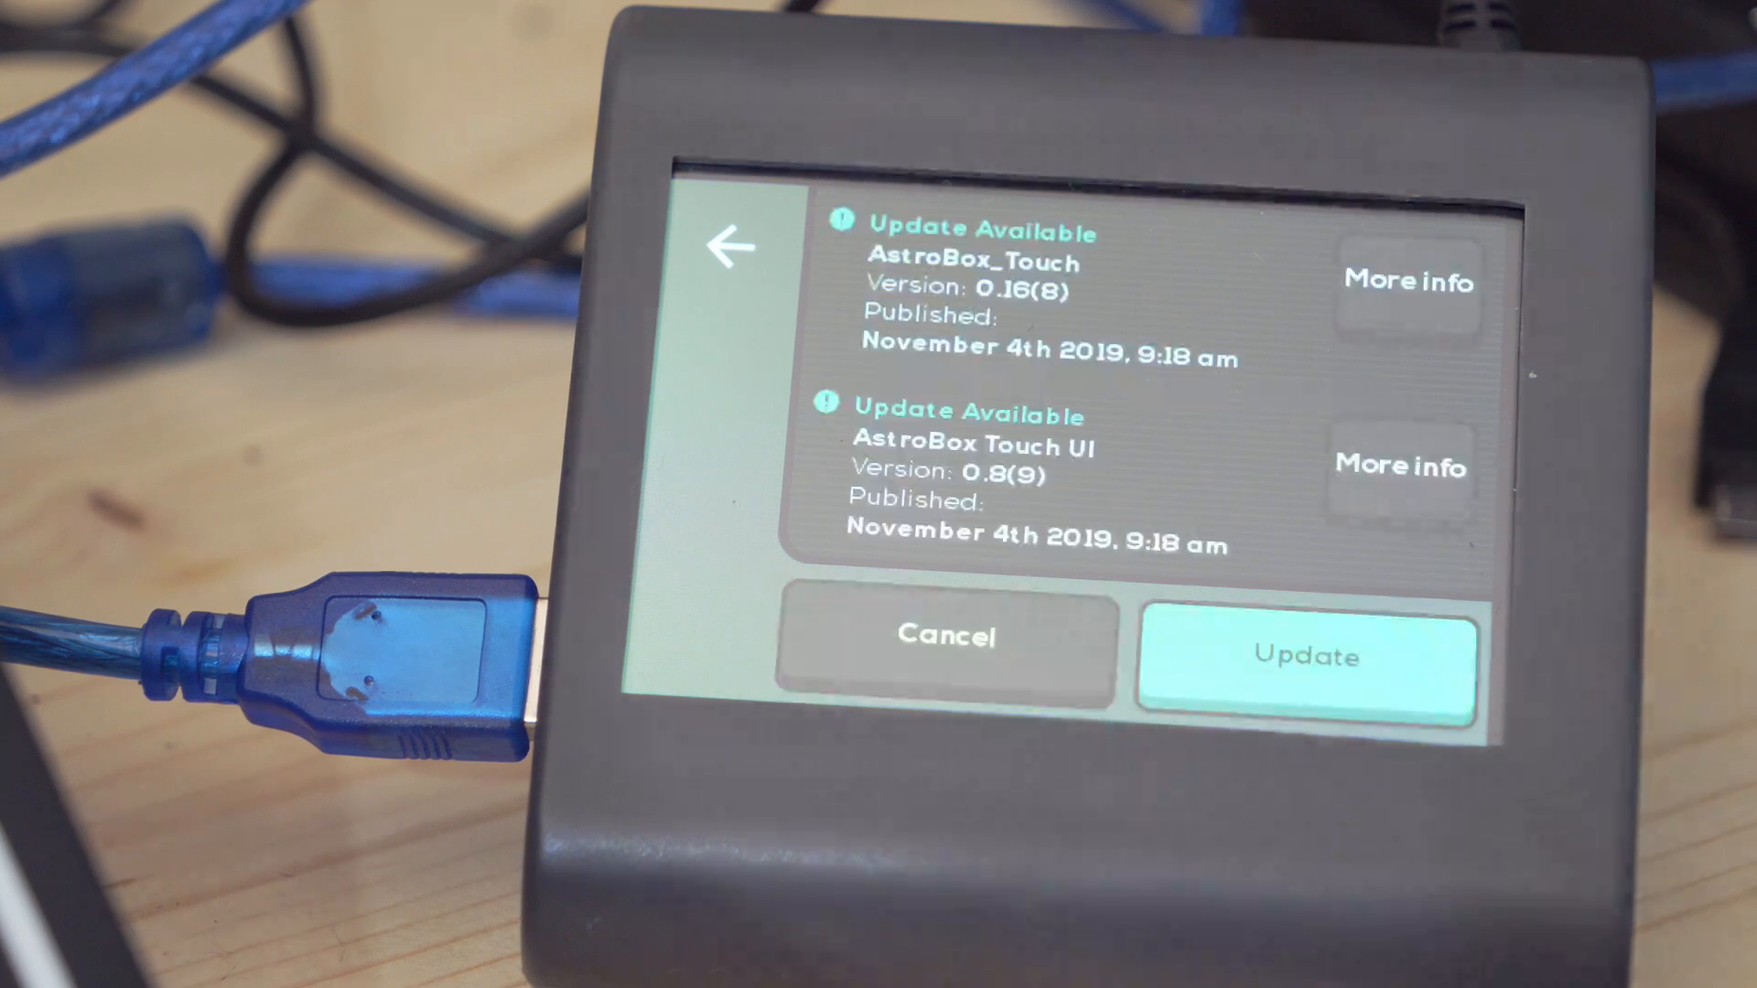
{"action": "left_click", "coordinate": [1304, 657]}
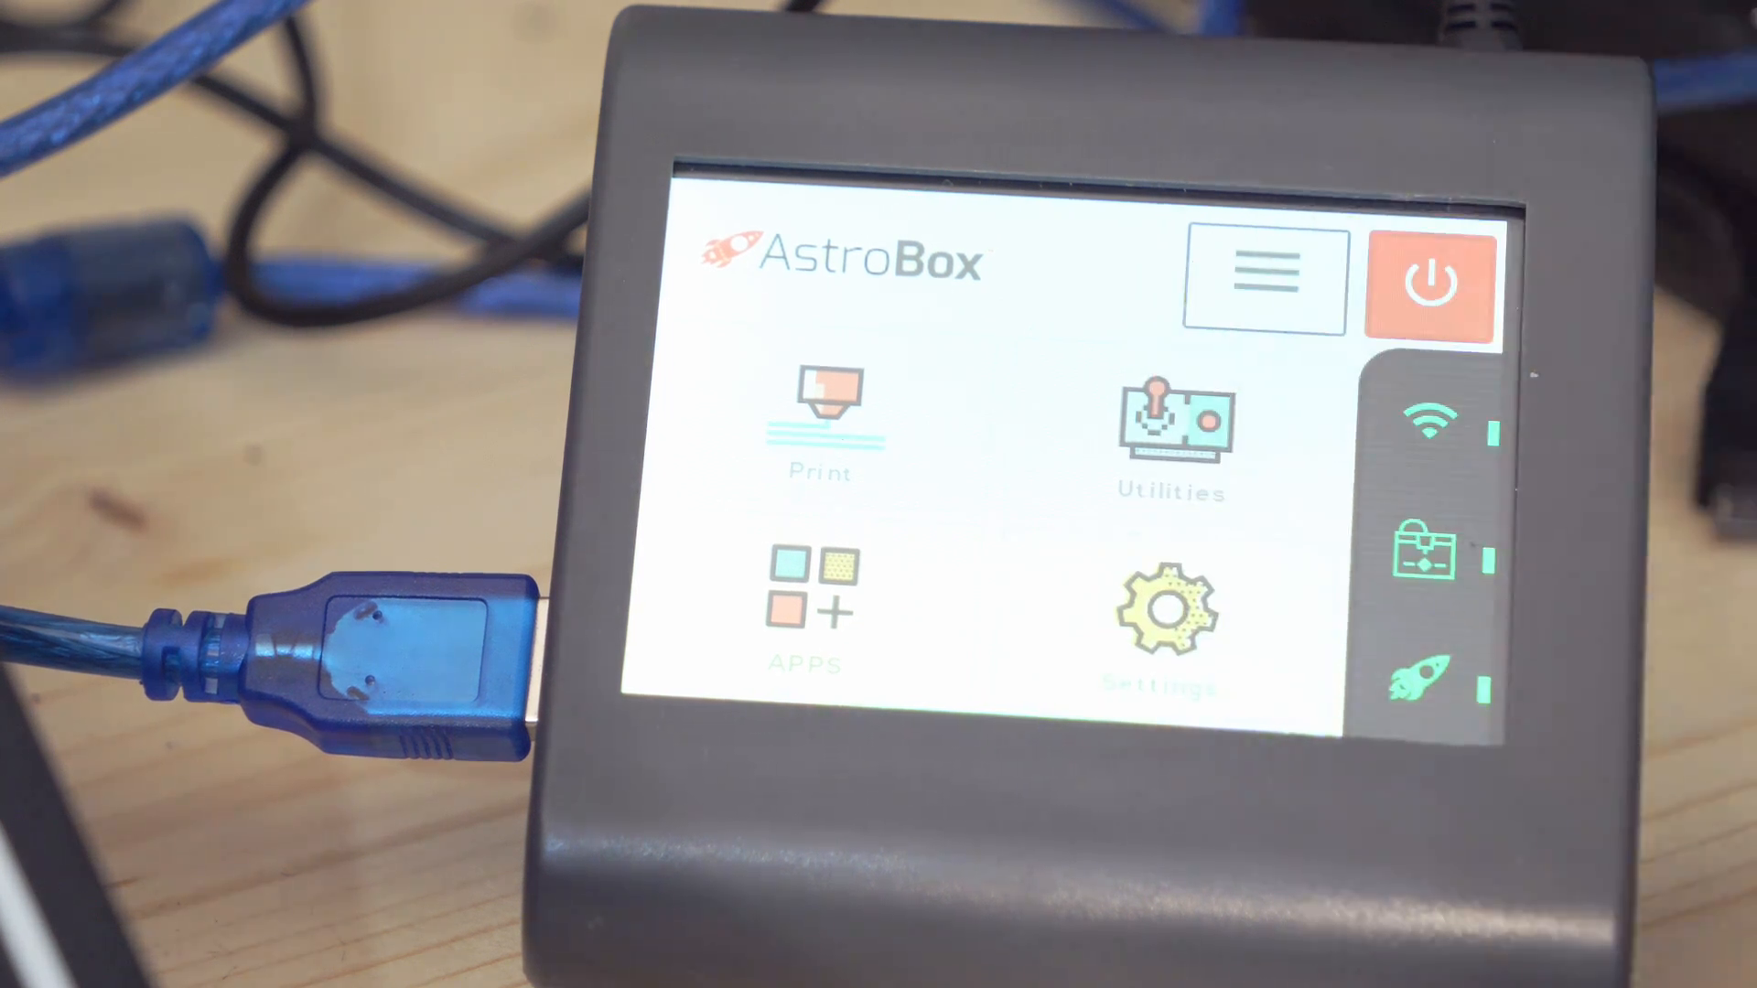
Step: Browse the Settings and Apps menus, then open the astrobox-noob1 web dashboard
{"action": "left_click", "coordinate": [1168, 613]}
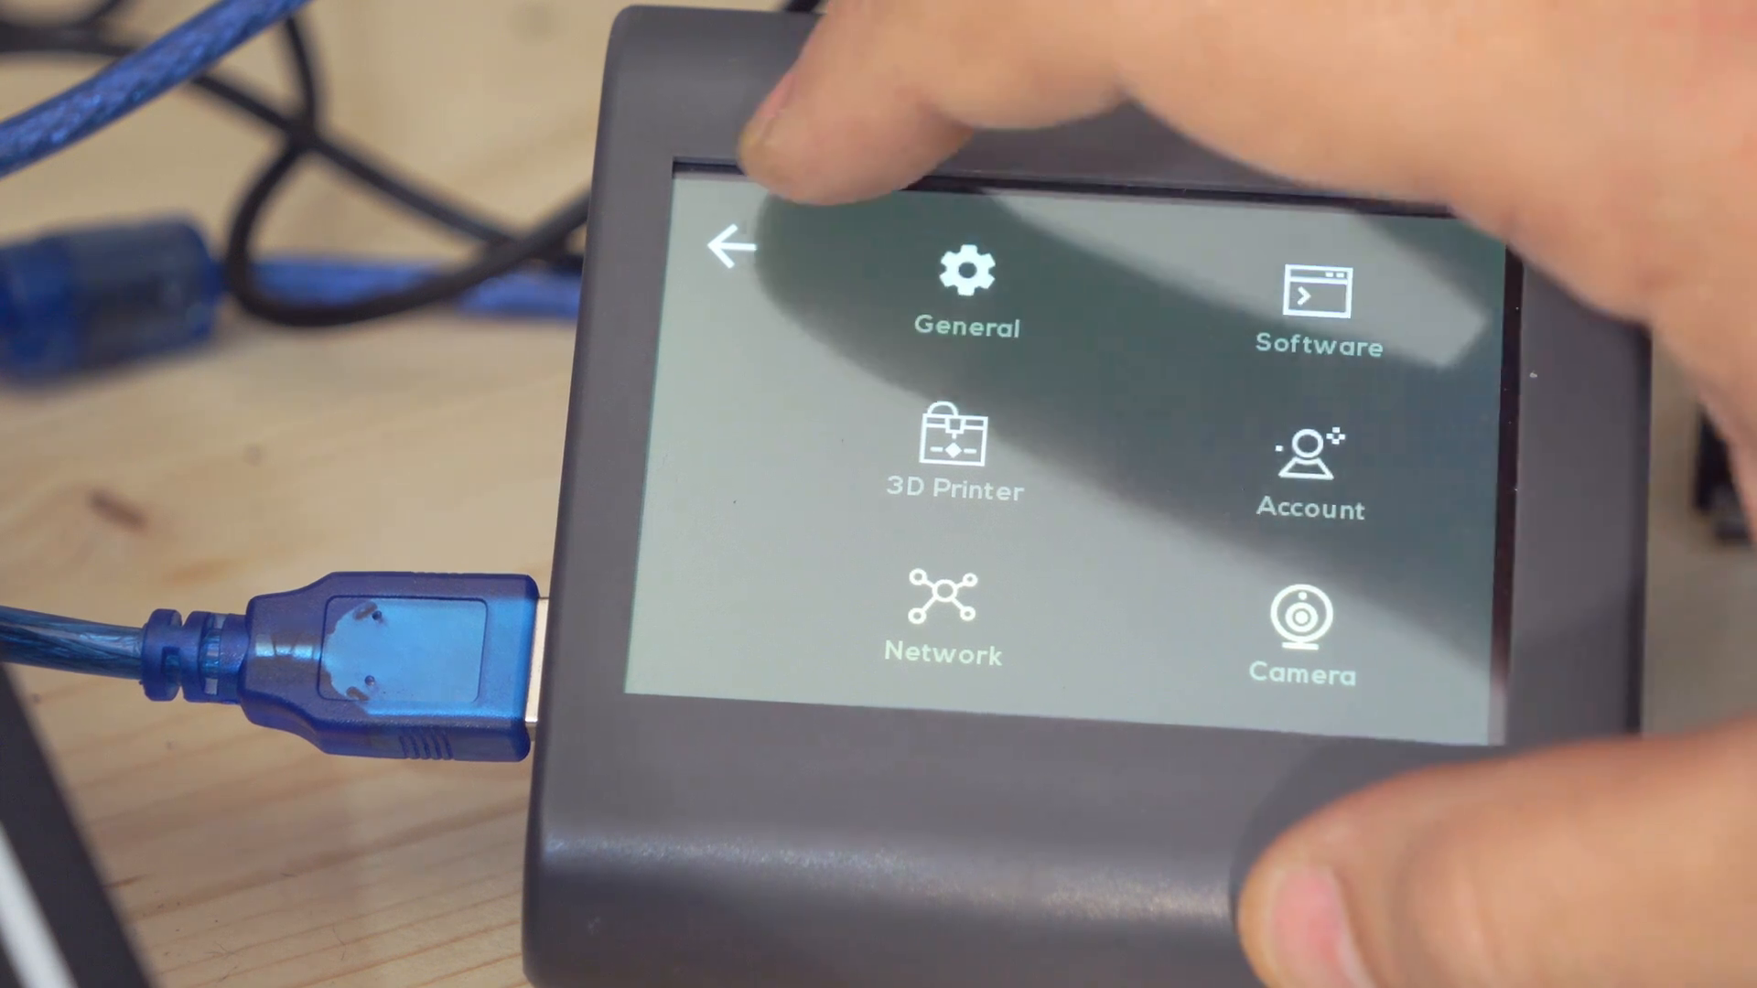
{"action": "left_click", "coordinate": [738, 246]}
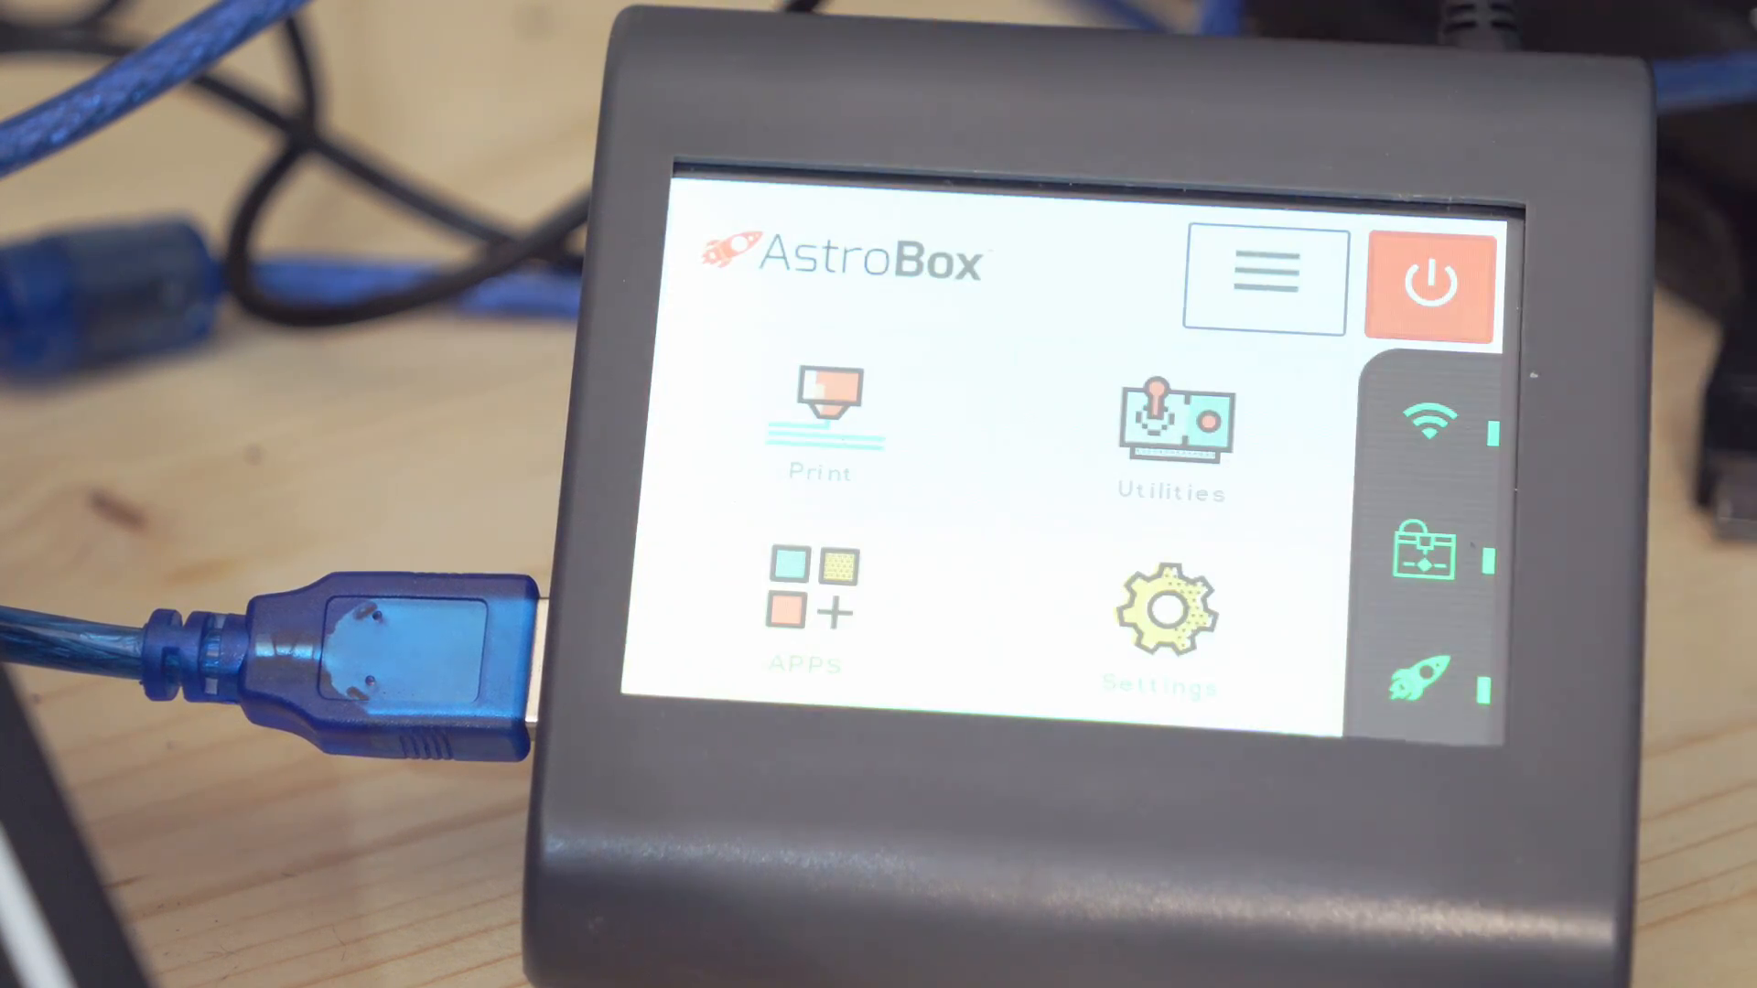
{"action": "left_click", "coordinate": [809, 605]}
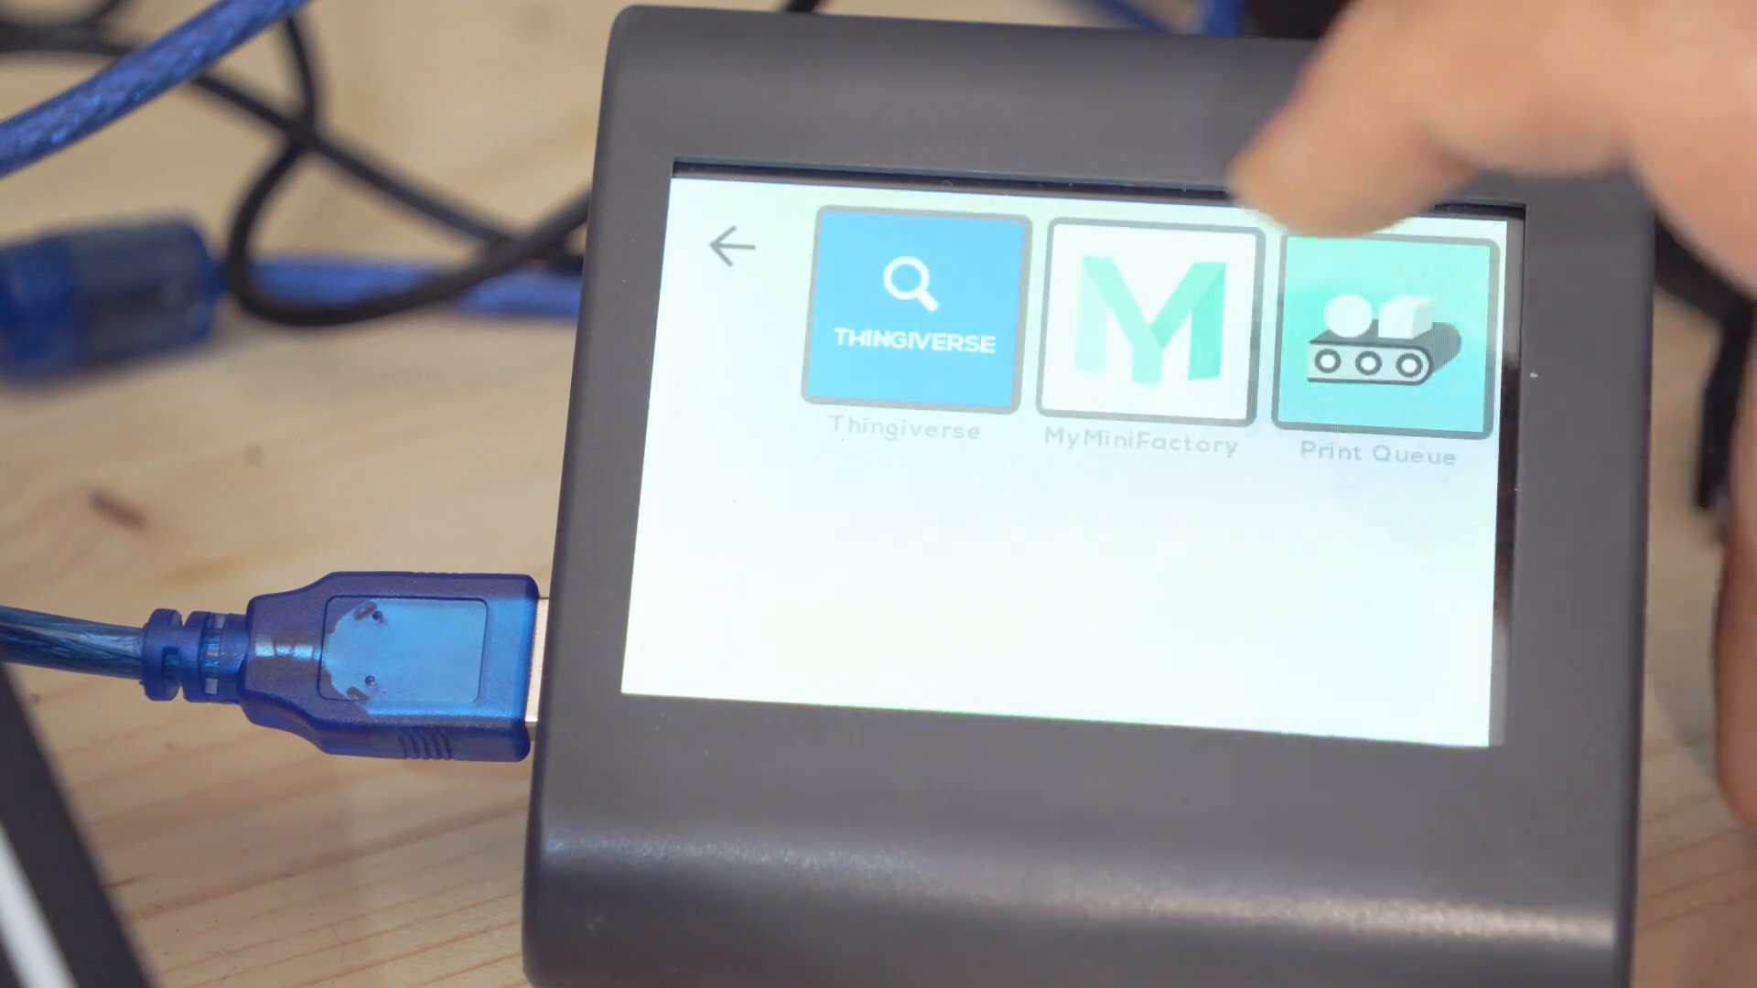
{"action": "left_click", "coordinate": [1141, 324]}
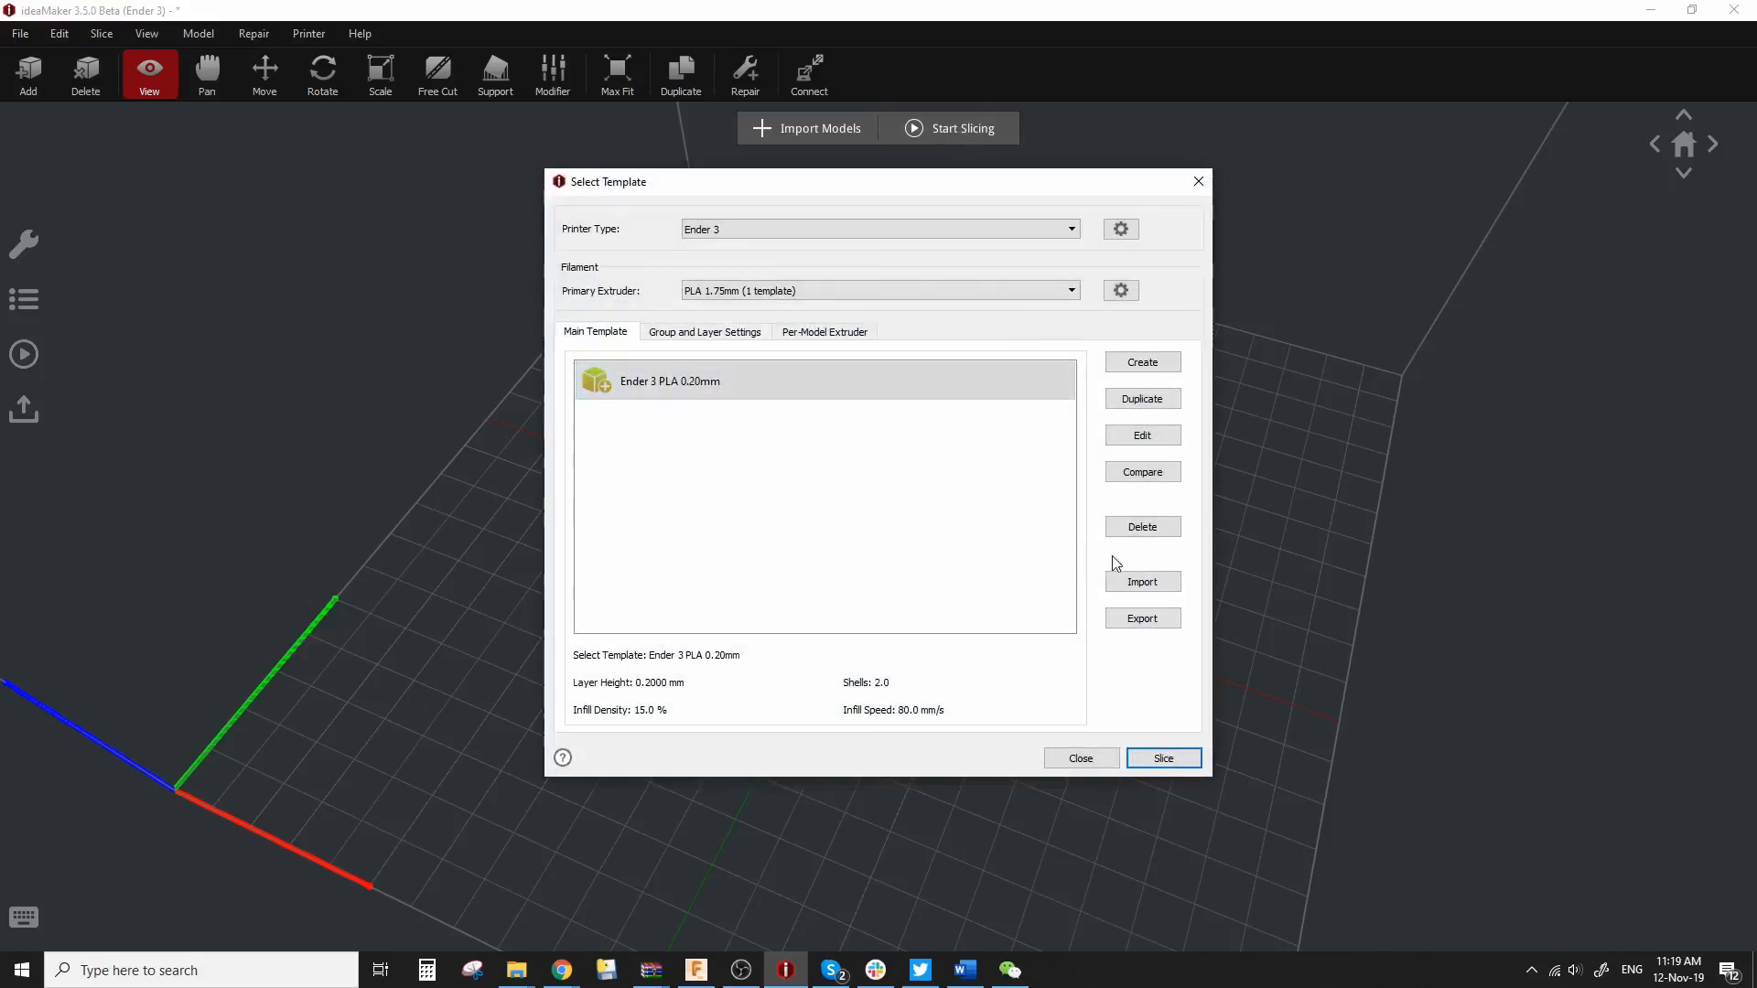
{"action": "mouse_move", "coordinate": [1165, 699]}
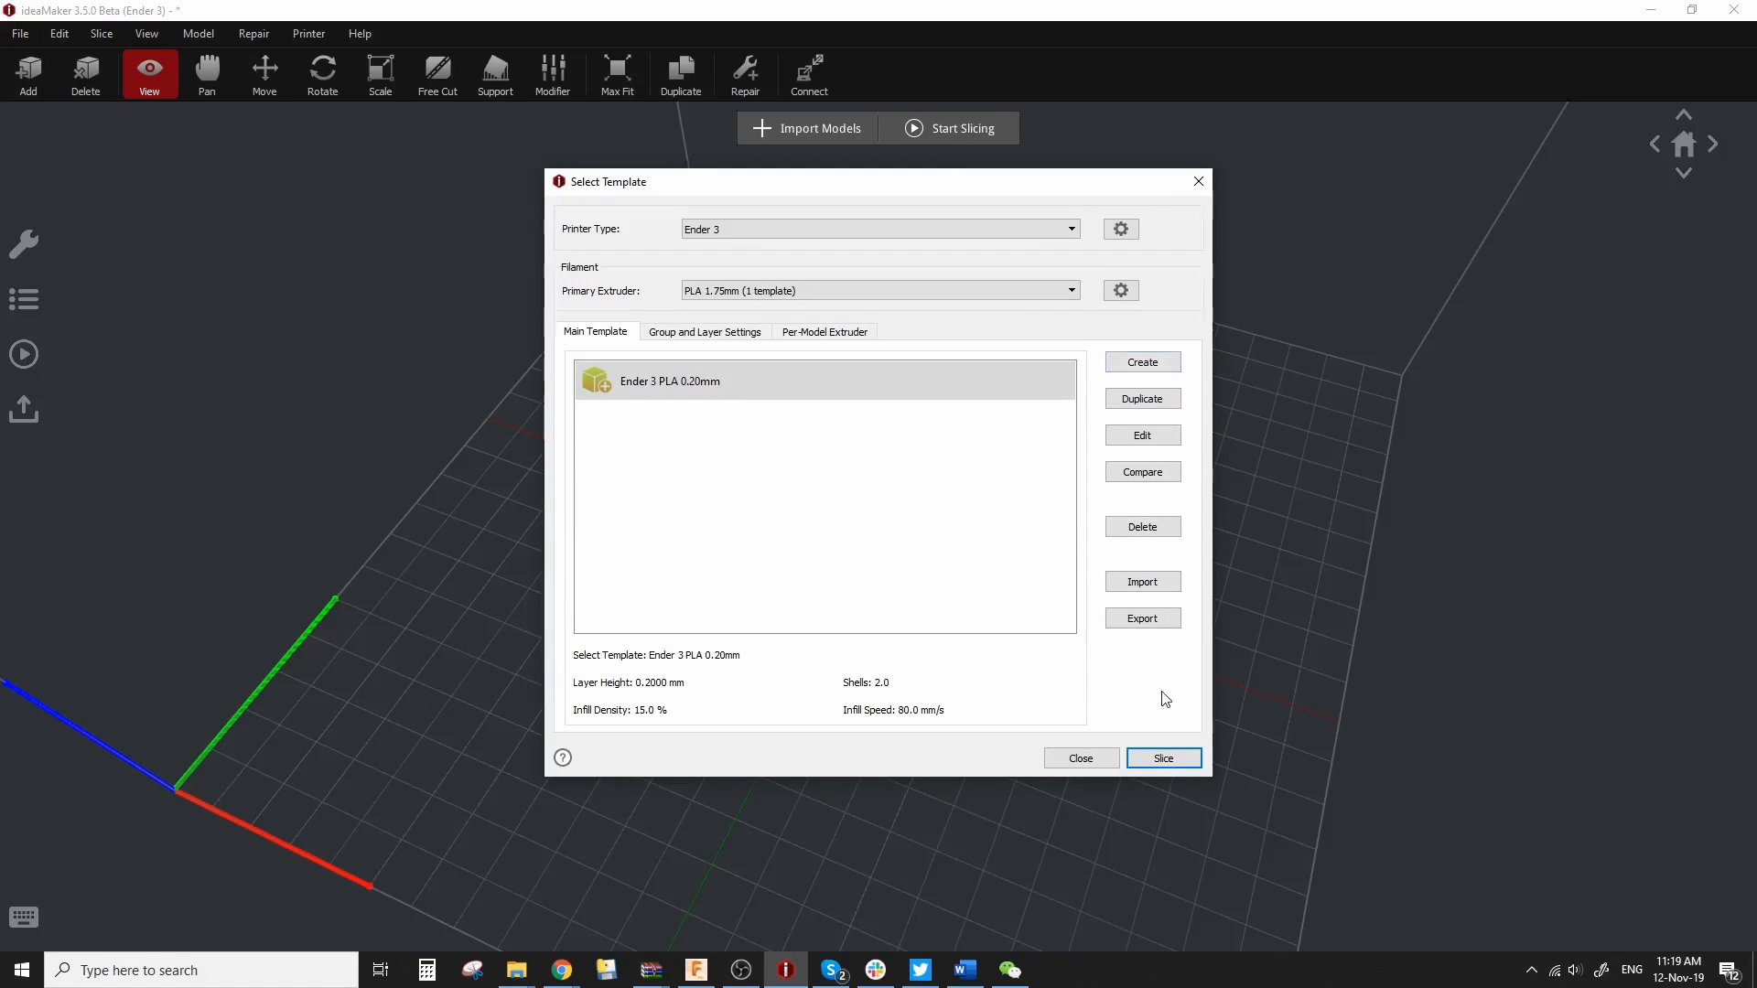
{"action": "left_click", "coordinate": [1162, 758]}
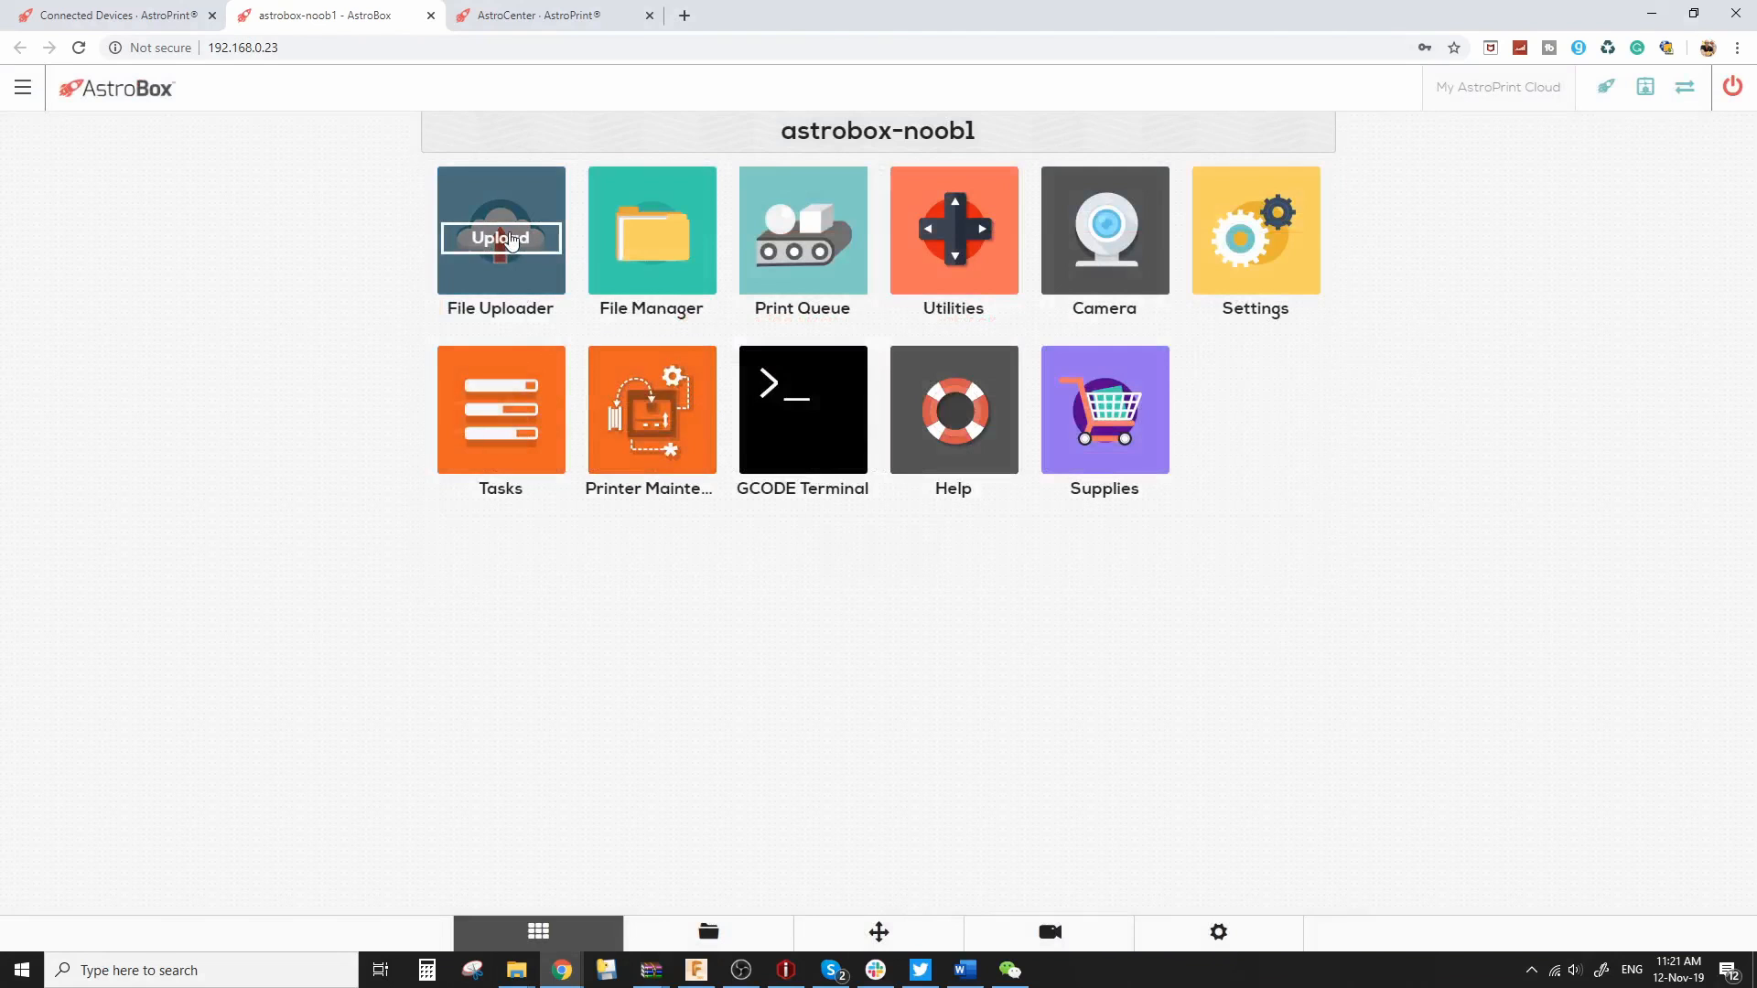
Step: Upload Test_Print_v2.gcode to astrobox-noob1 and start printing it
{"action": "left_click", "coordinate": [500, 238]}
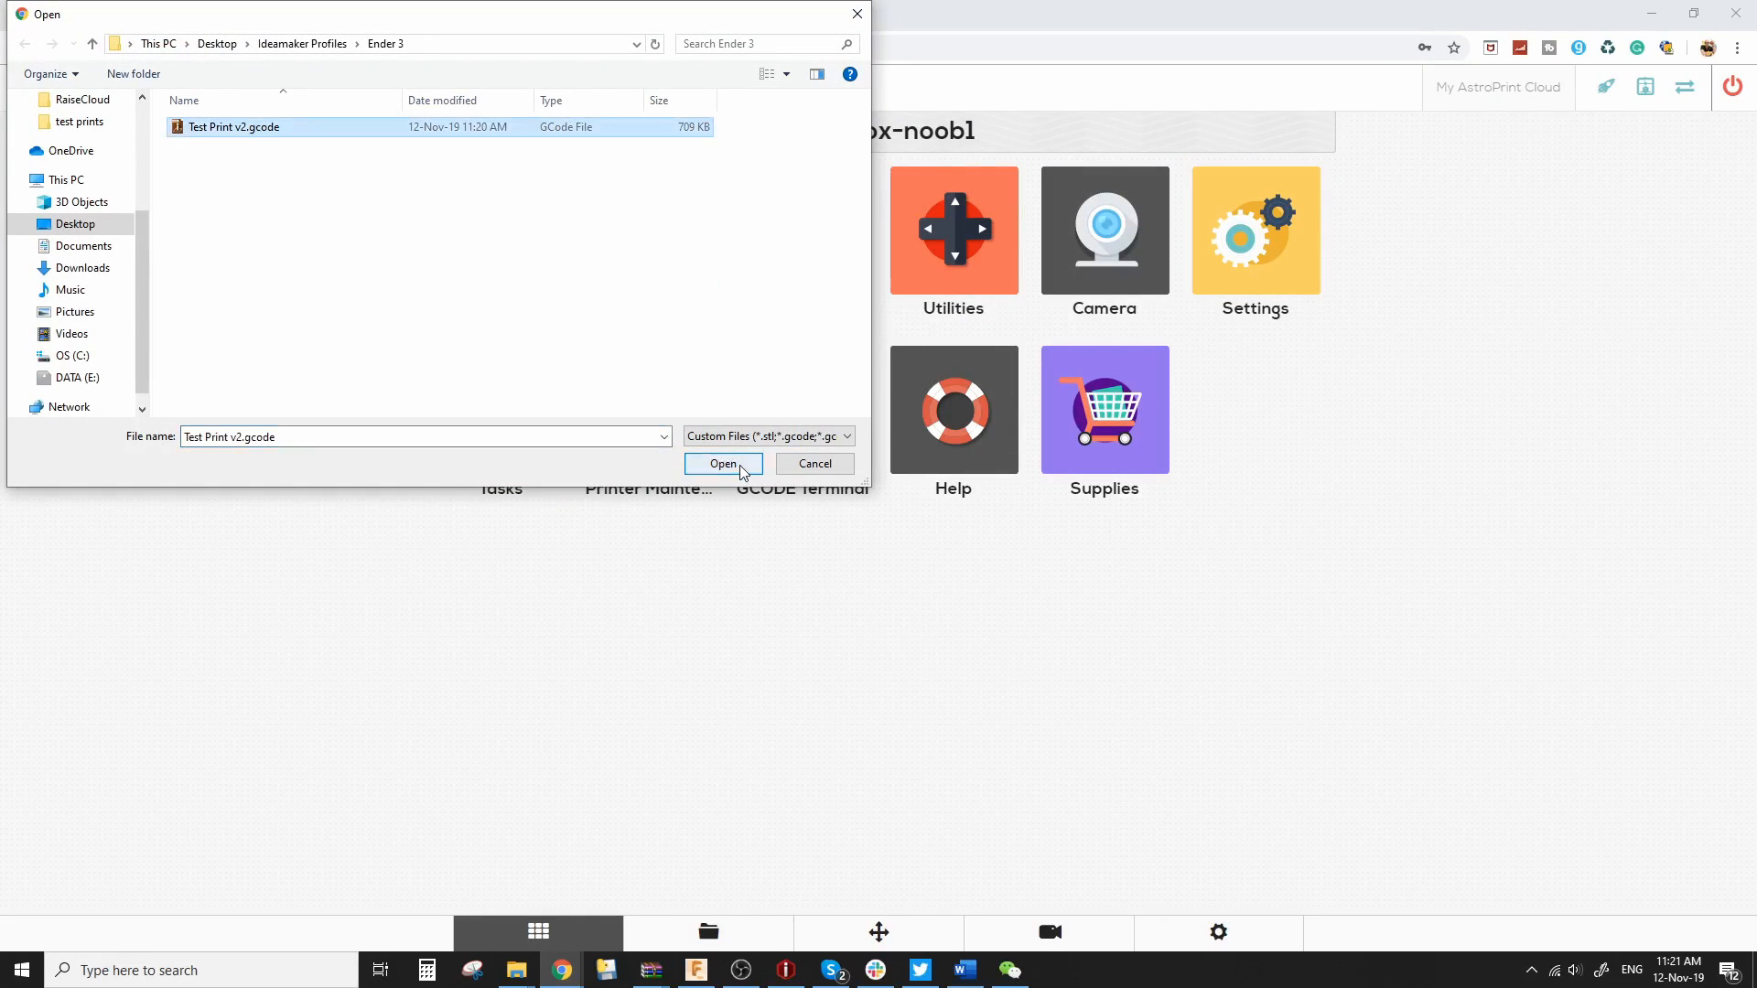
{"action": "left_click", "coordinate": [723, 464]}
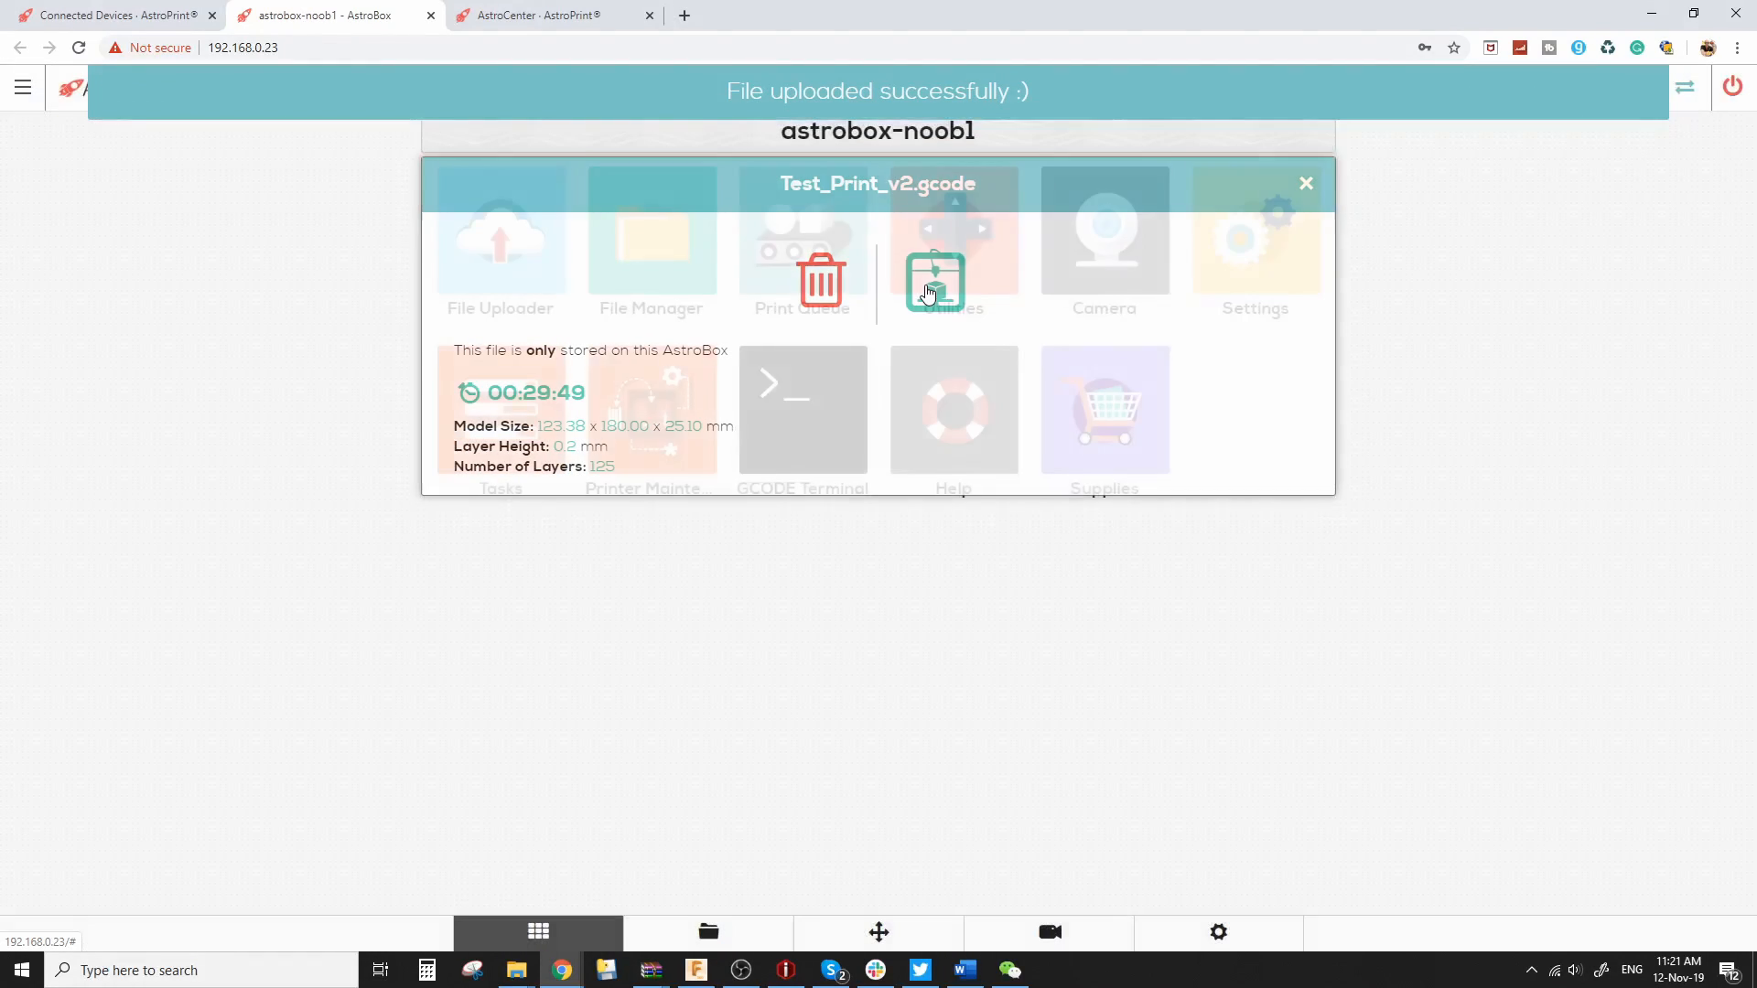
{"action": "left_click", "coordinate": [935, 280]}
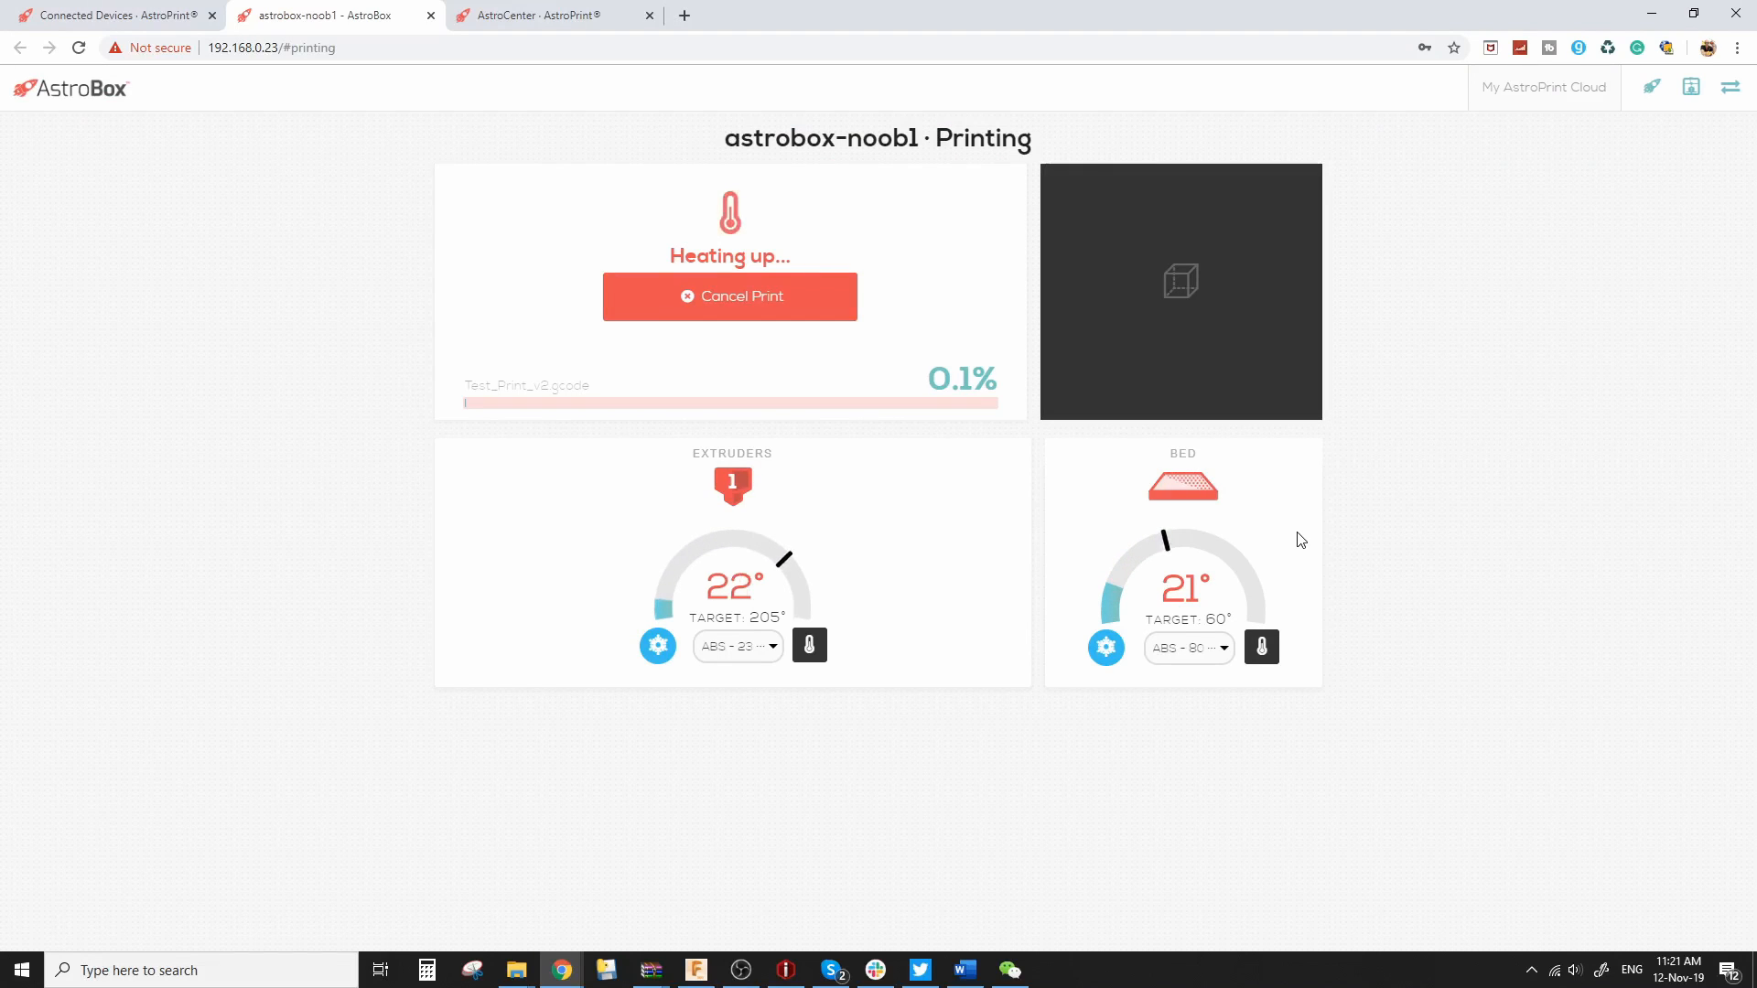
Step: Switch to astrobox-noob2 and view the utilities page for its running print
{"action": "left_click", "coordinate": [550, 14]}
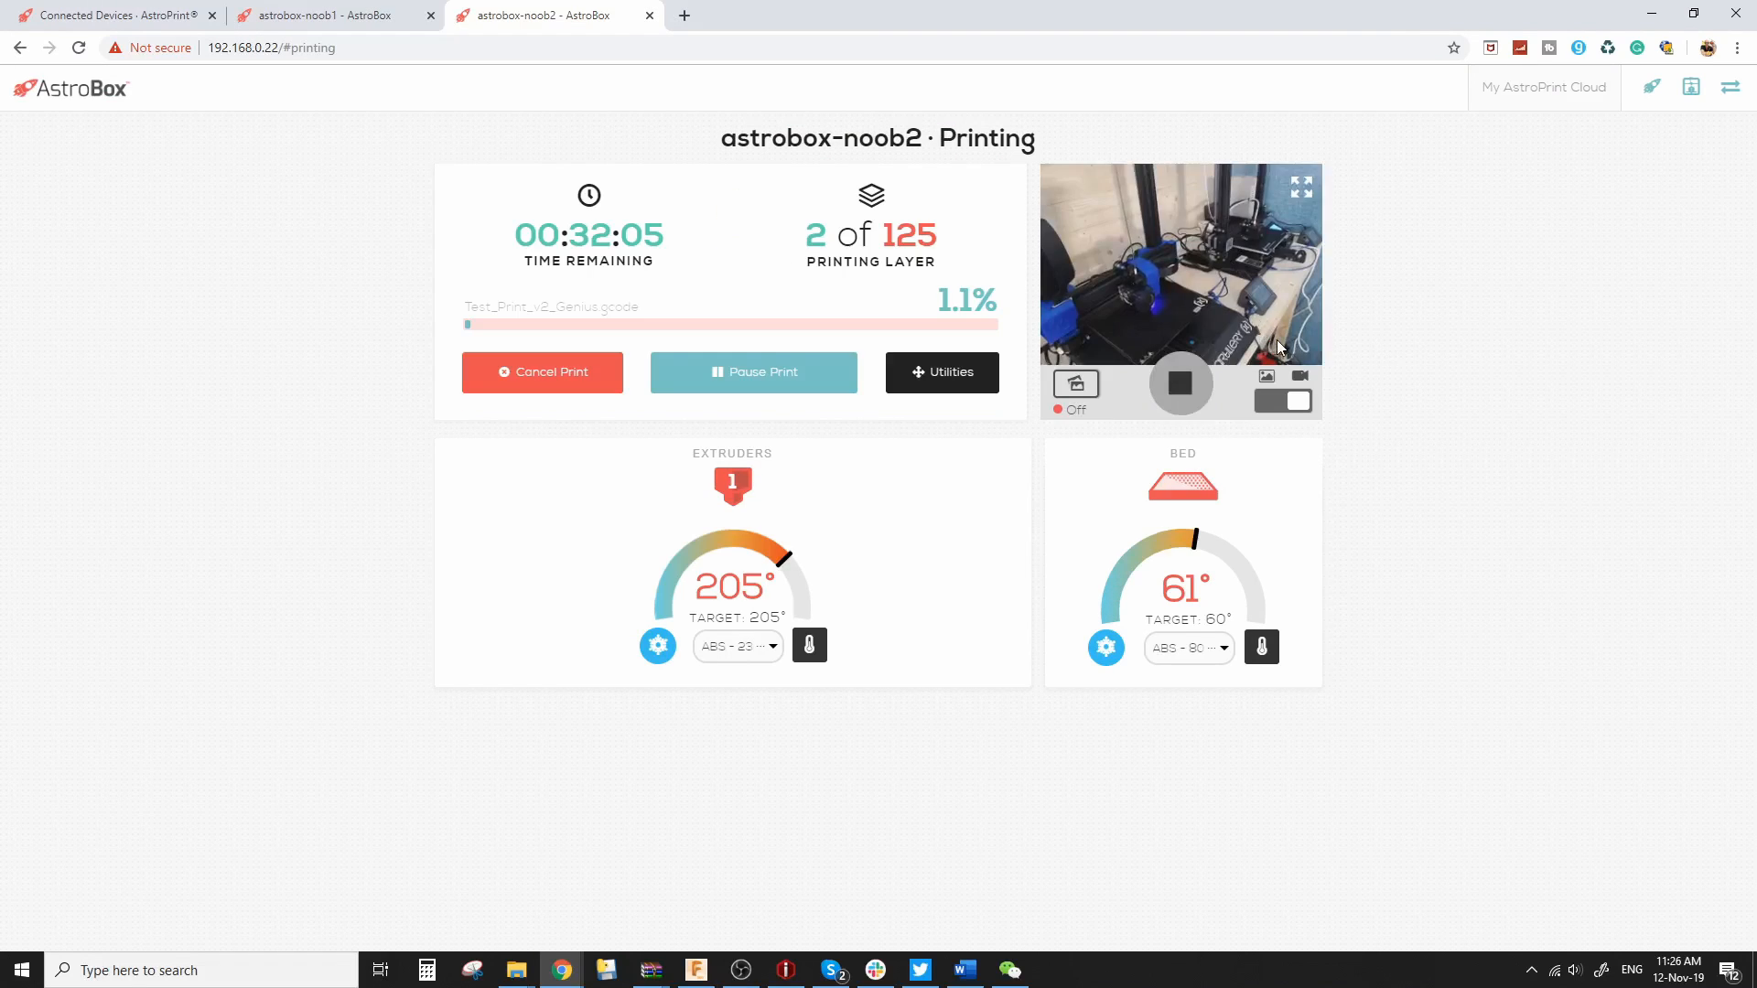
{"action": "mouse_move", "coordinate": [1422, 381]}
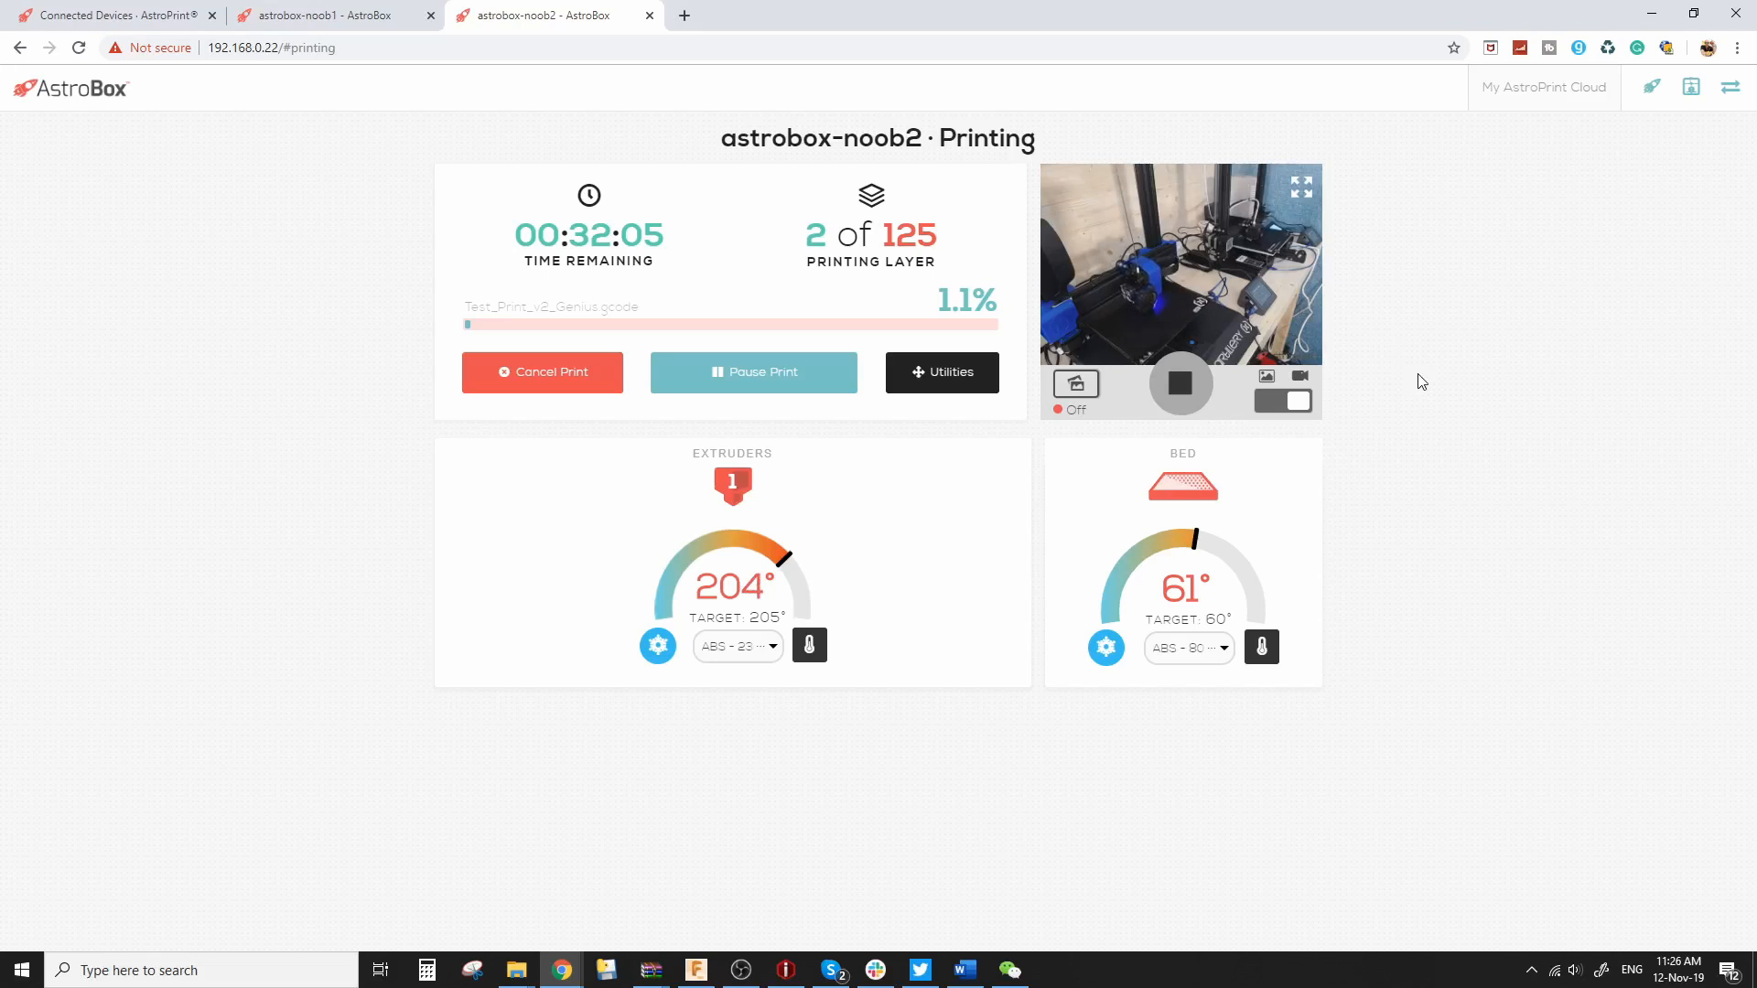
{"action": "left_click", "coordinate": [942, 370]}
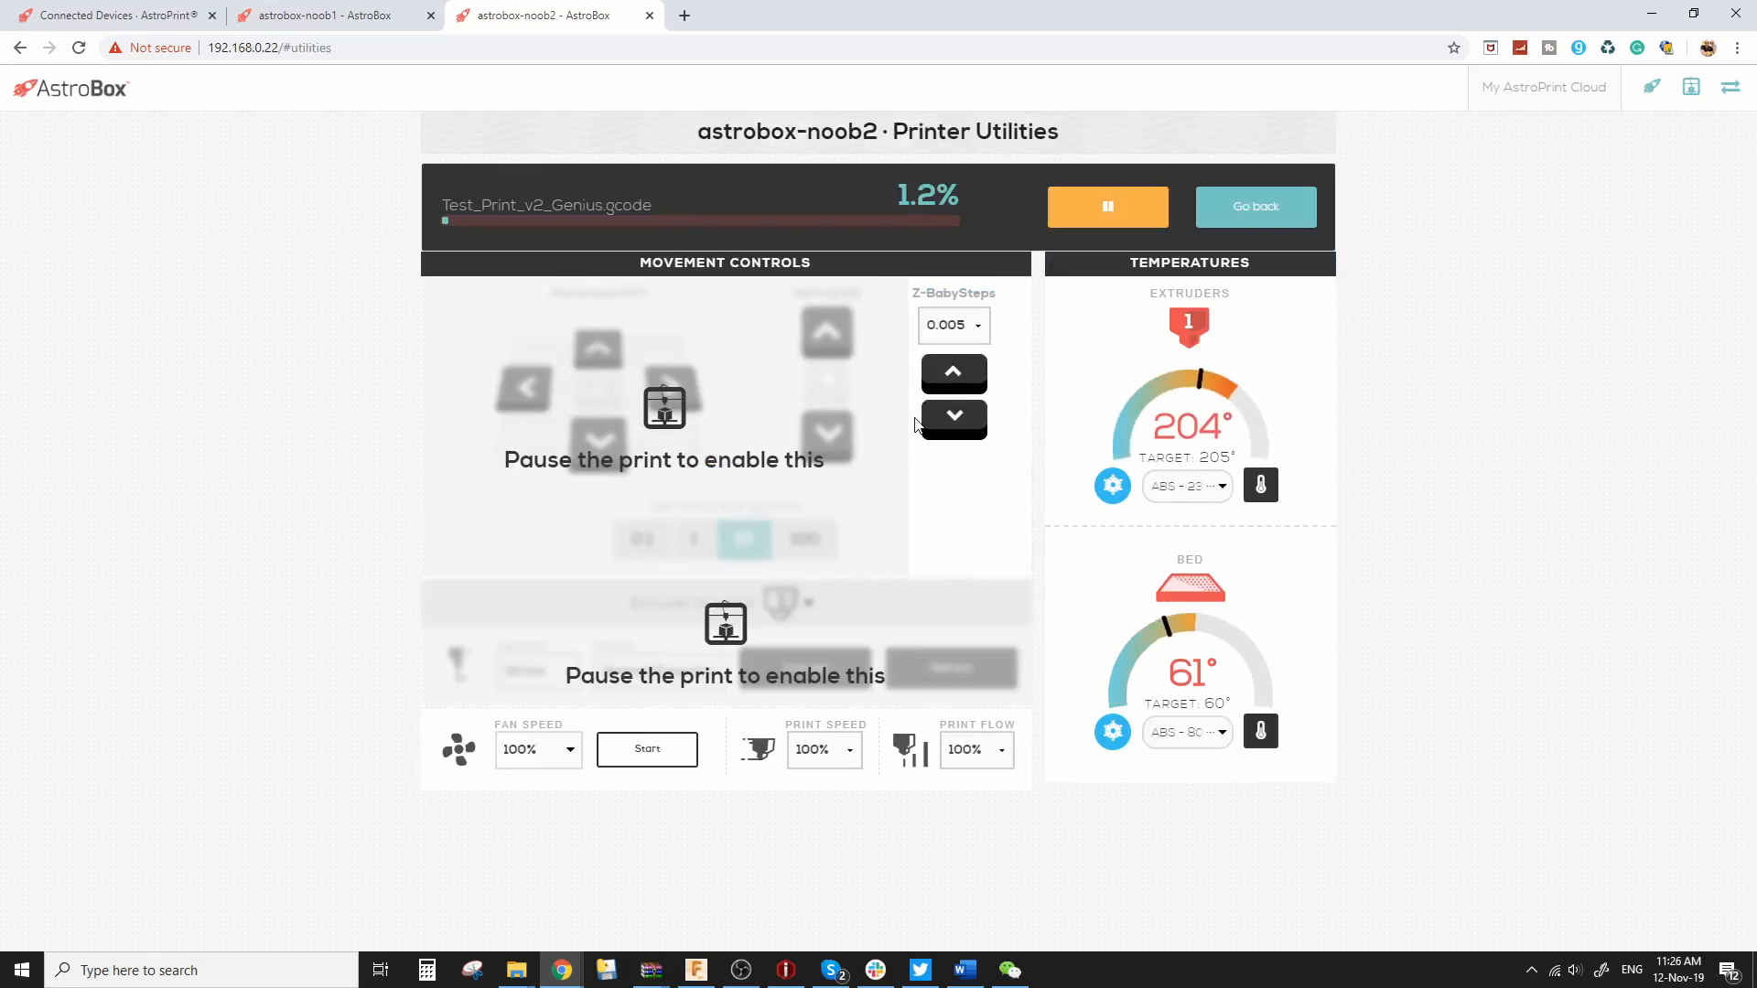
{"action": "mouse_move", "coordinate": [614, 479]}
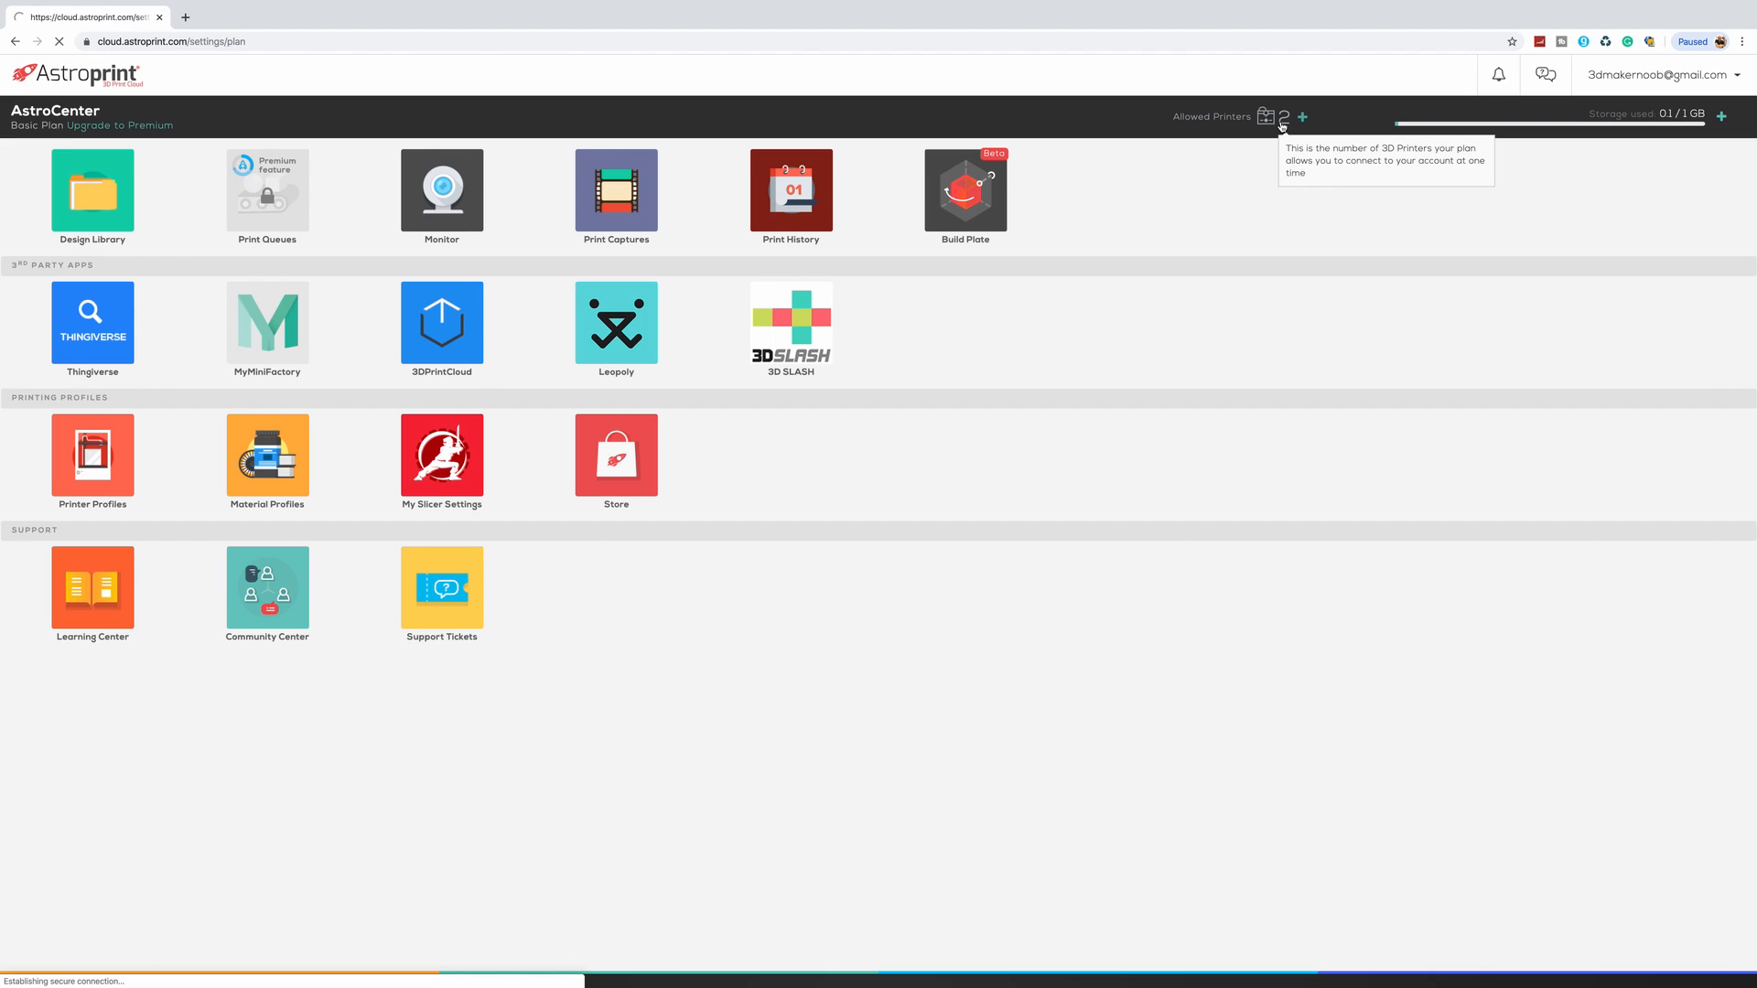
Step: Quote the Premium Plan for 25 printers billed annually ($1098/year) and try subscribing
{"action": "left_click", "coordinate": [129, 125]}
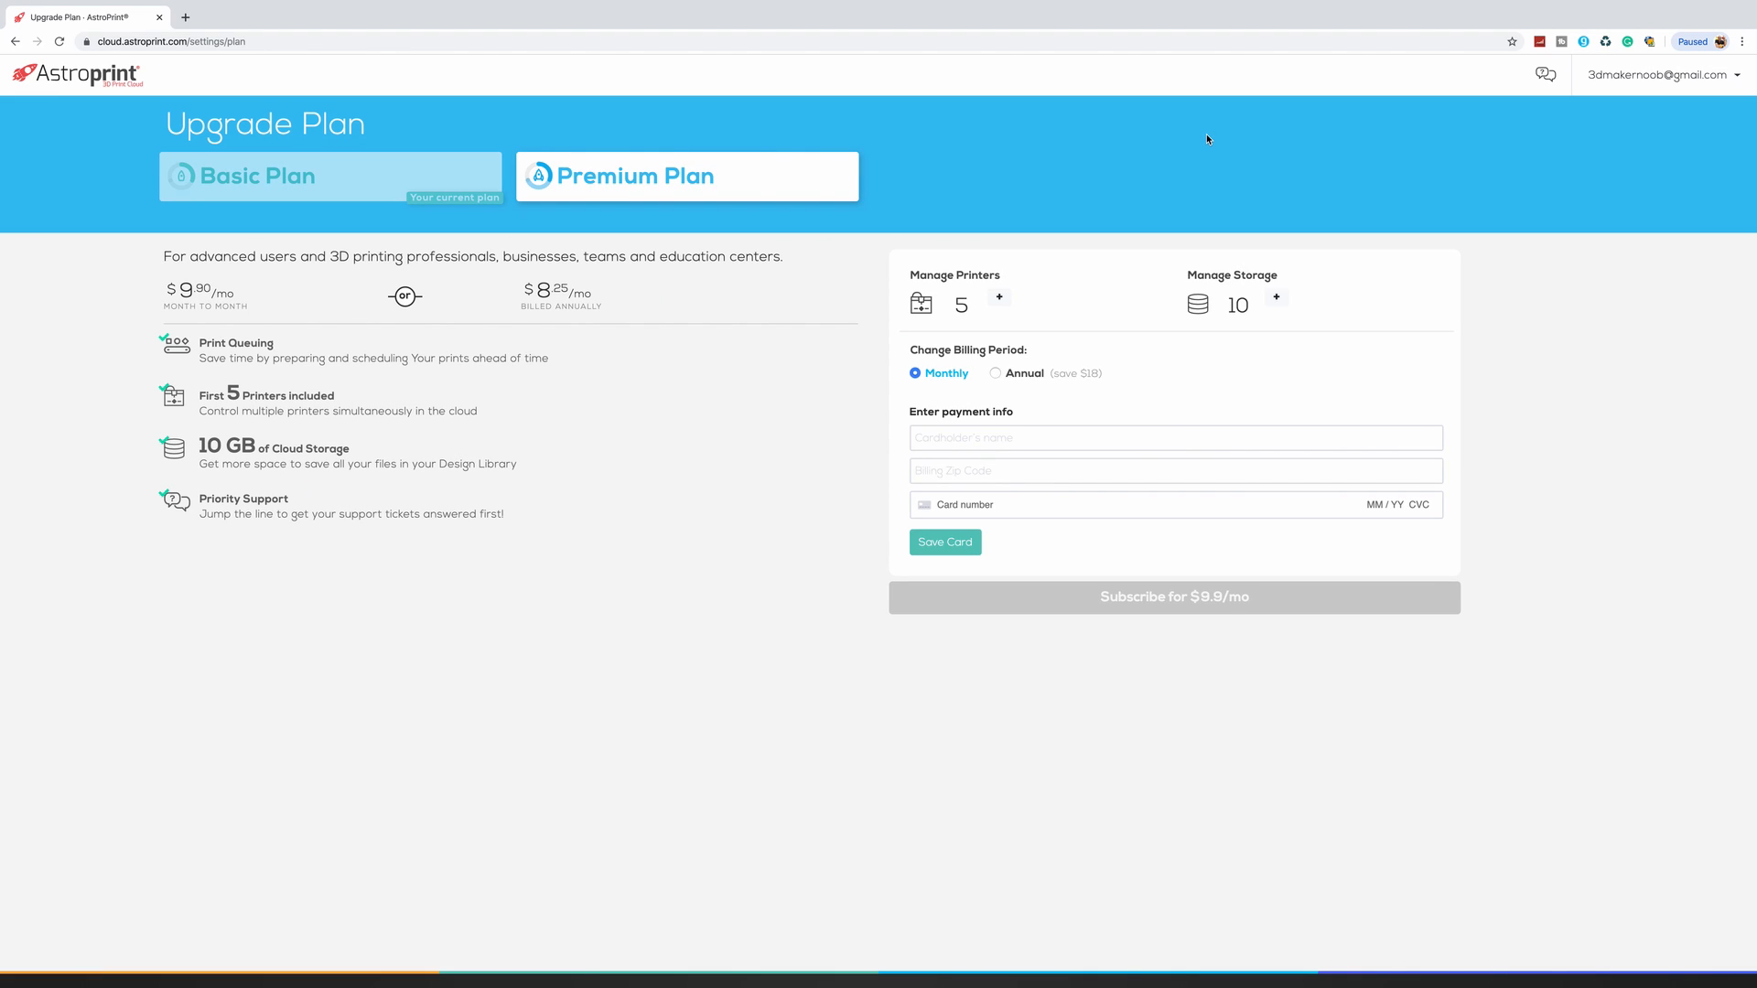
{"action": "left_click", "coordinate": [997, 297]}
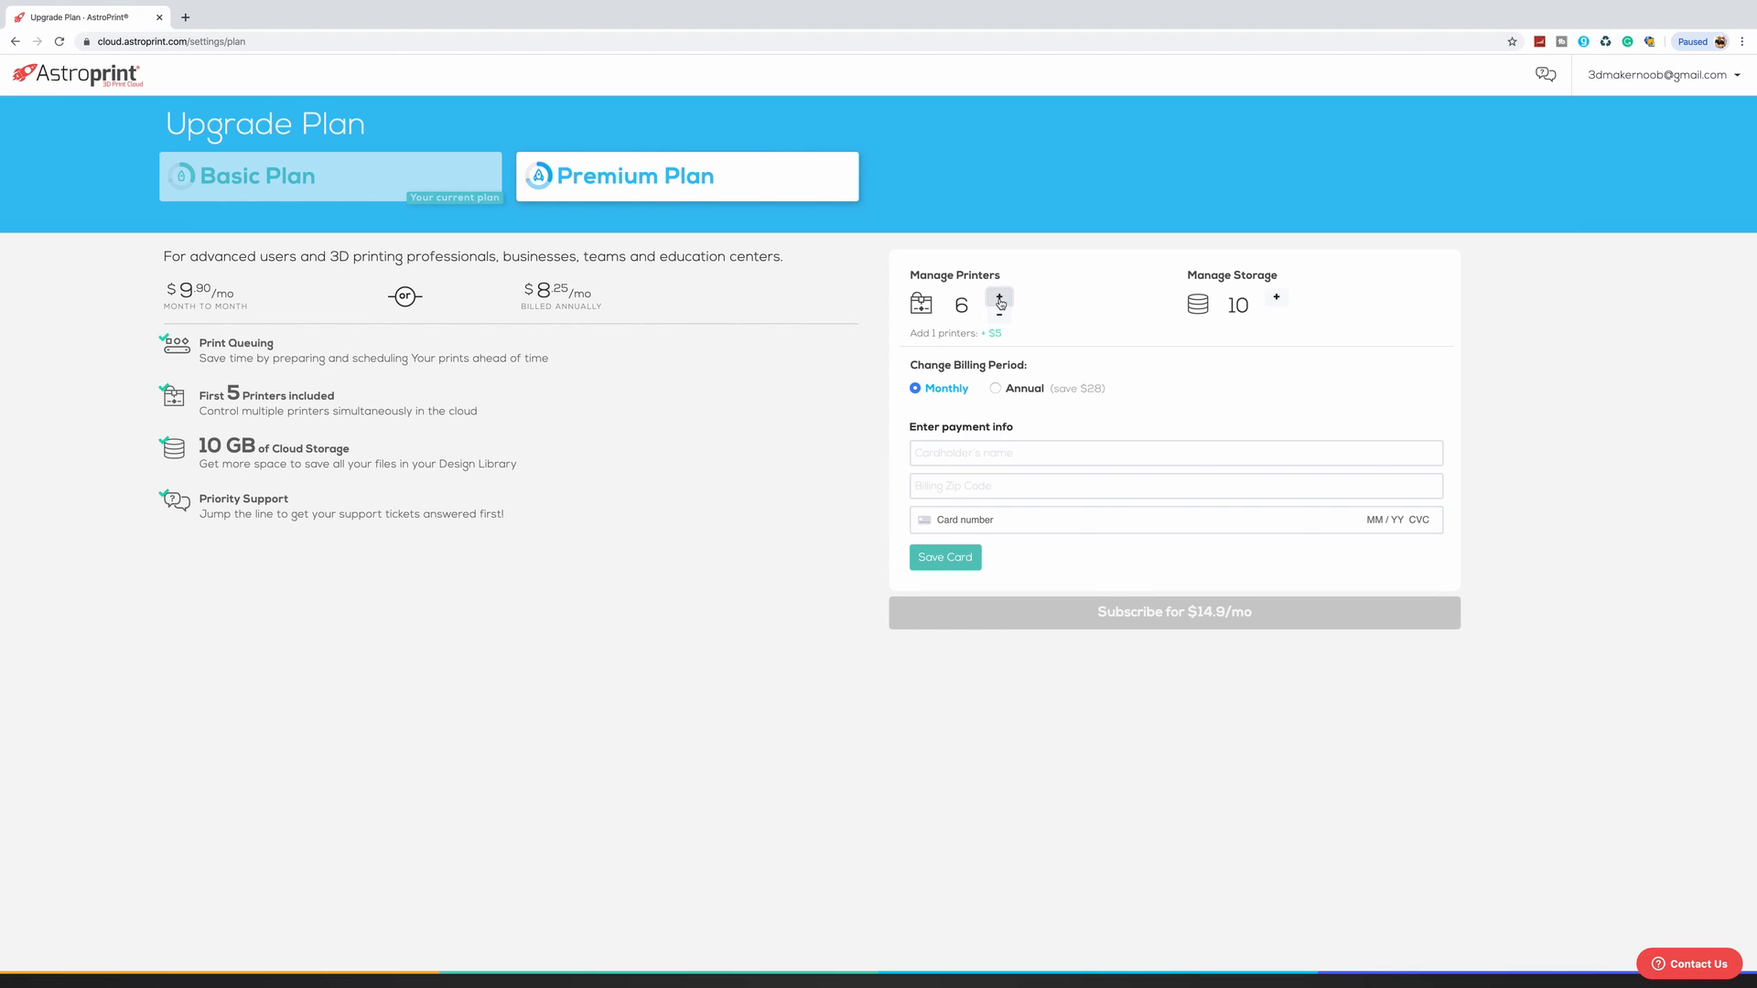
{"action": "left_click", "coordinate": [998, 304]}
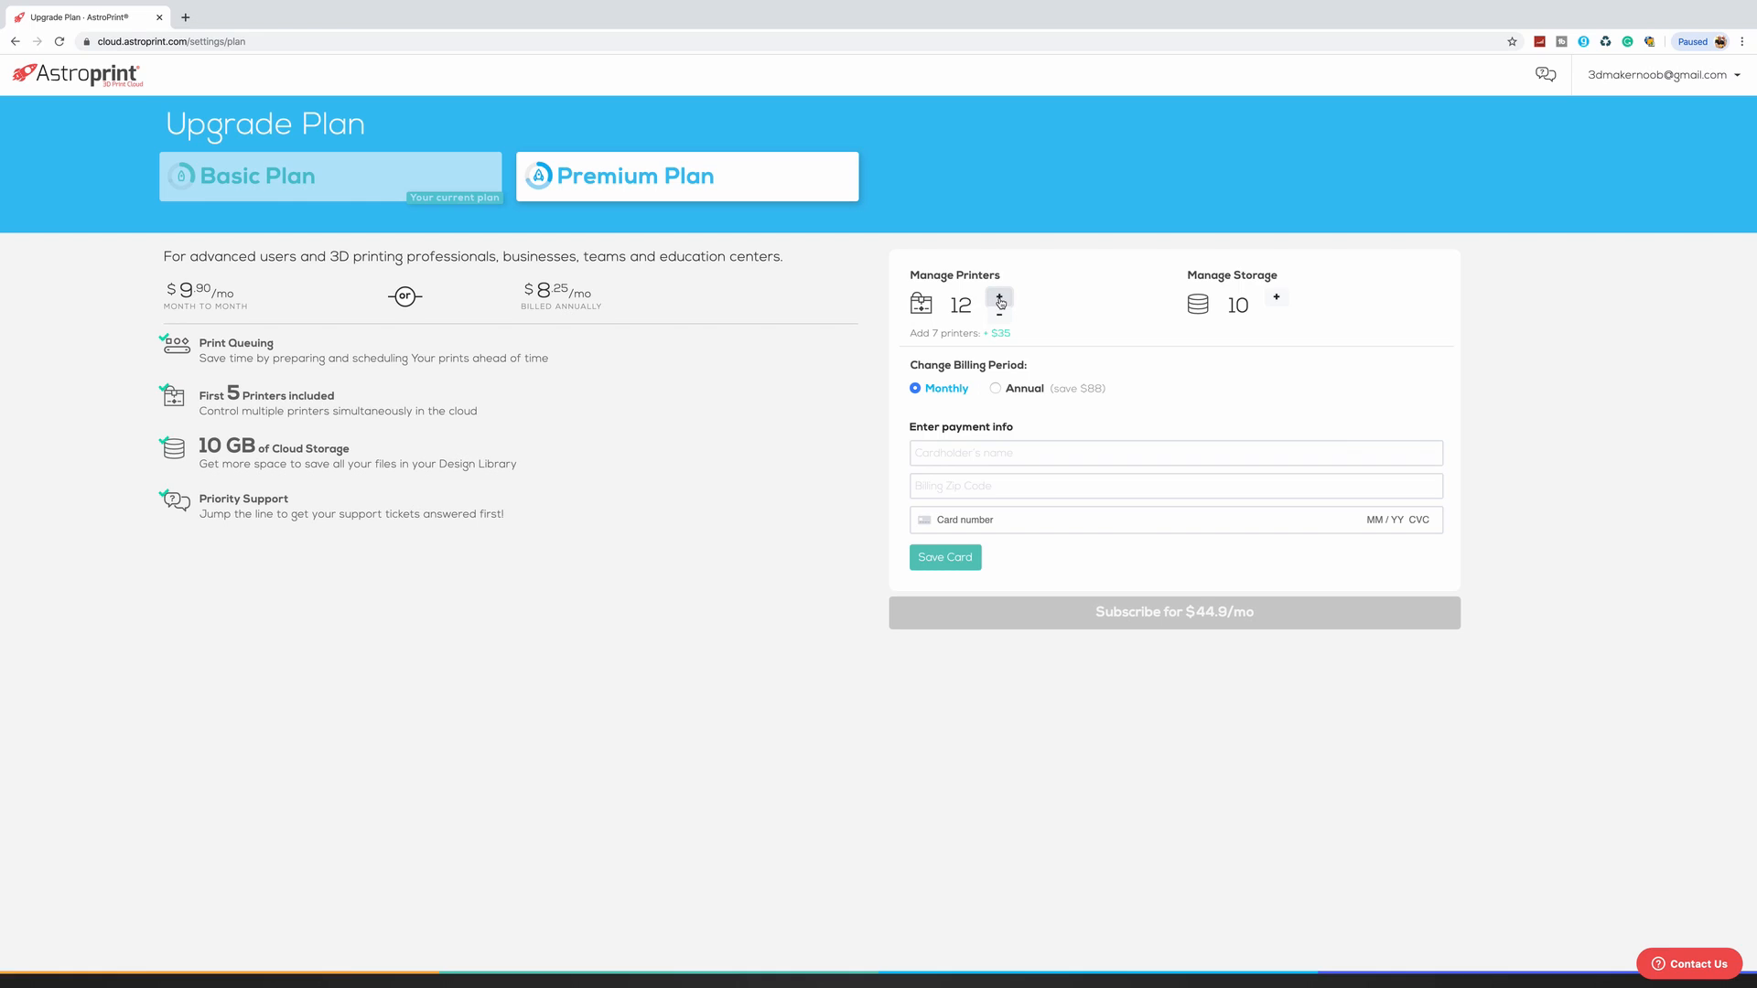
{"action": "left_click", "coordinate": [999, 304]}
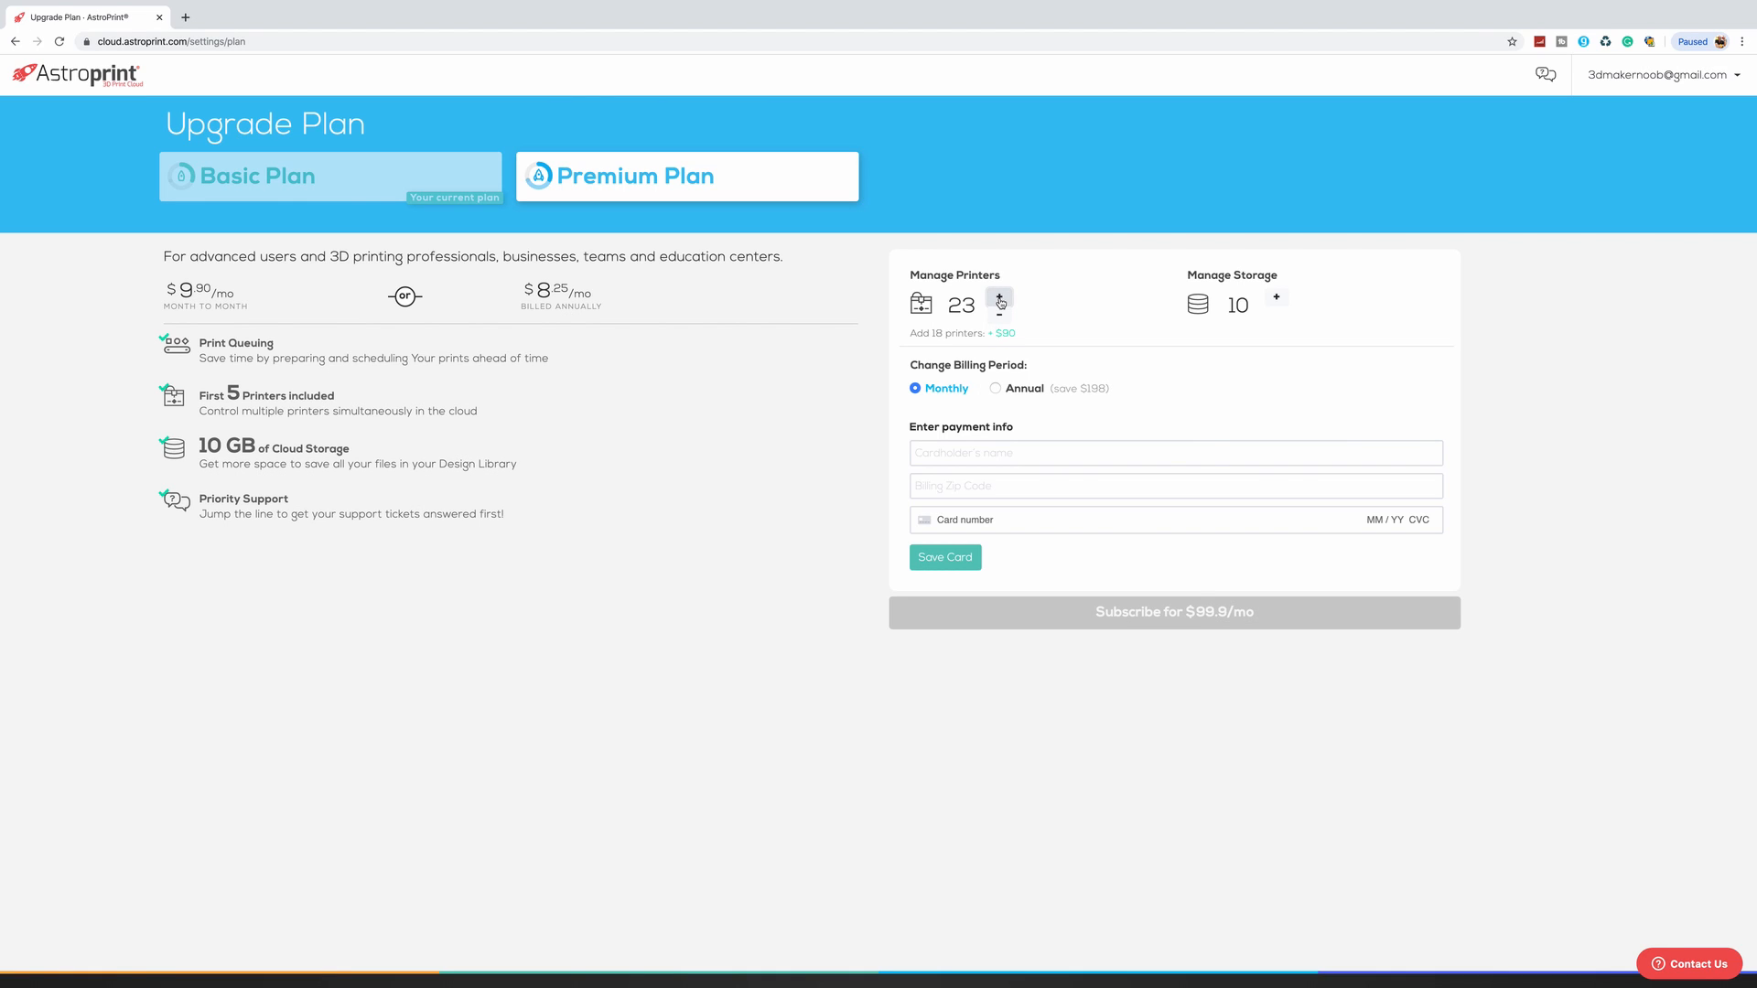
{"action": "left_click", "coordinate": [999, 304]}
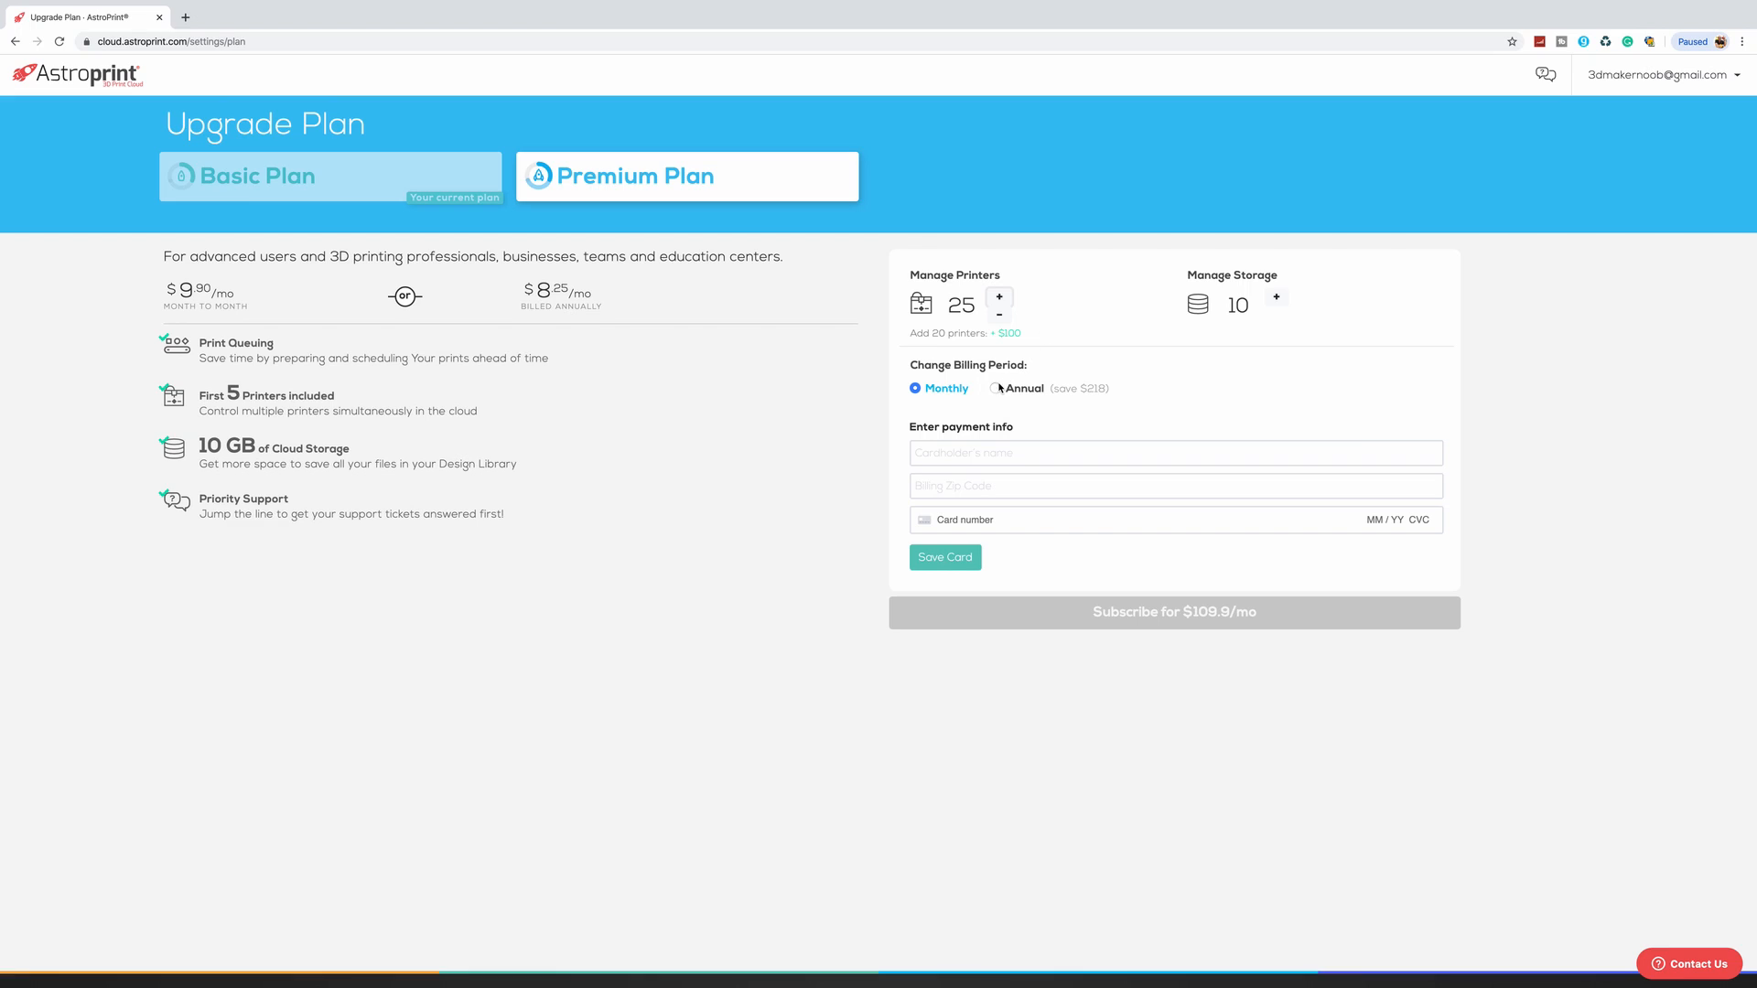
{"action": "left_click", "coordinate": [995, 388]}
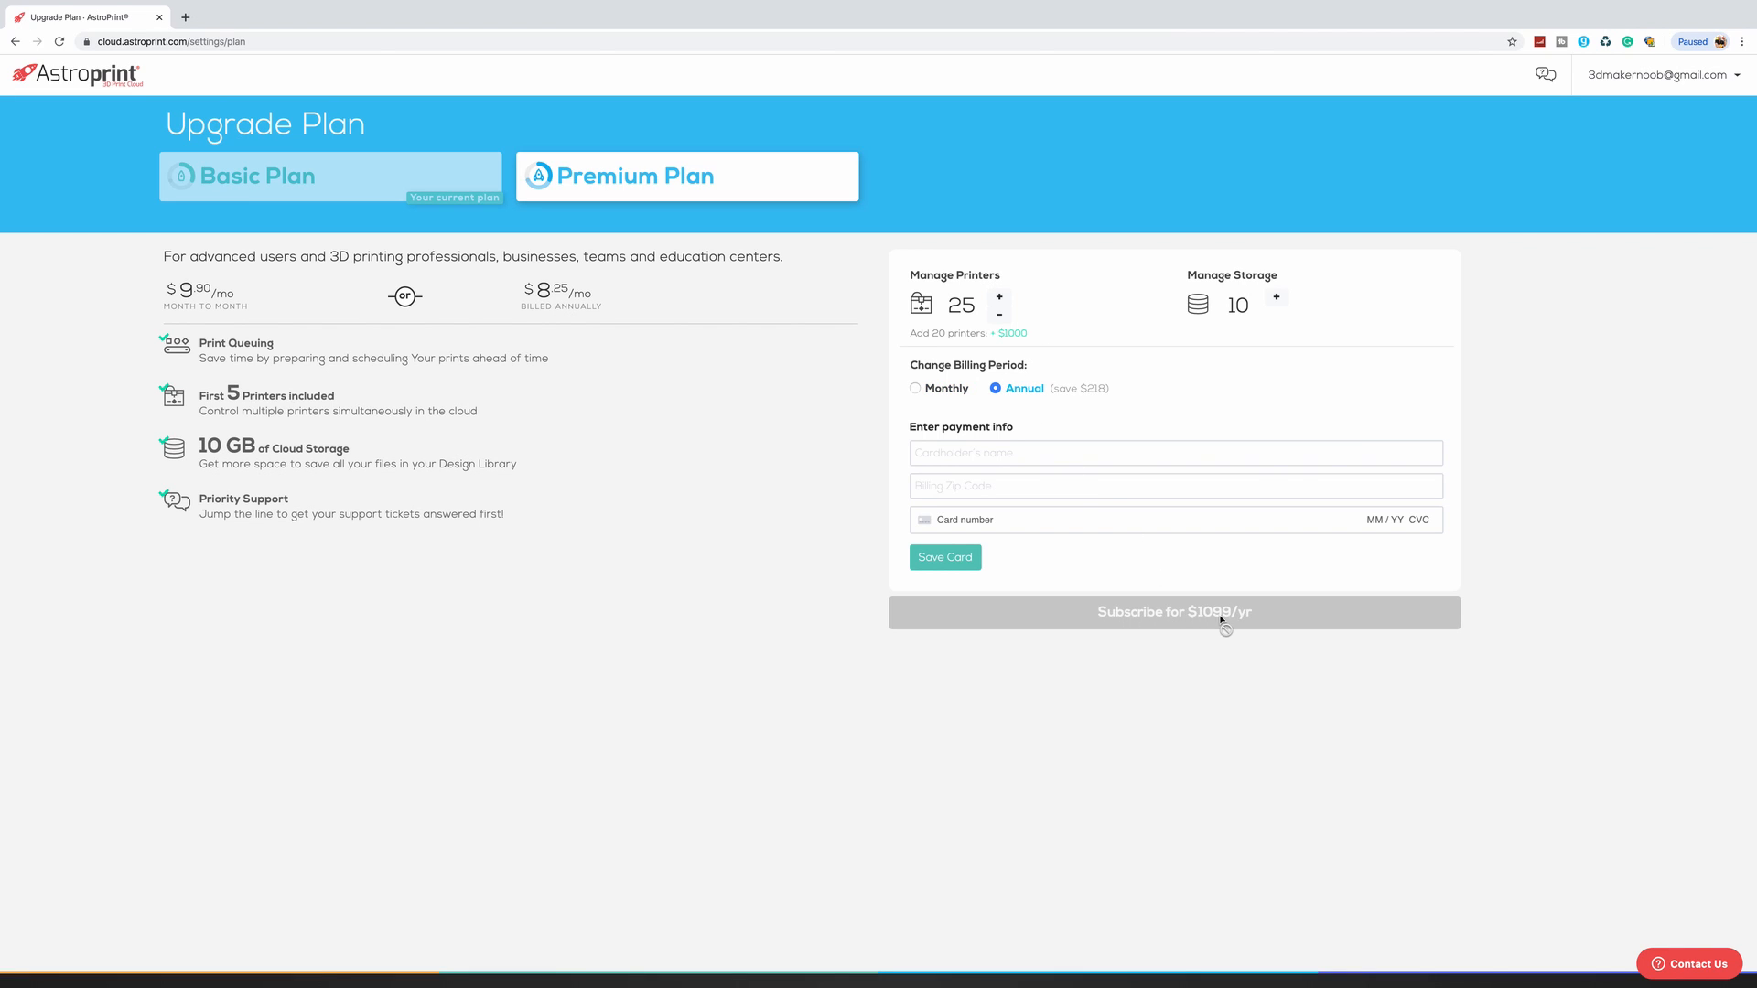
{"action": "left_click", "coordinate": [84, 15]}
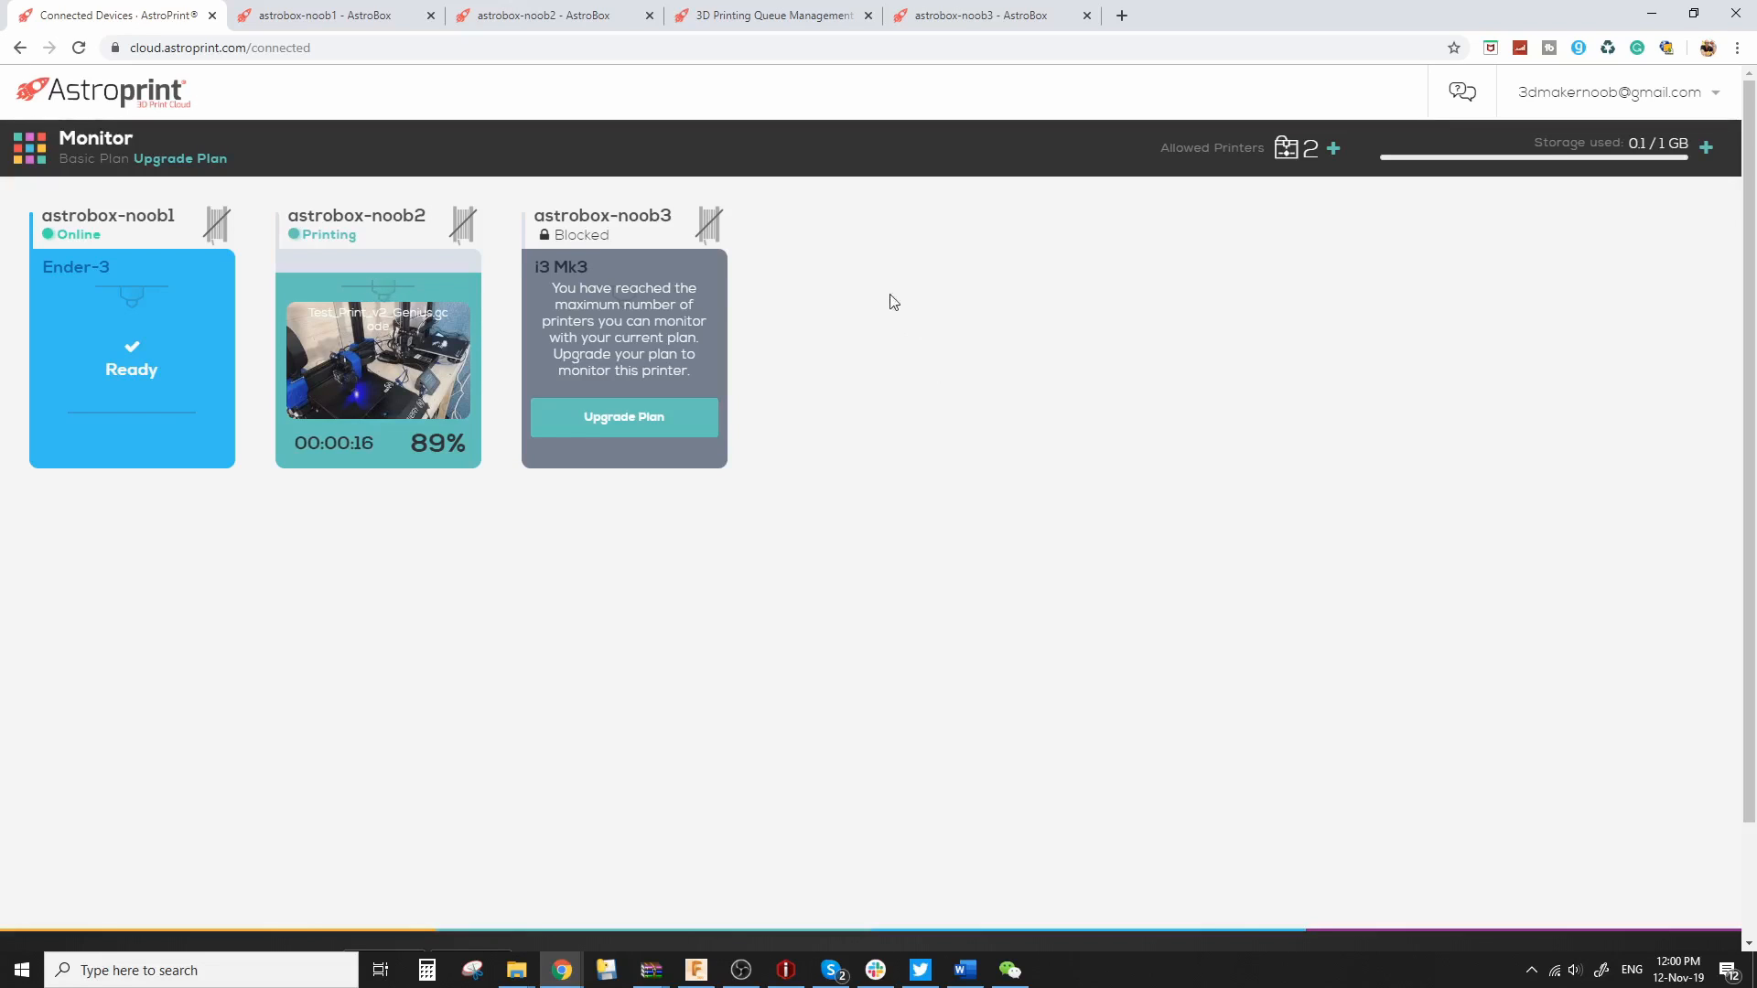
{"action": "mouse_move", "coordinate": [901, 264]}
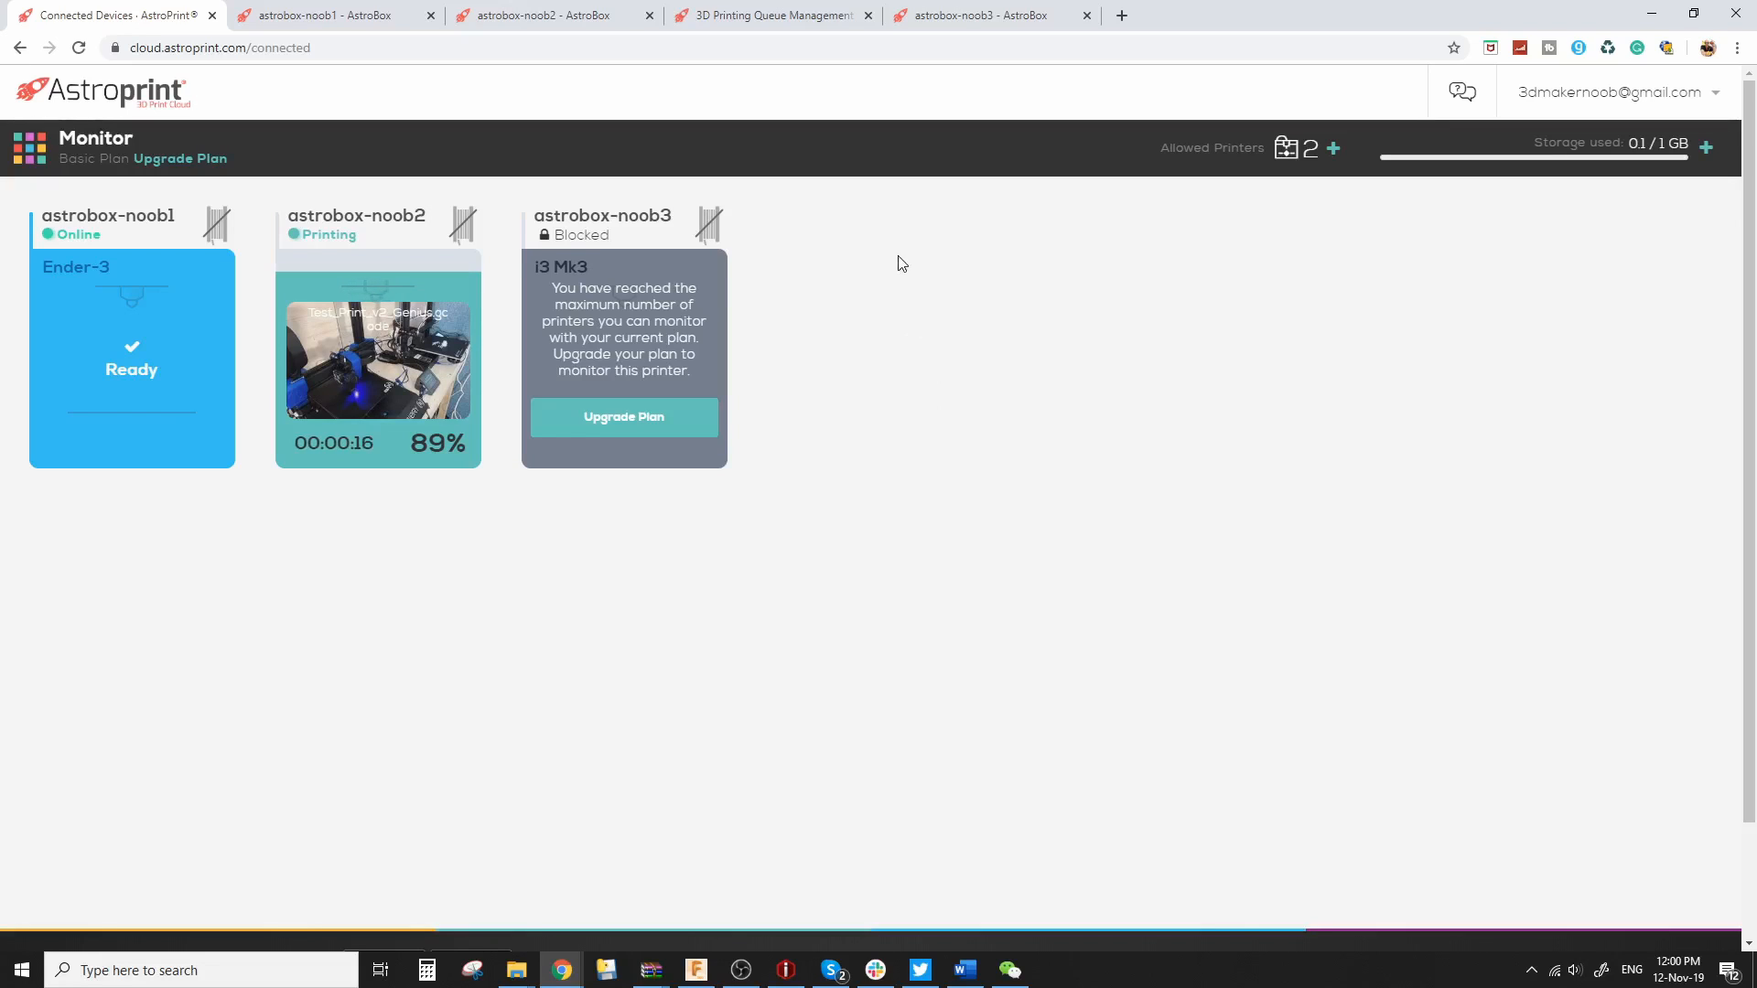
{"action": "mouse_move", "coordinate": [914, 266]}
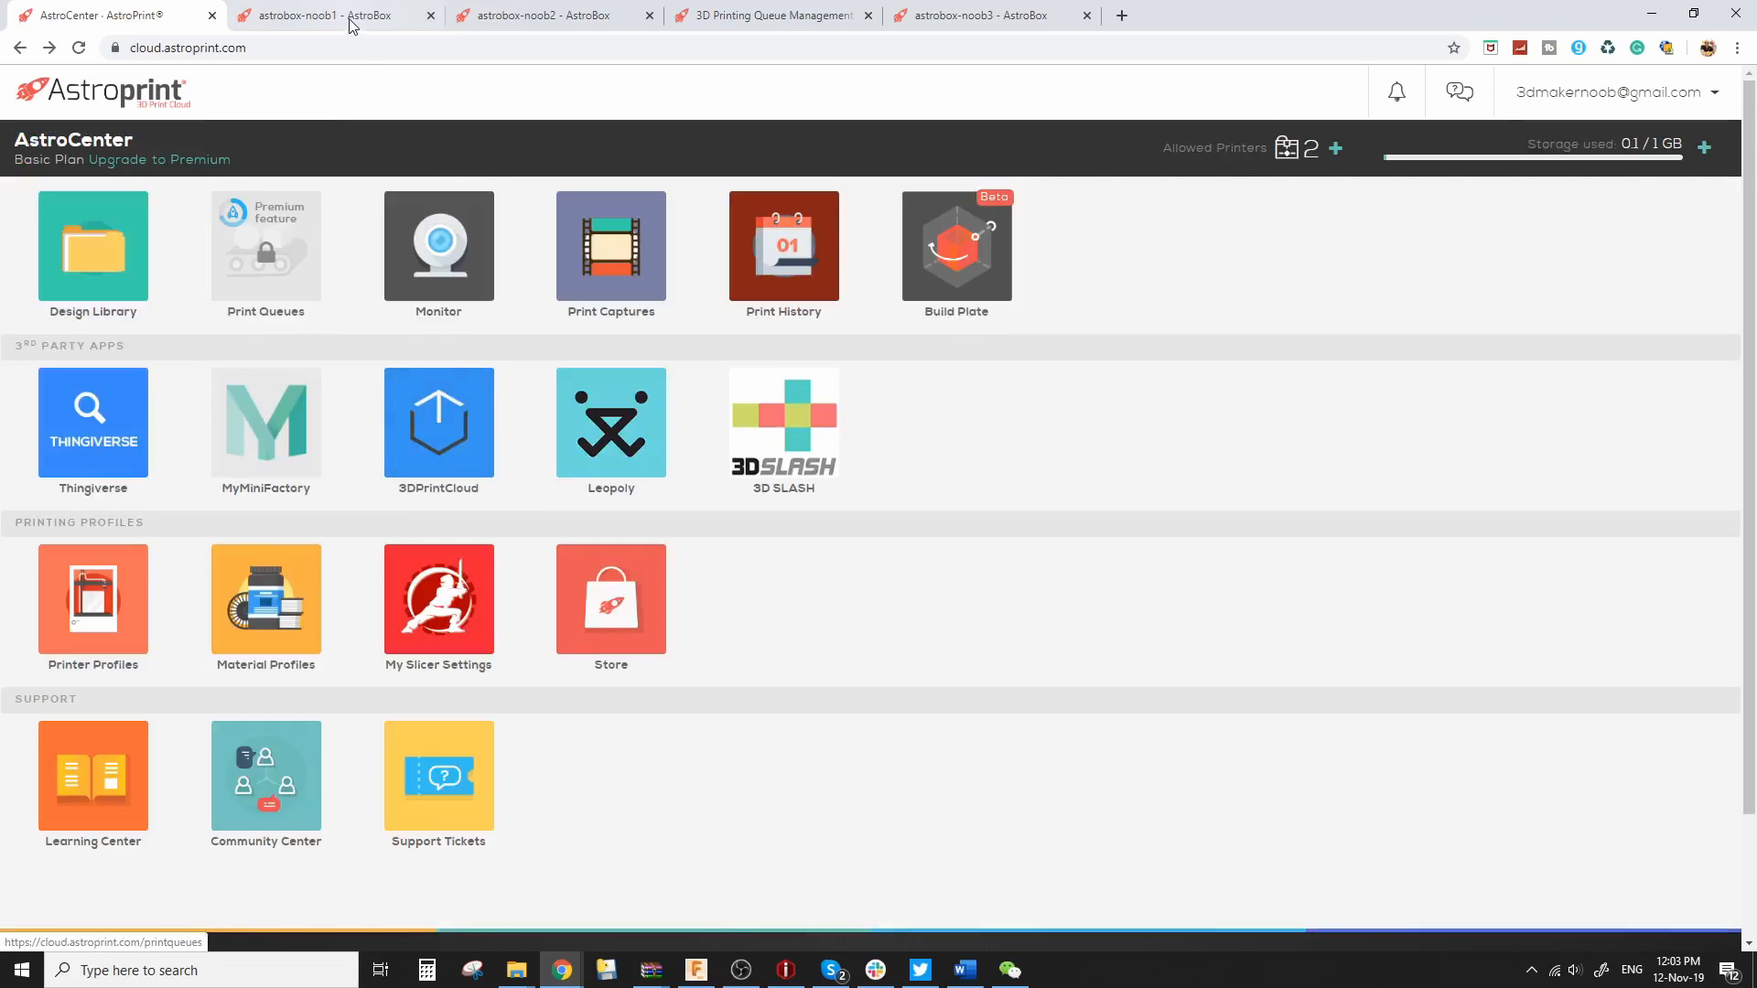
Step: Check the astrobox-noob1 and noob2 pages and noob2 Printer Utilities, then return to AstroCenter
{"action": "left_click", "coordinate": [324, 14]}
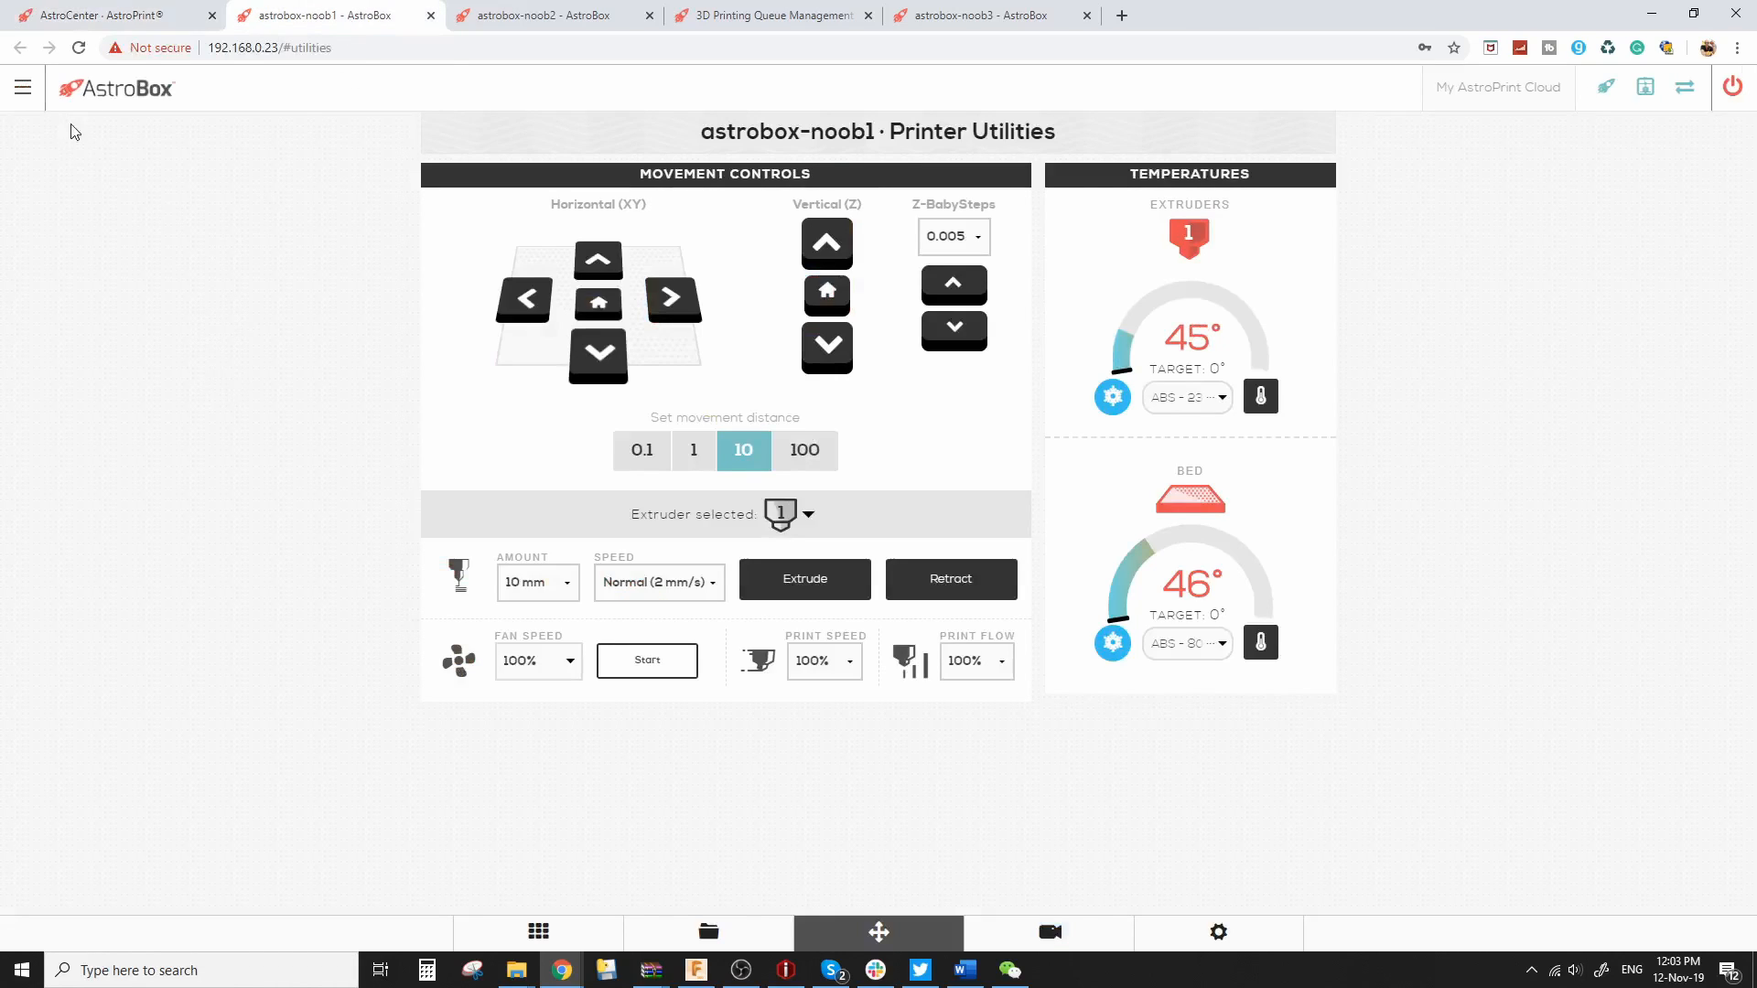
{"action": "left_click", "coordinate": [549, 15]}
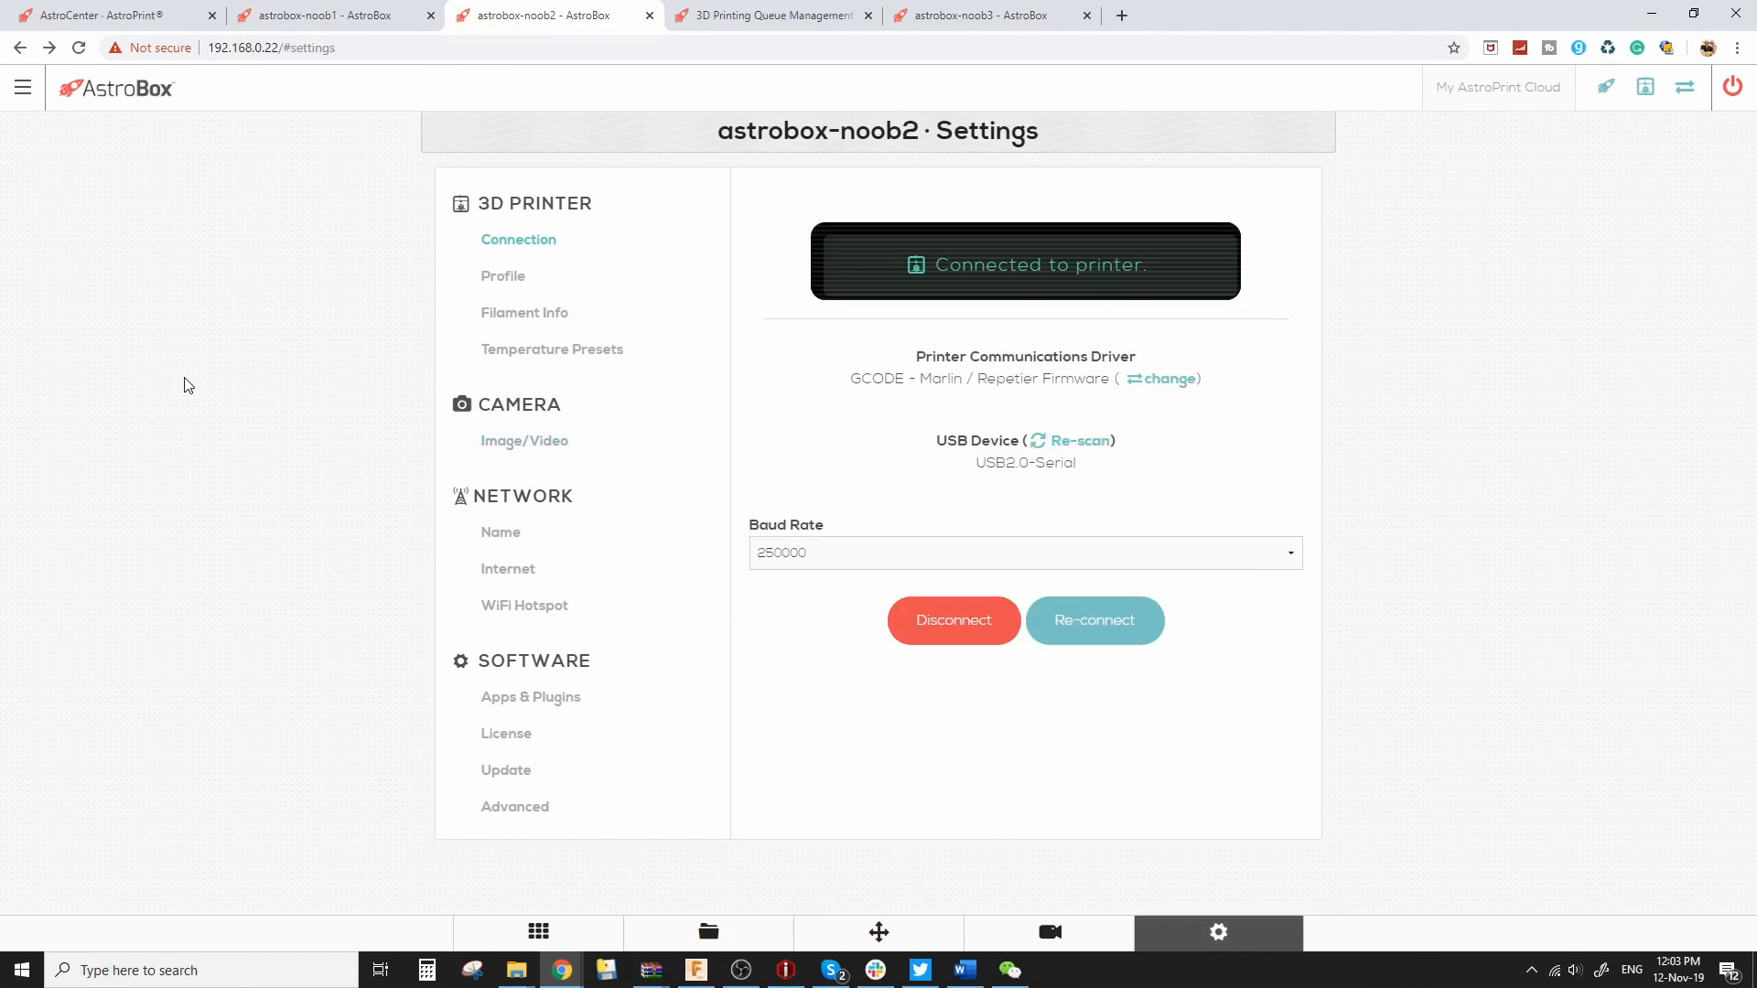
{"action": "left_click", "coordinate": [879, 932]}
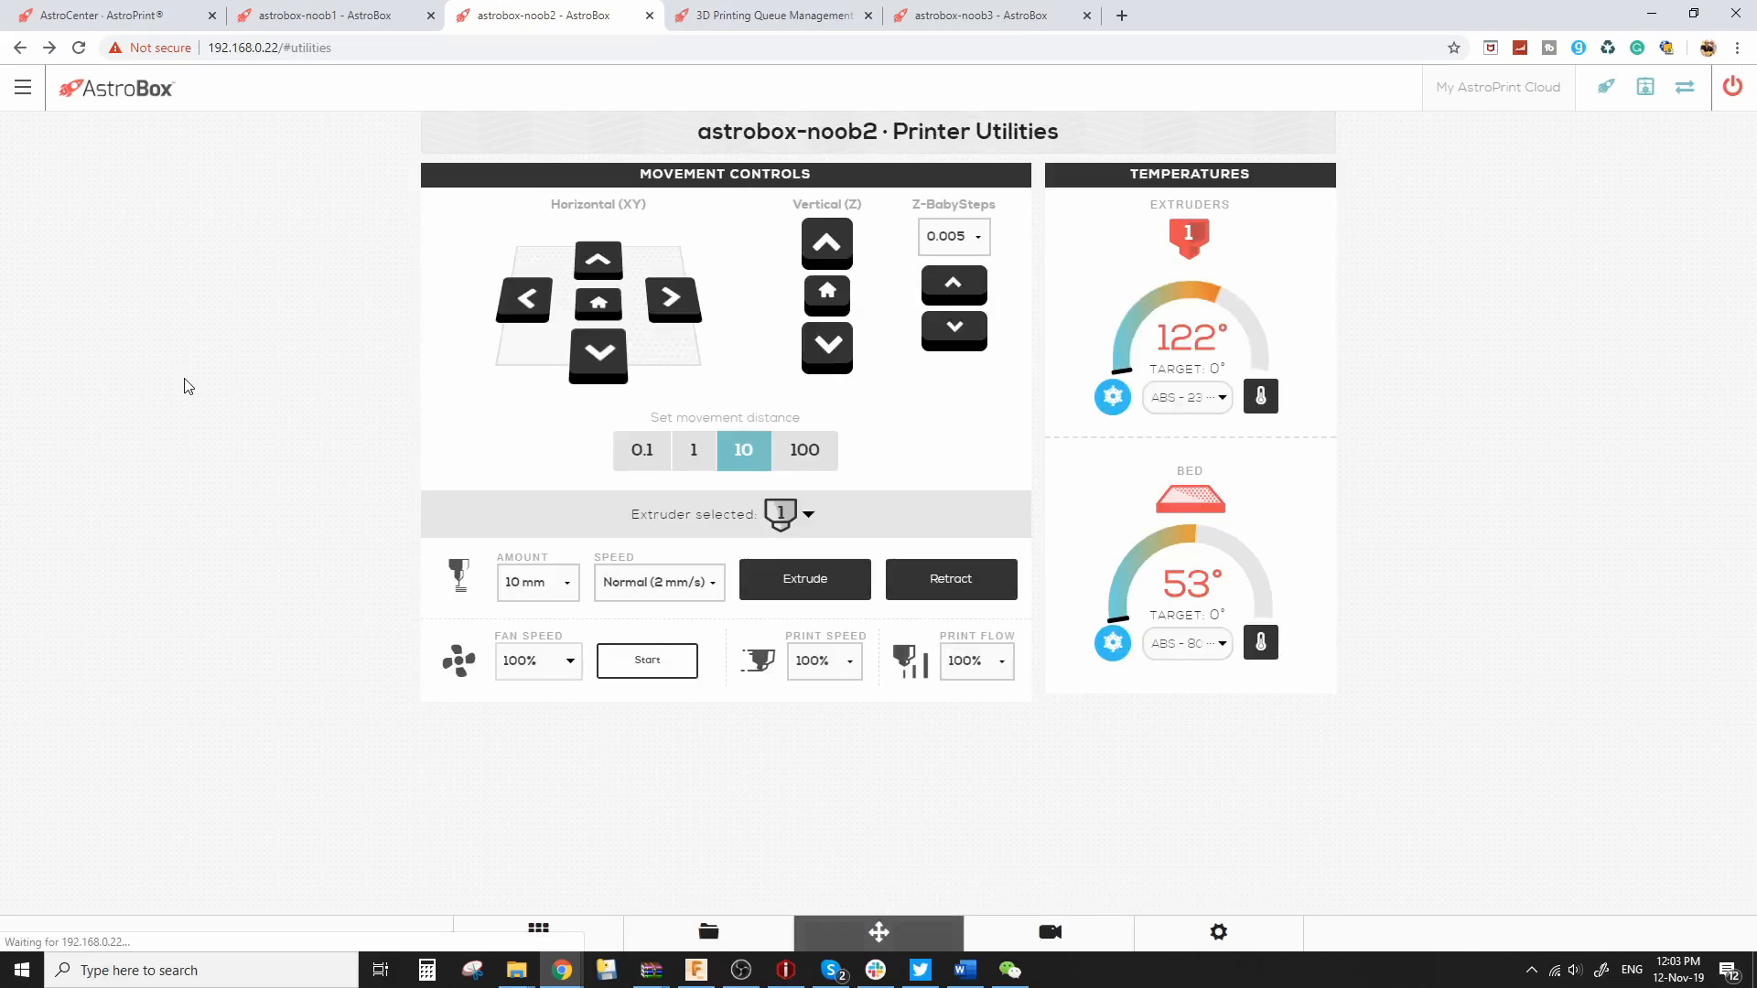
{"action": "left_click", "coordinate": [707, 931]}
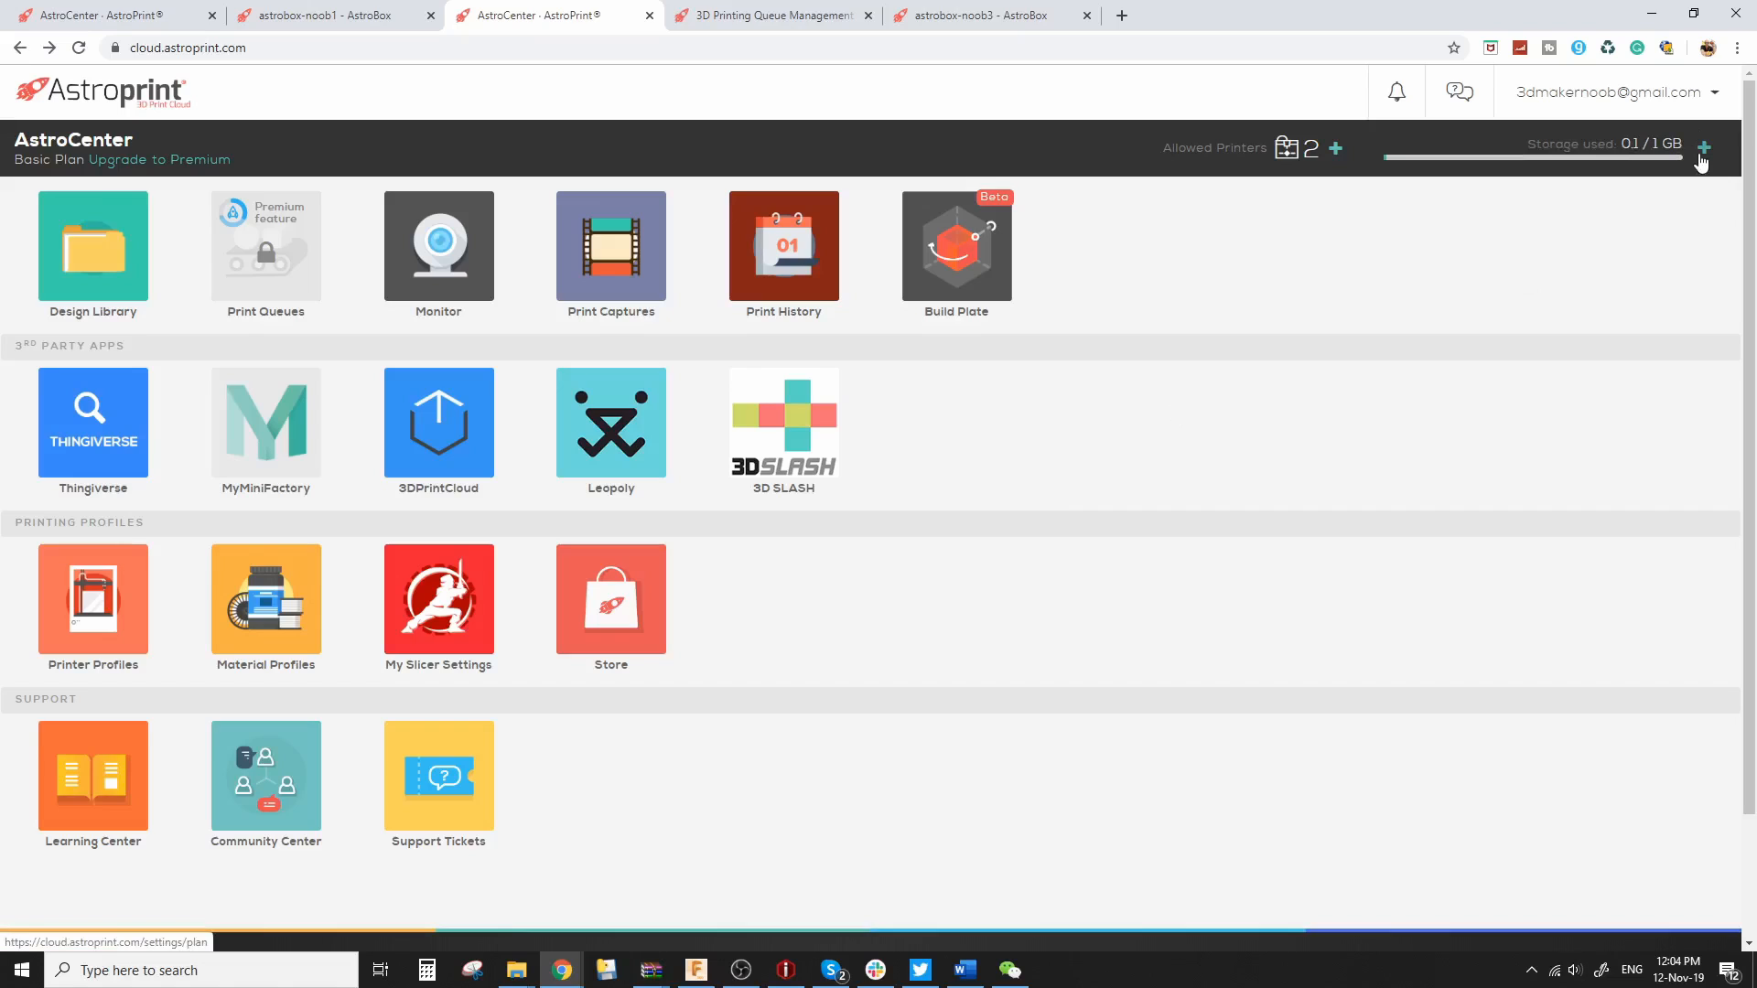
Step: Browse the help, notifications and account menus
{"action": "left_click", "coordinate": [1458, 91]}
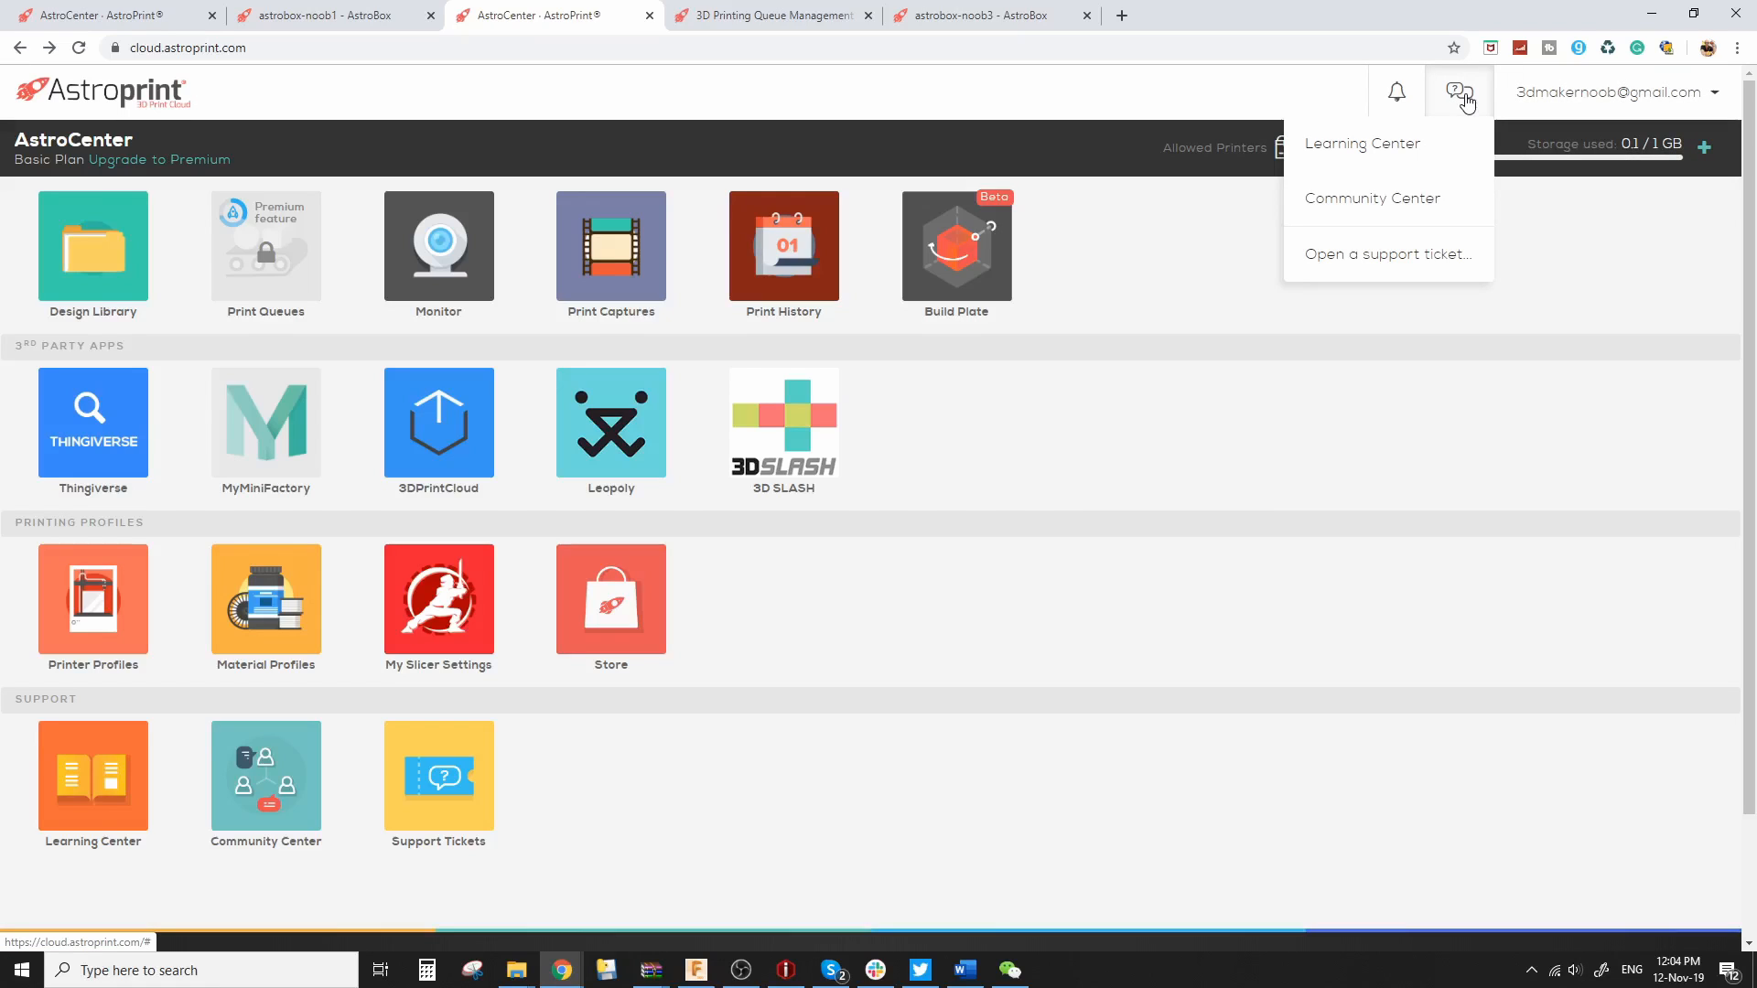
{"action": "left_click", "coordinate": [1362, 143]}
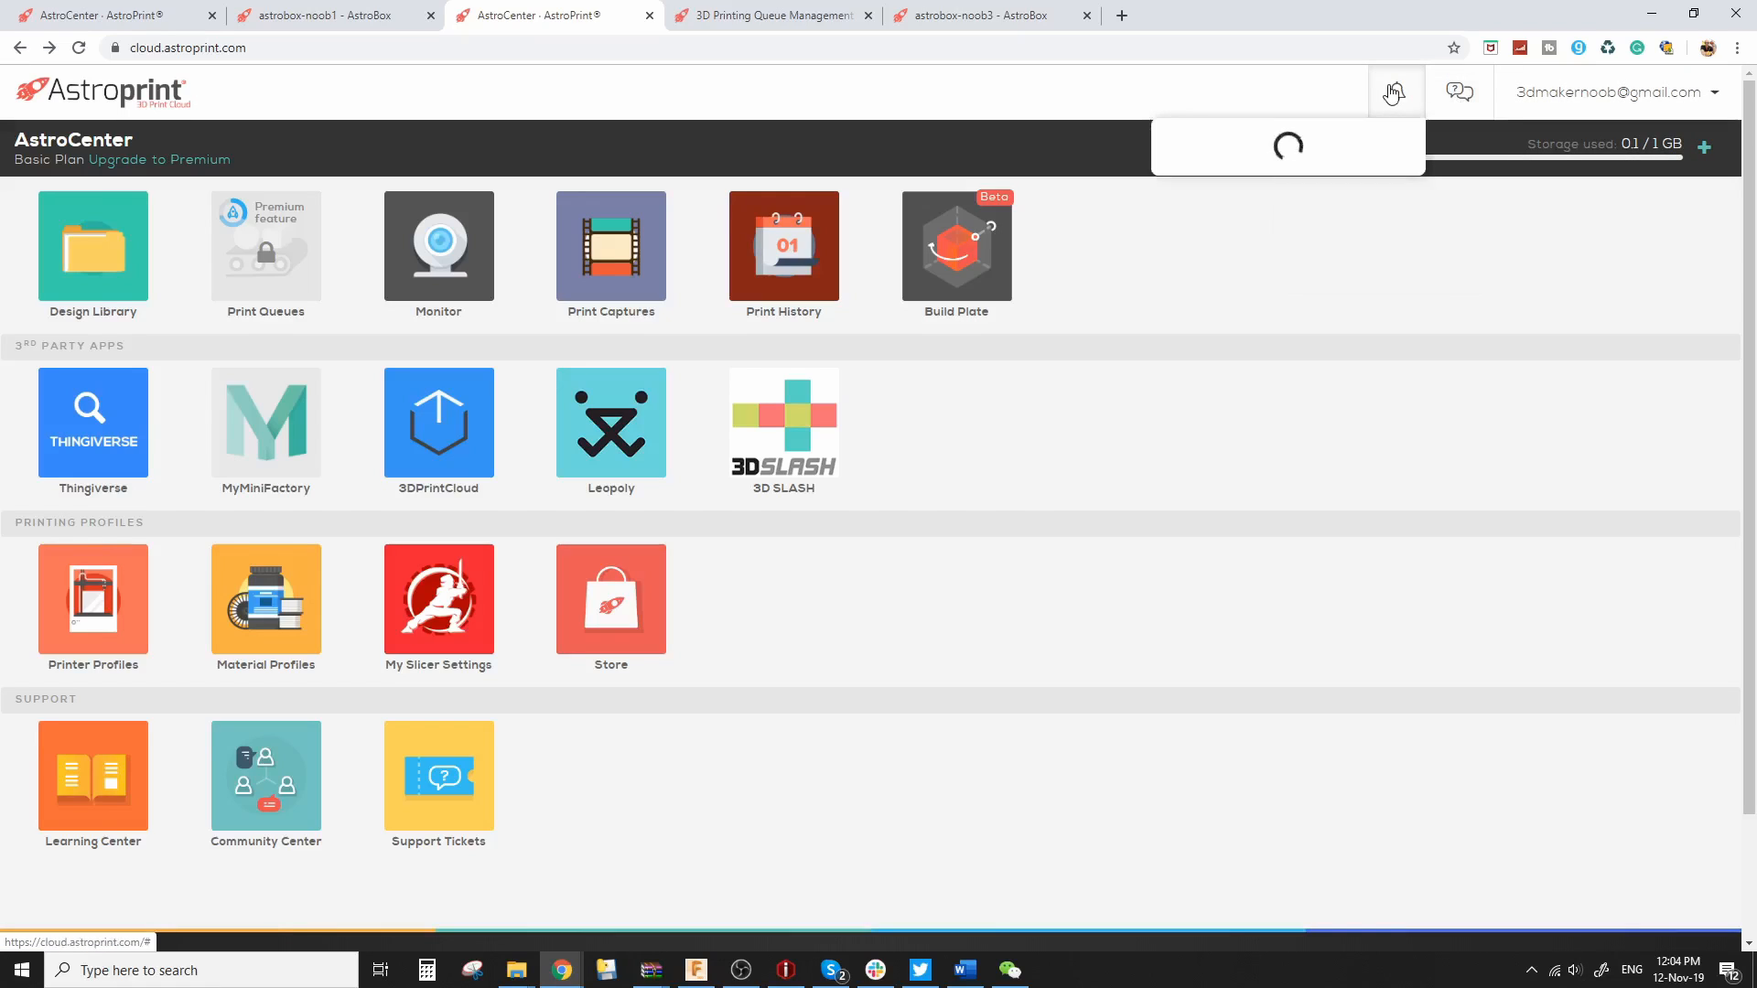
{"action": "left_click", "coordinate": [1616, 92]}
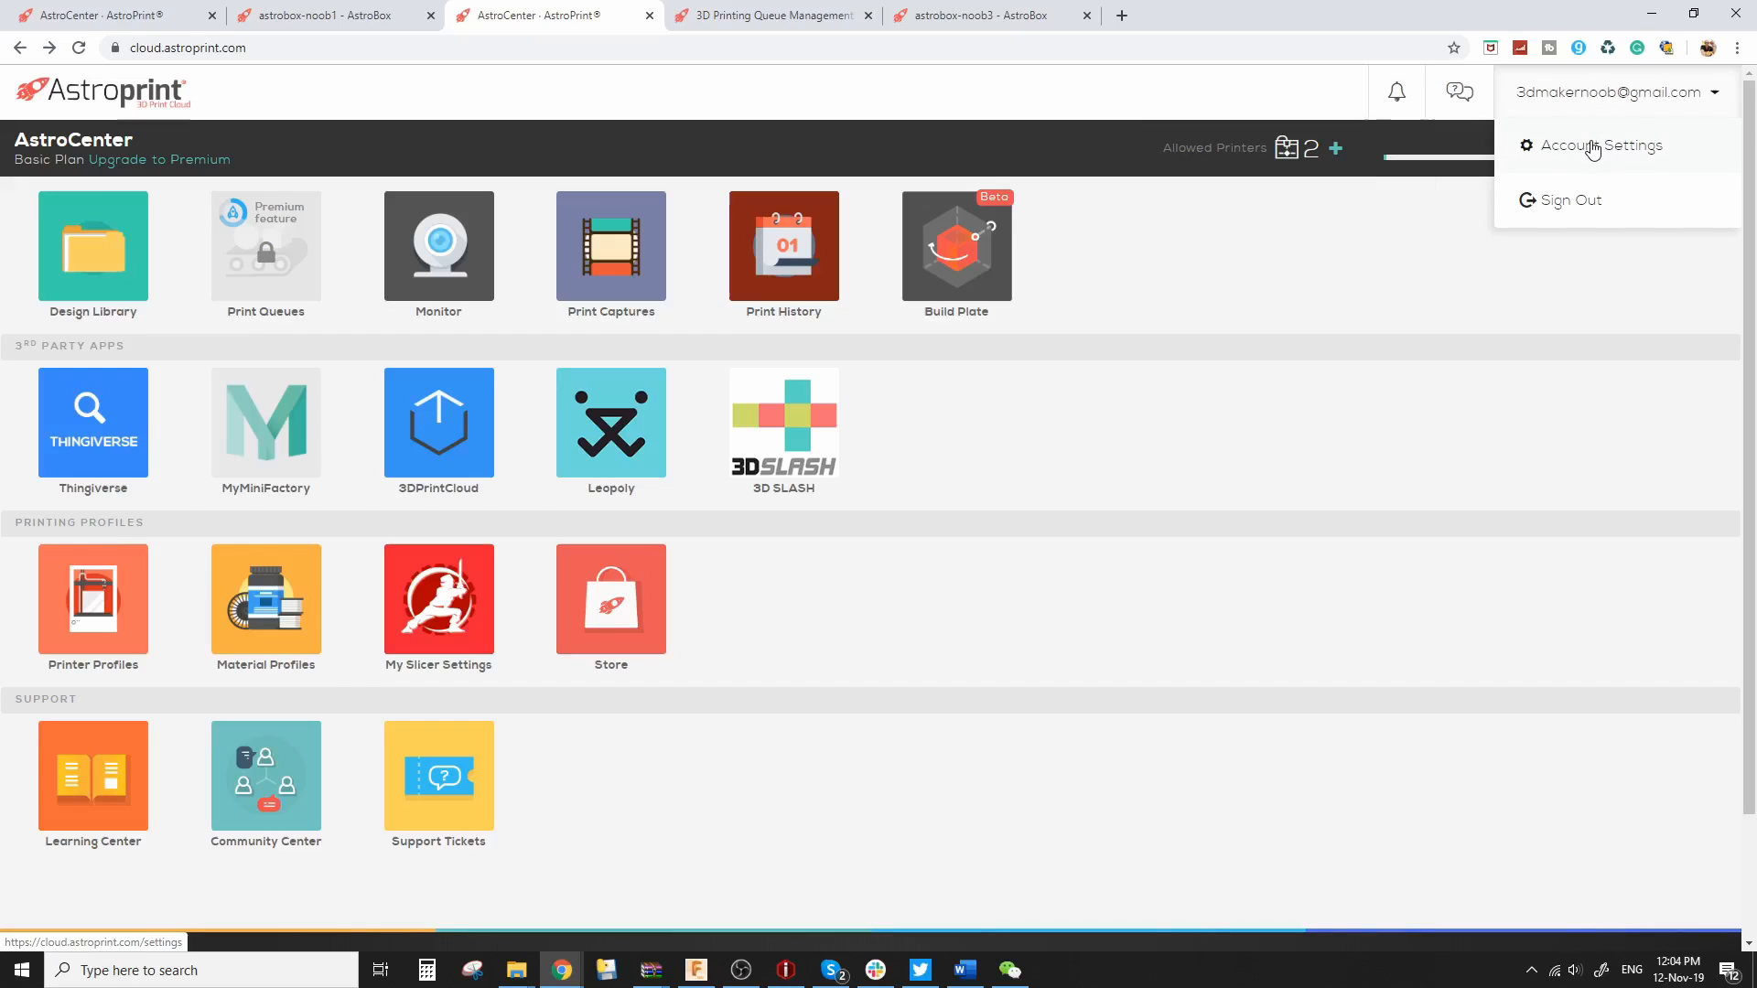
{"action": "scroll", "scroll_direction": "down", "scroll_amount": 3}
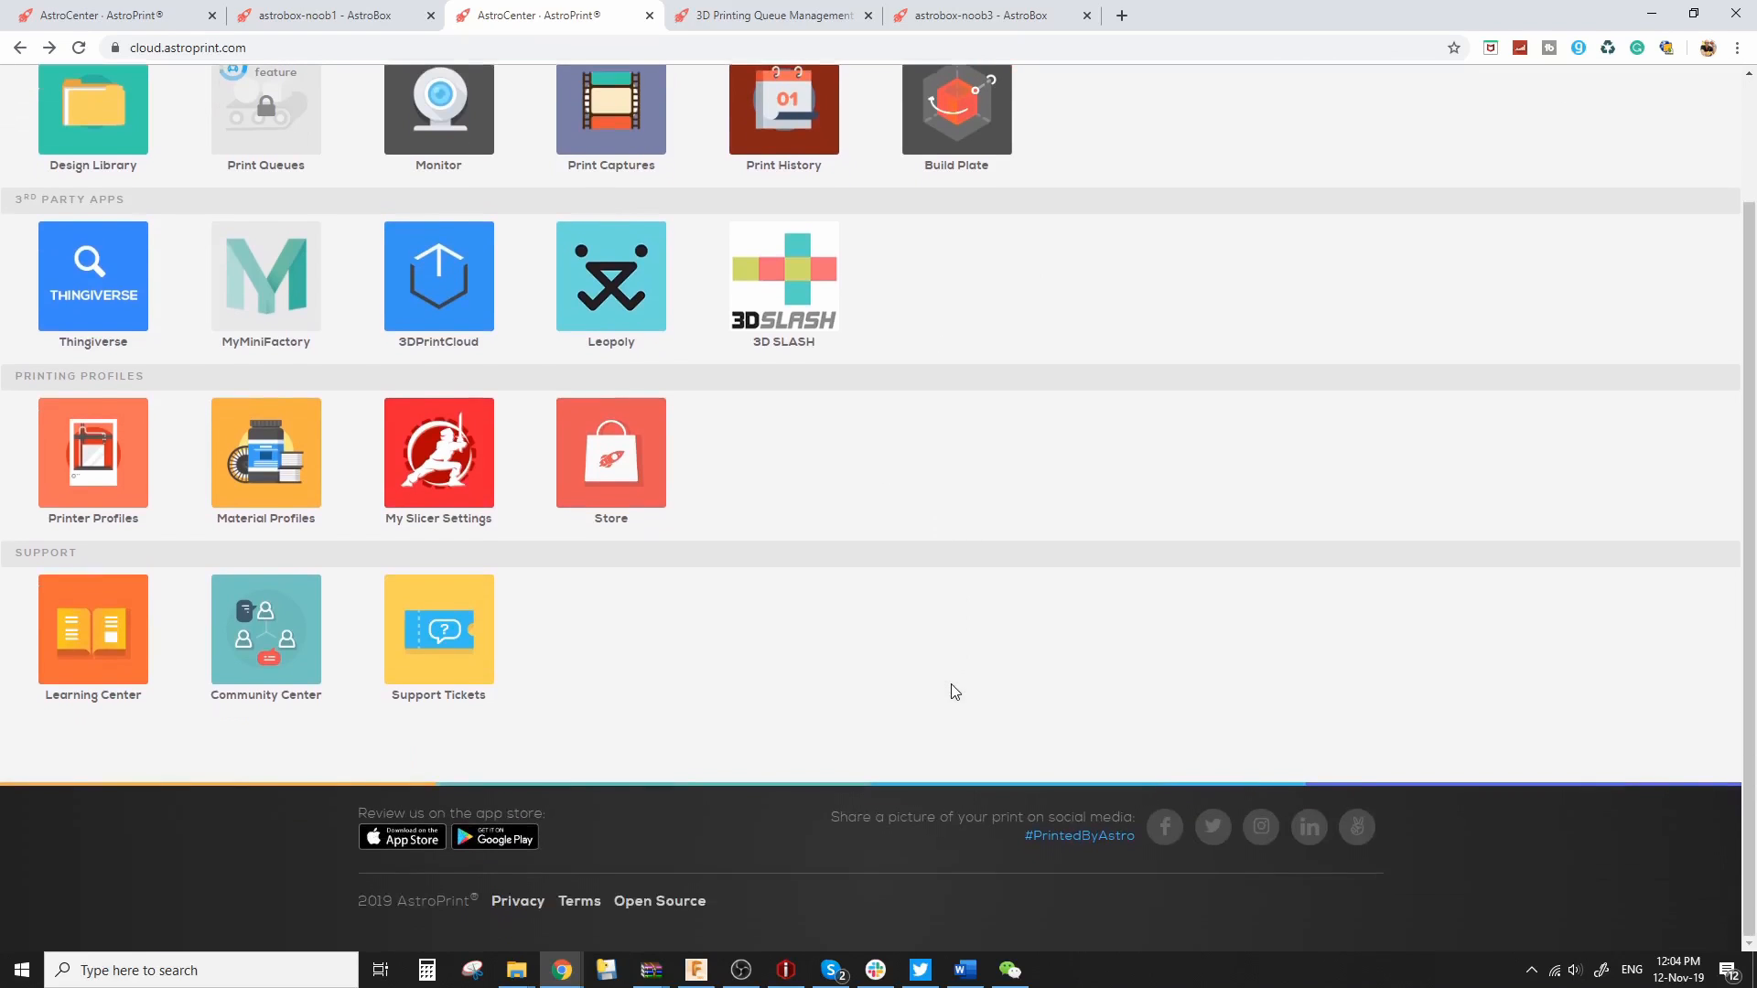
{"action": "scroll", "scroll_direction": "up", "scroll_amount": 3}
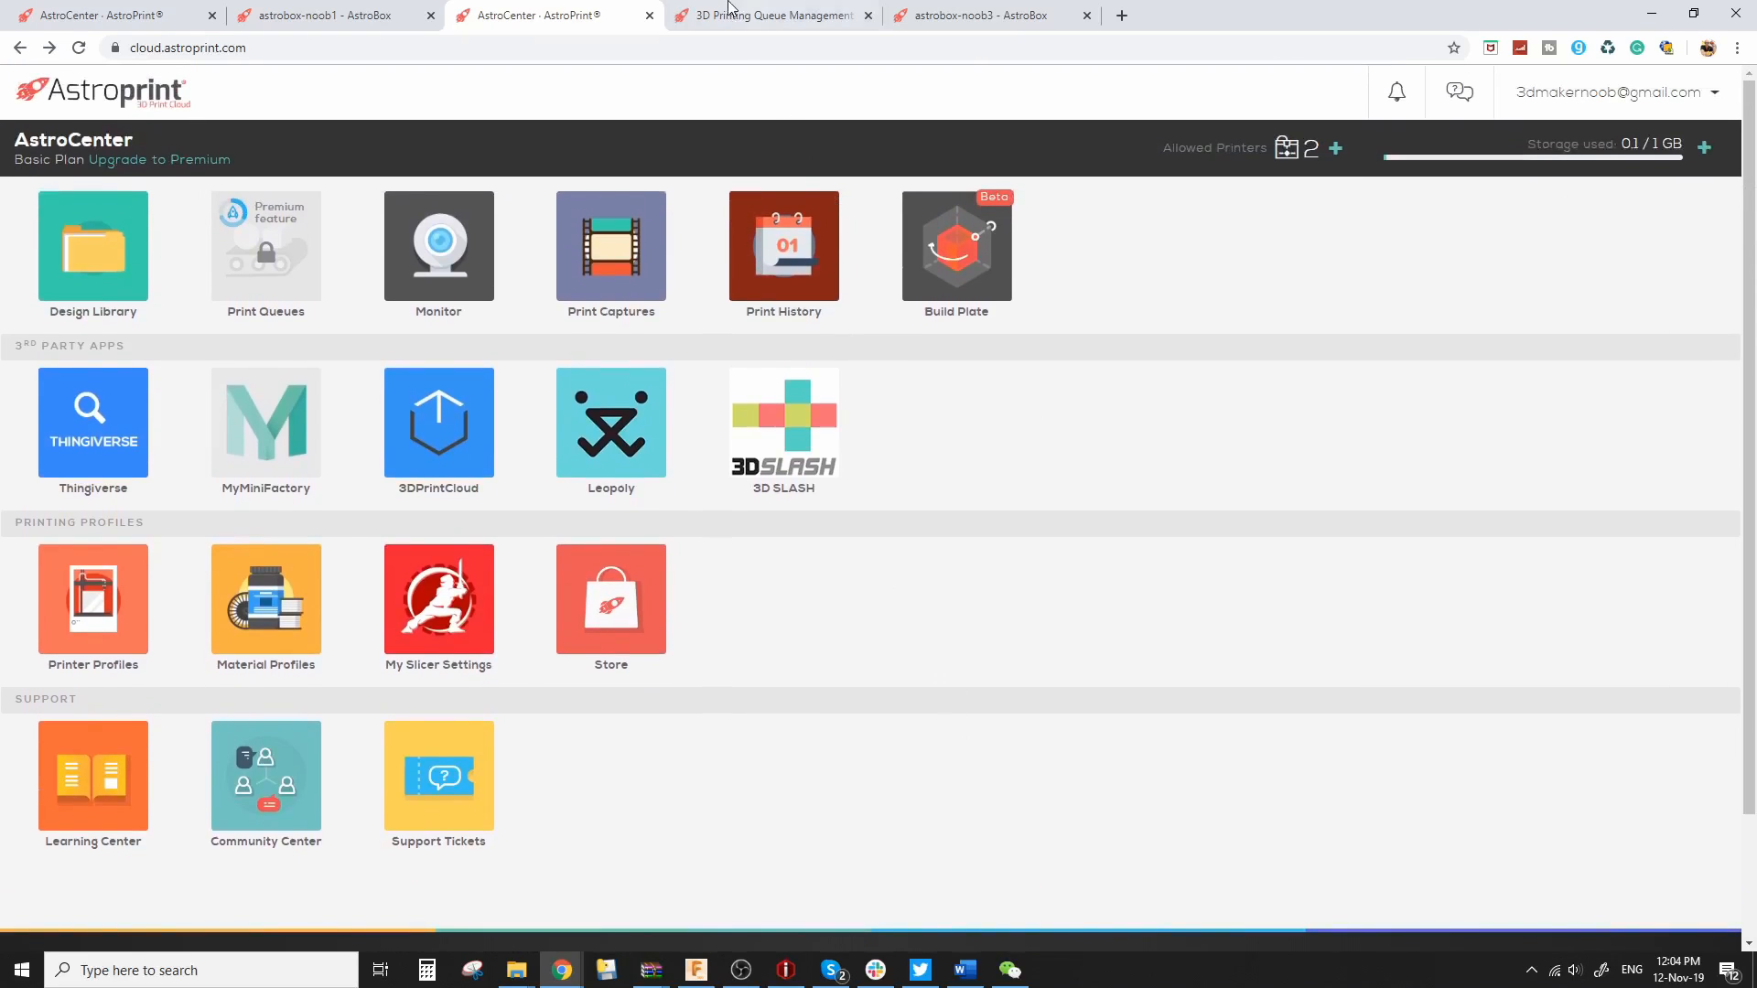
Step: Review the Keychain design's Shell and Infill slicer settings, then open the Design Library
{"action": "left_click", "coordinate": [770, 14]}
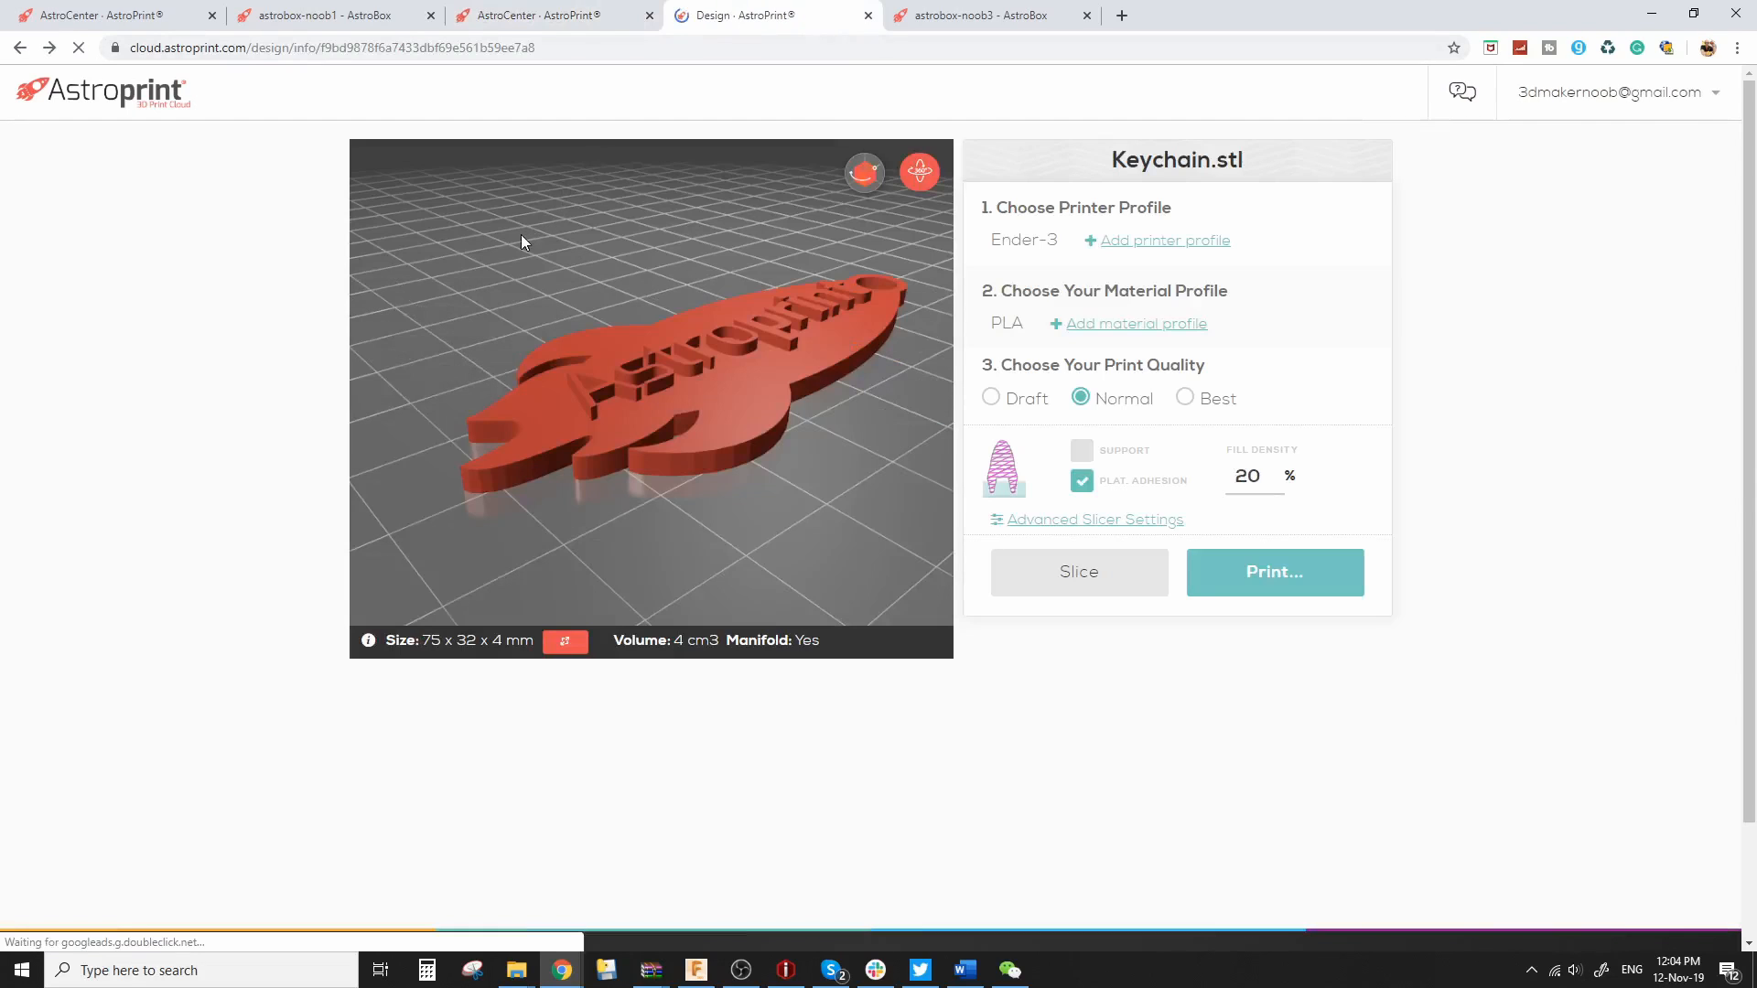
{"action": "left_click", "coordinate": [986, 15]}
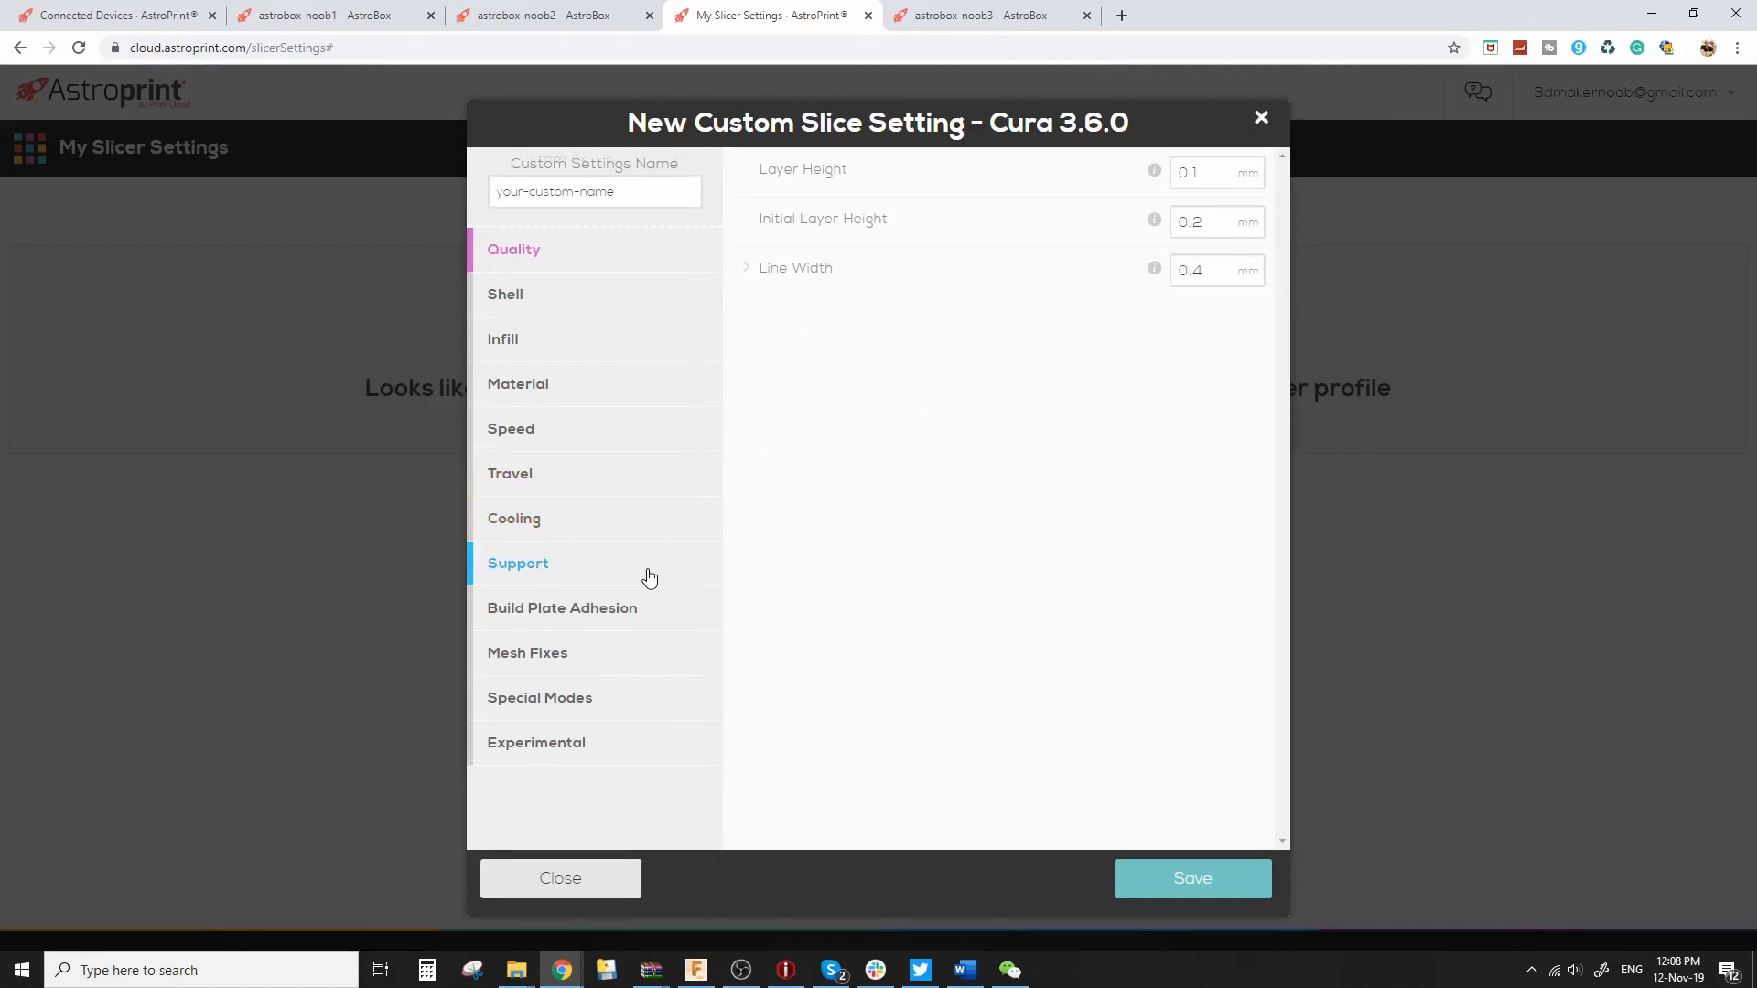
{"action": "left_click", "coordinate": [539, 697]}
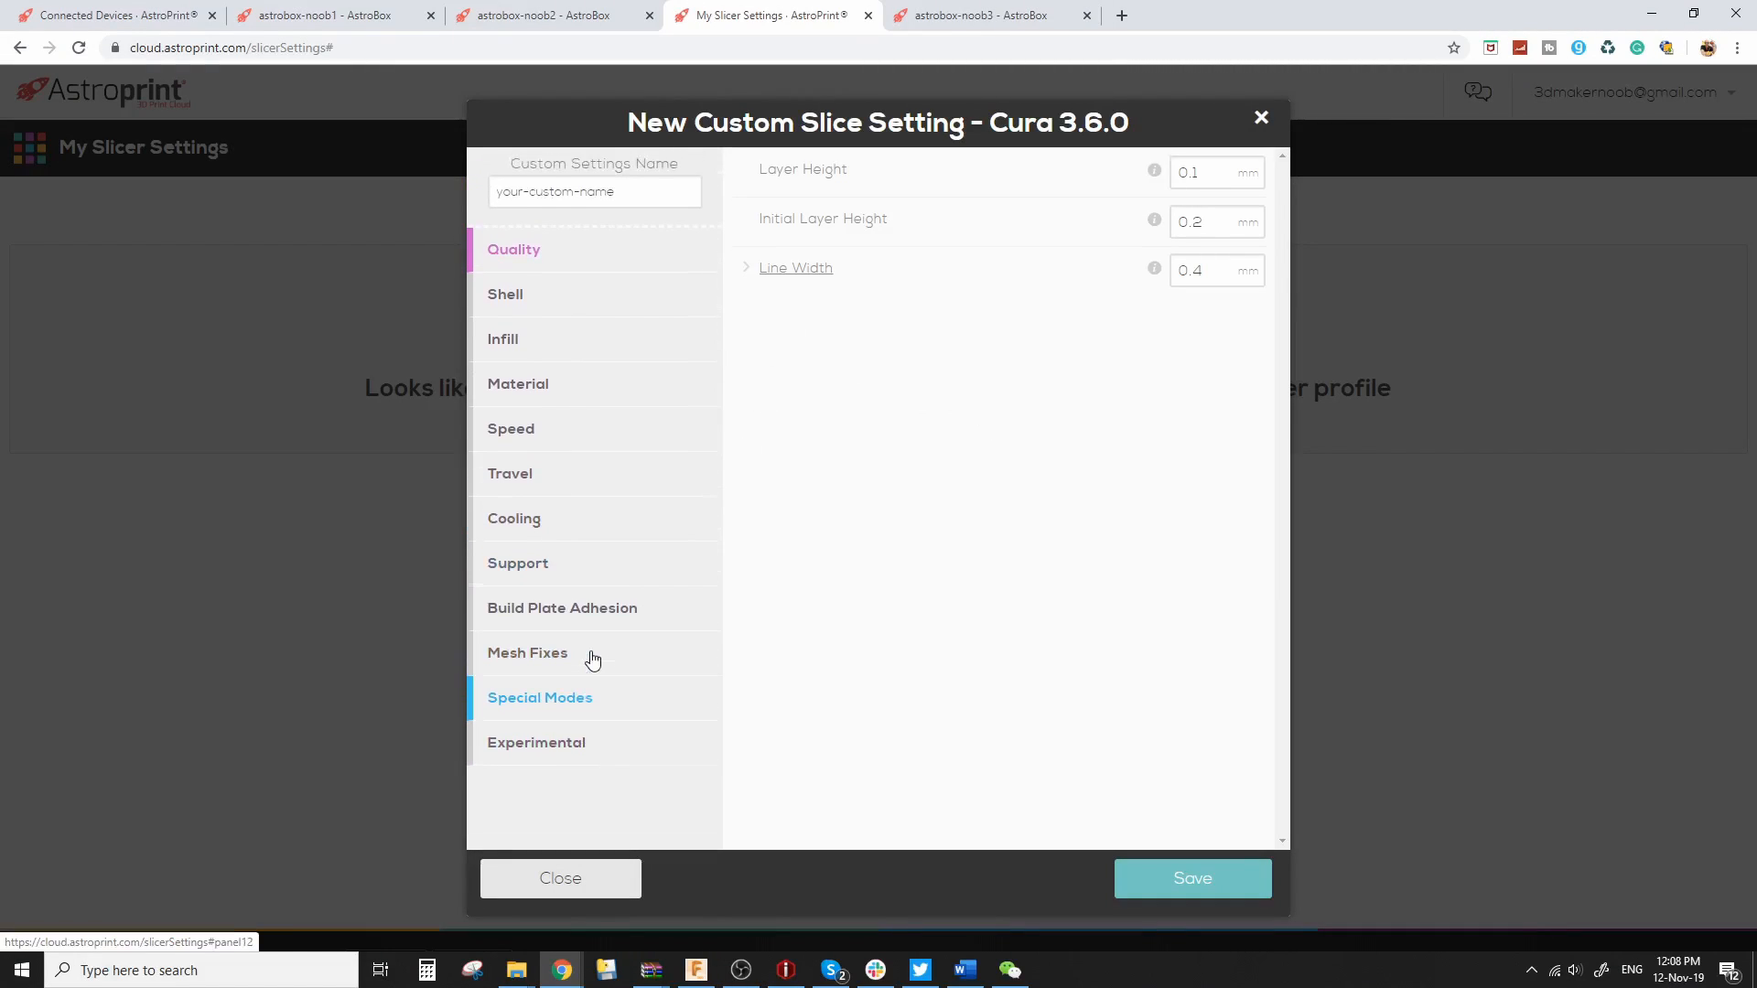
{"action": "left_click", "coordinate": [504, 294]}
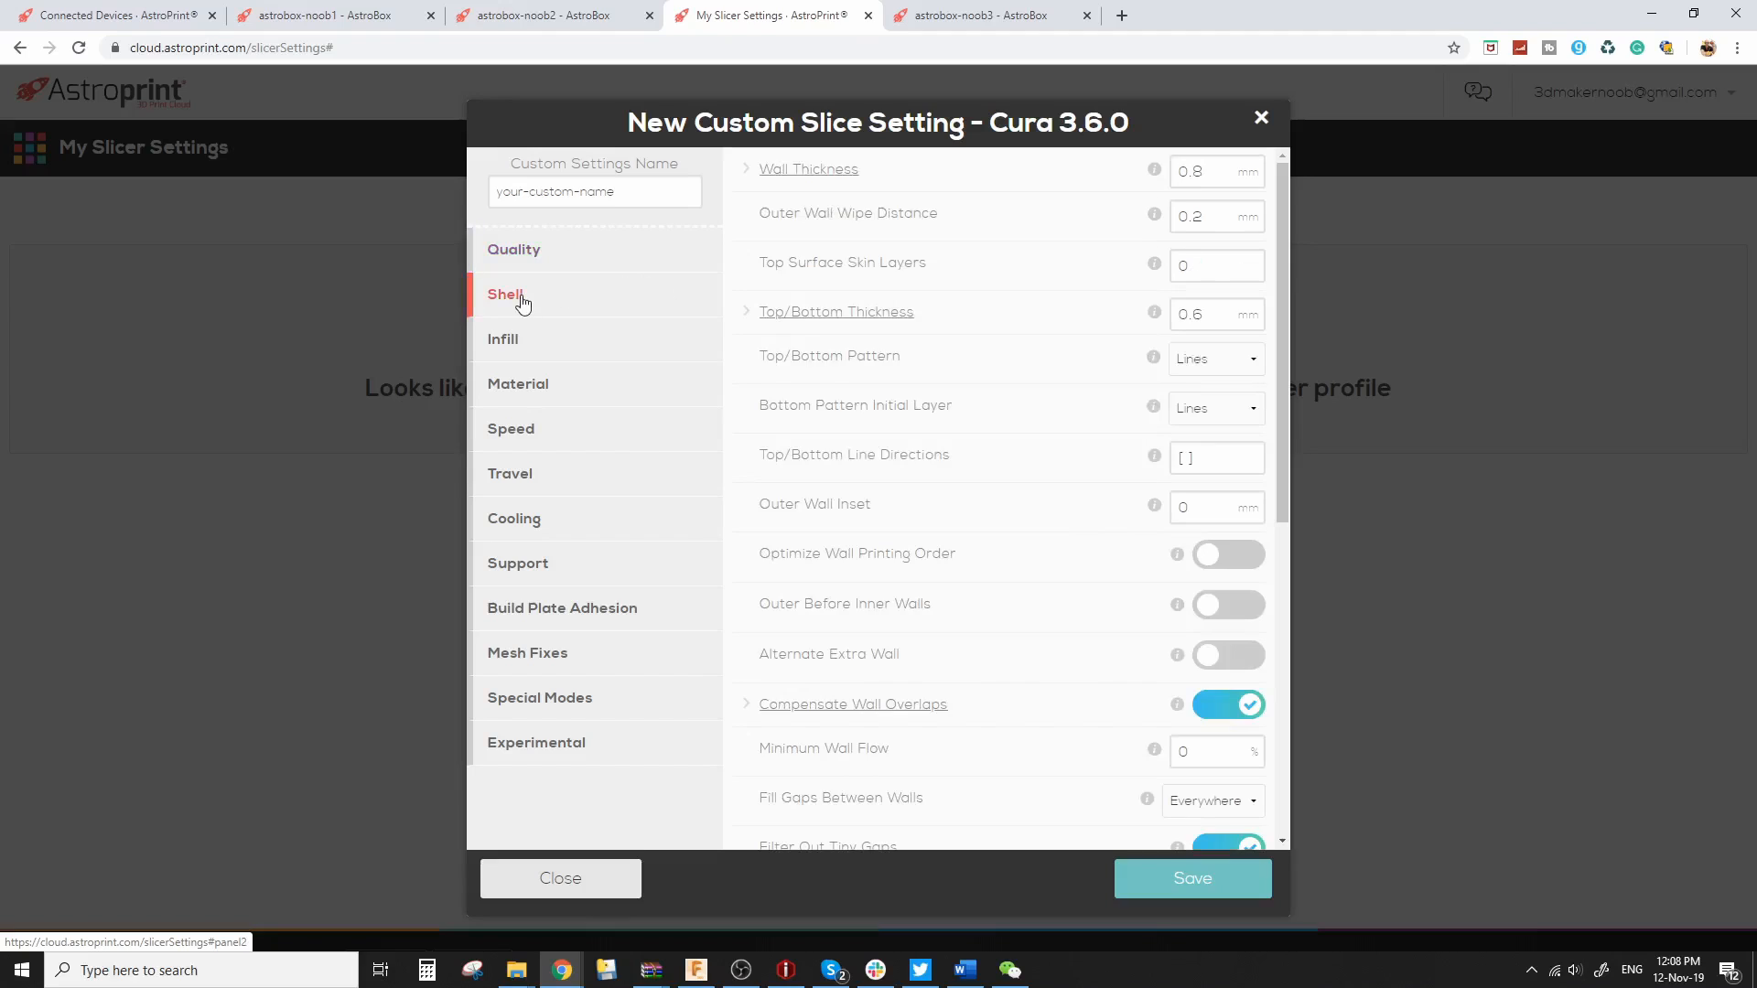
{"action": "left_click", "coordinate": [503, 338]}
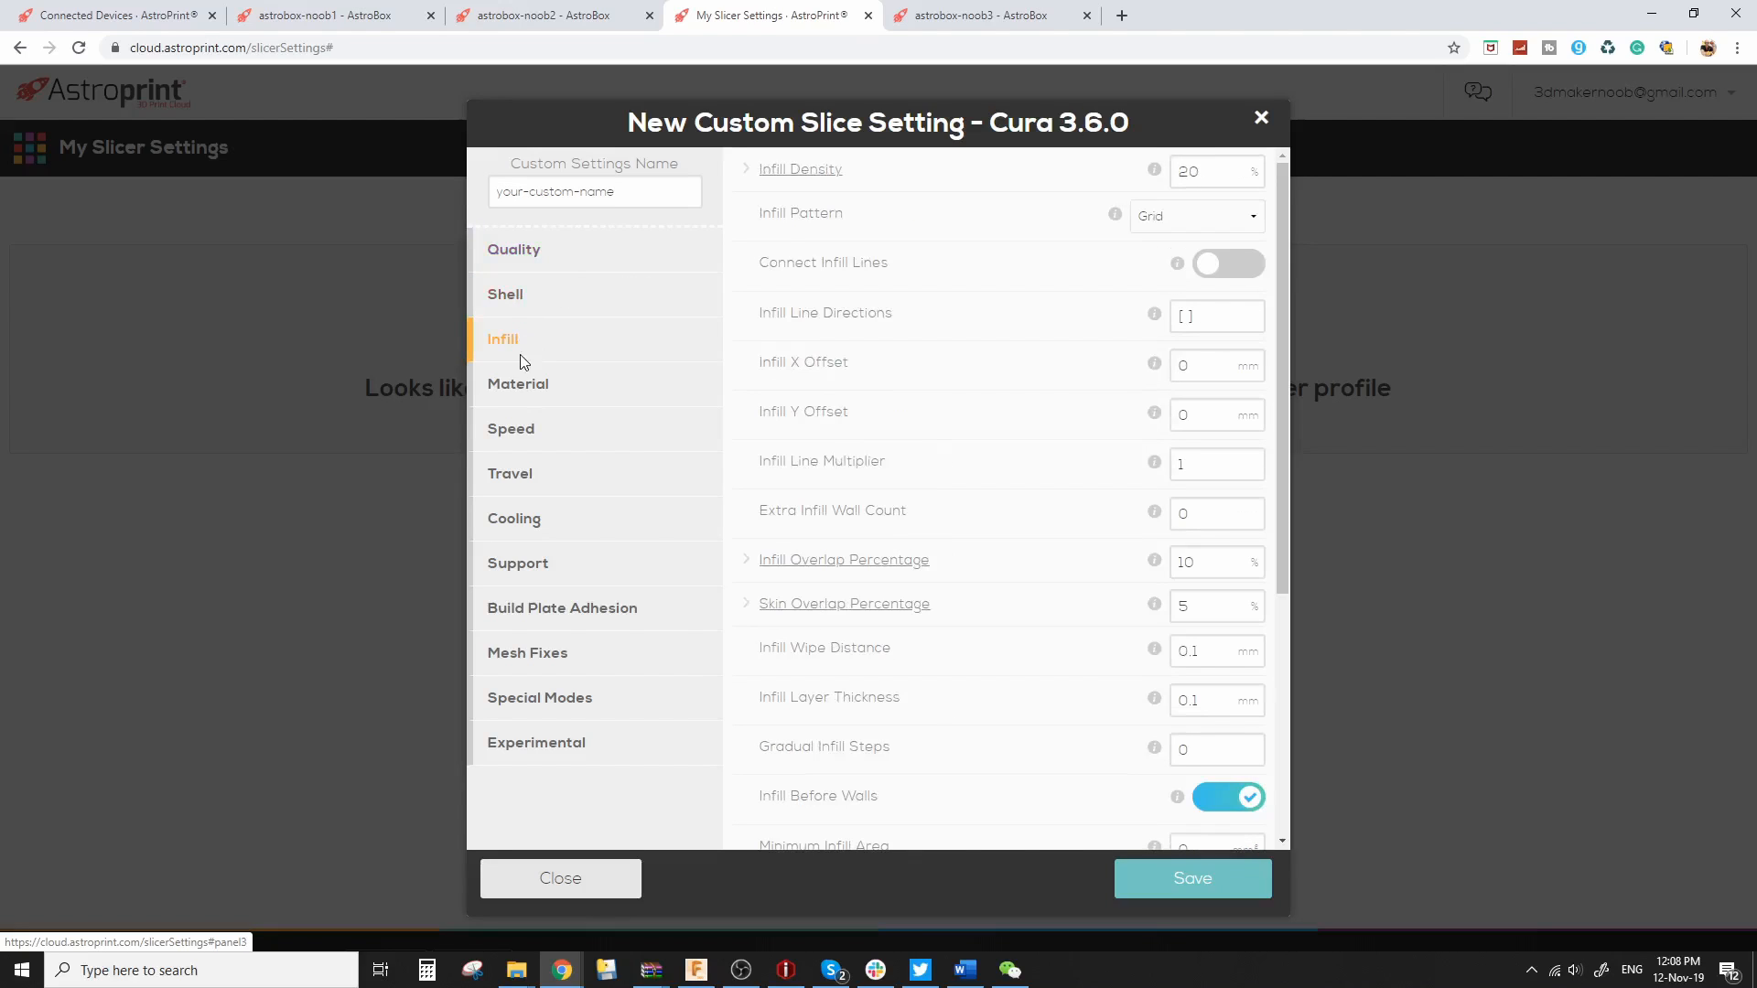
{"action": "left_click", "coordinate": [518, 383]}
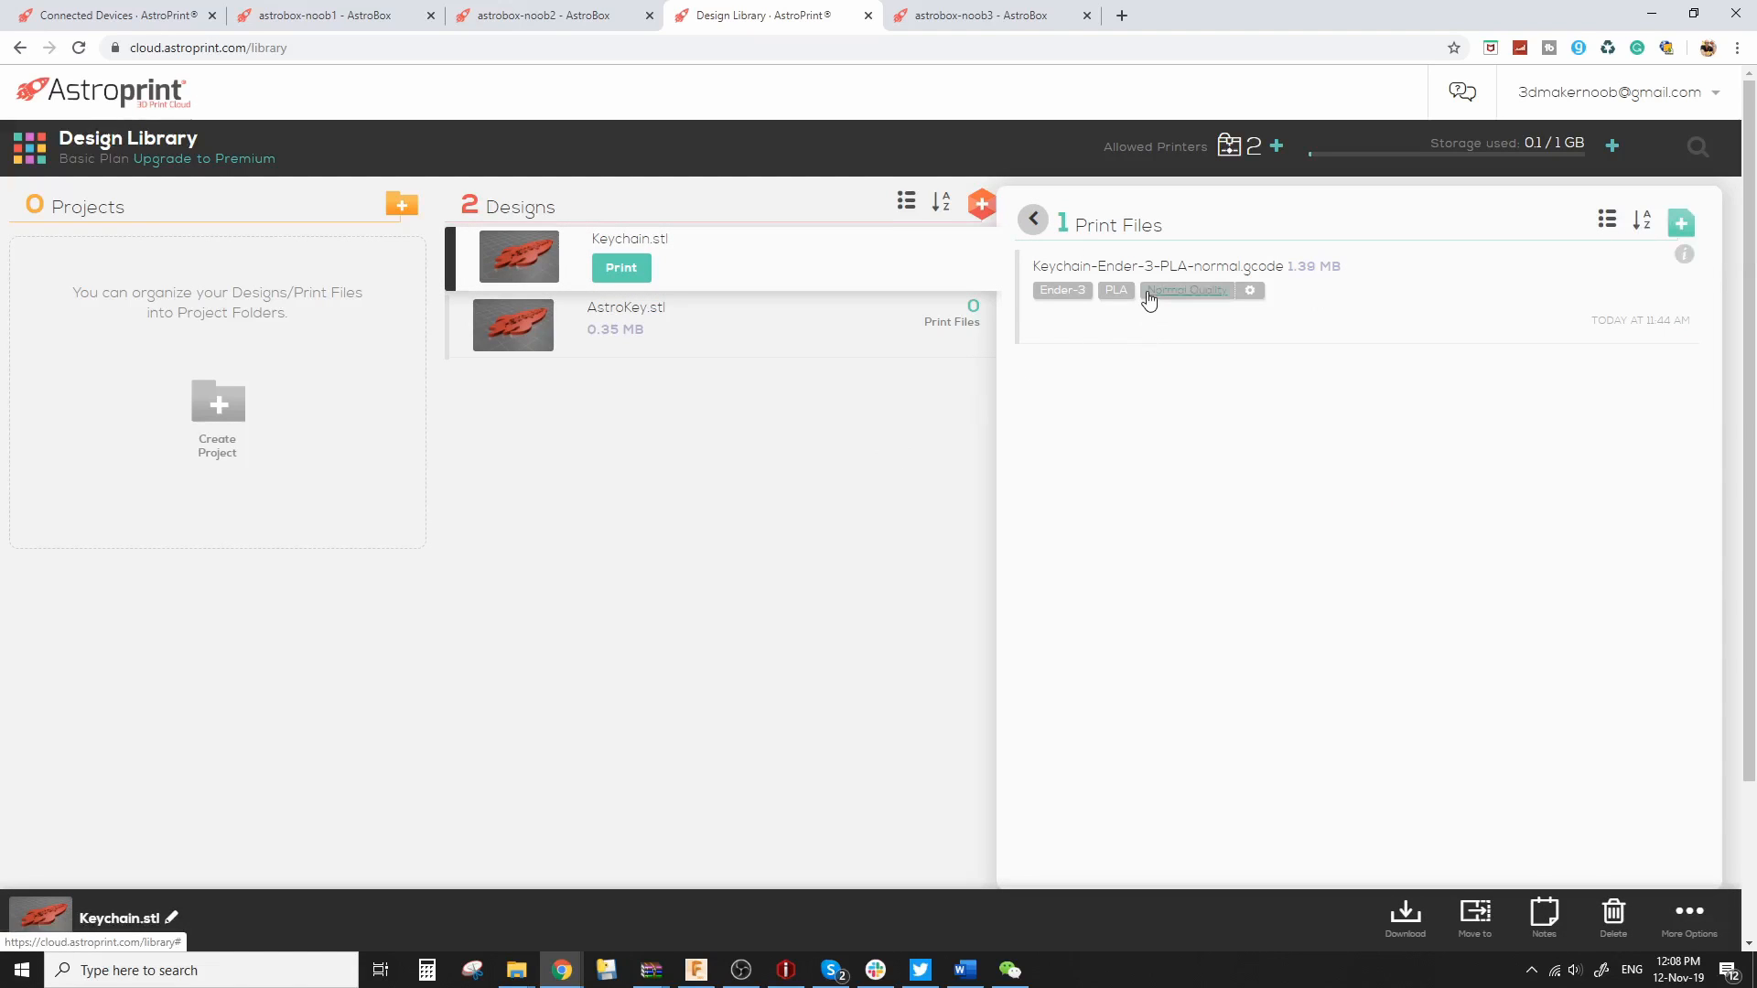
Step: Review the Print Now destinations for the sliced keychain gcode, then check printers on Monitor
{"action": "left_click", "coordinate": [1155, 265]}
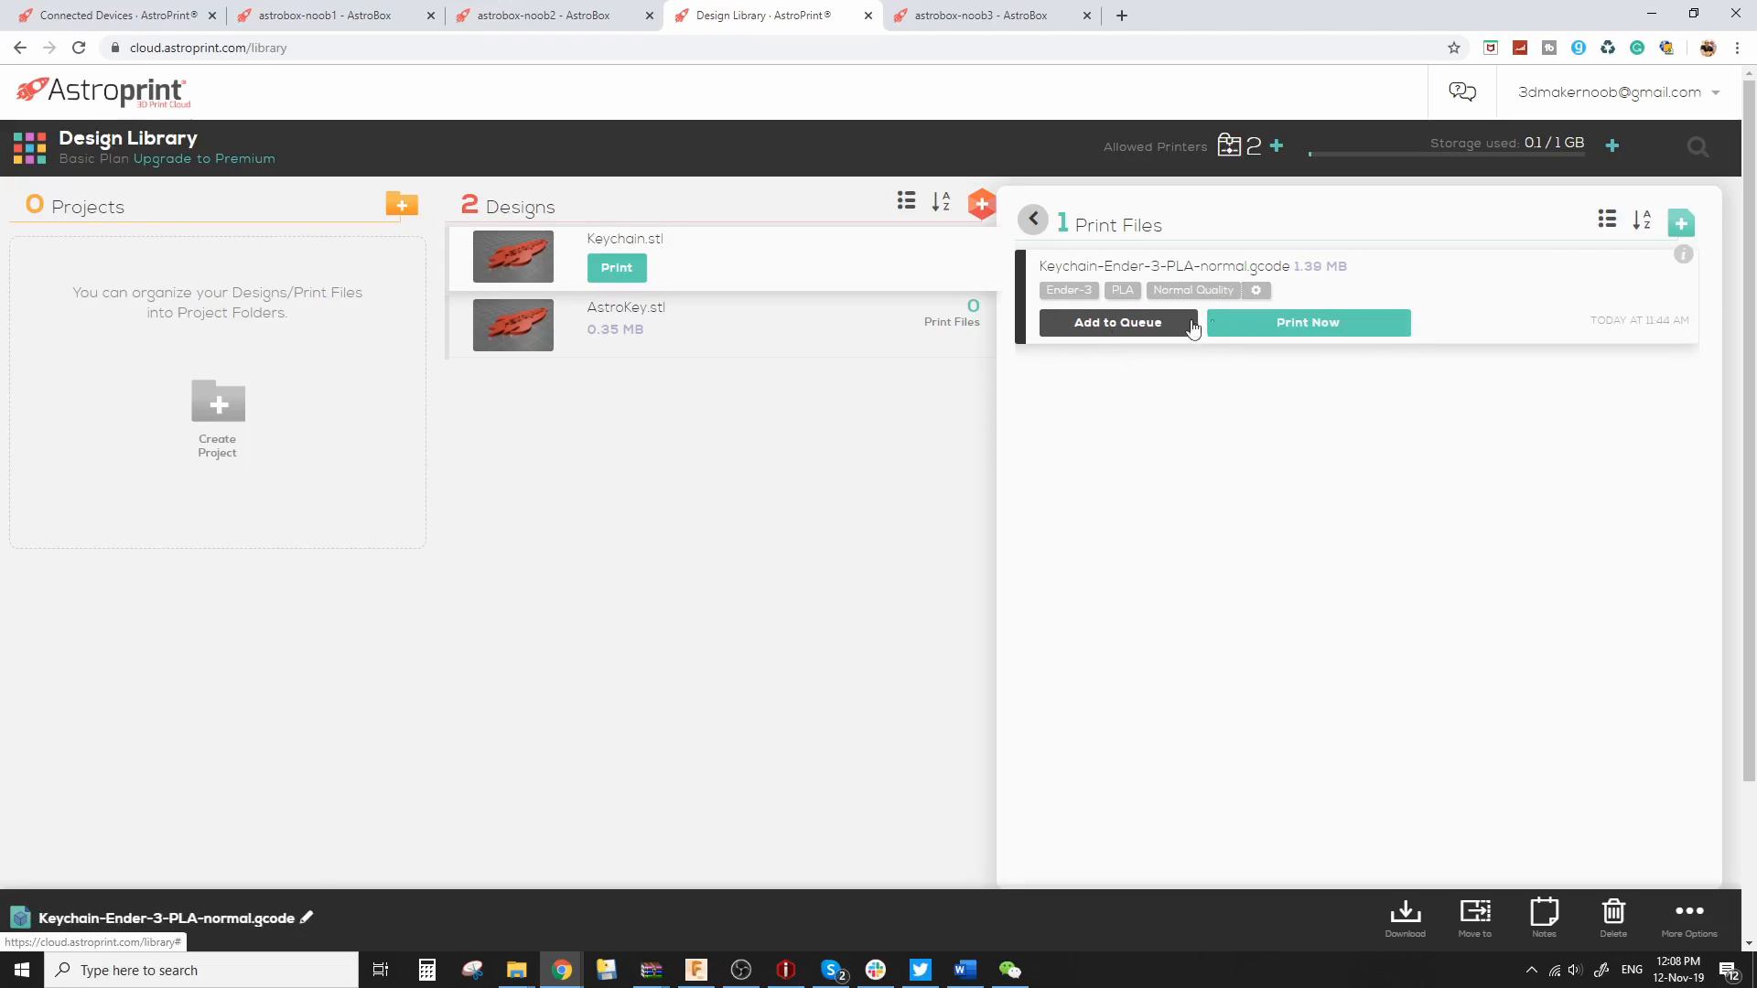
{"action": "mouse_move", "coordinate": [1283, 327]}
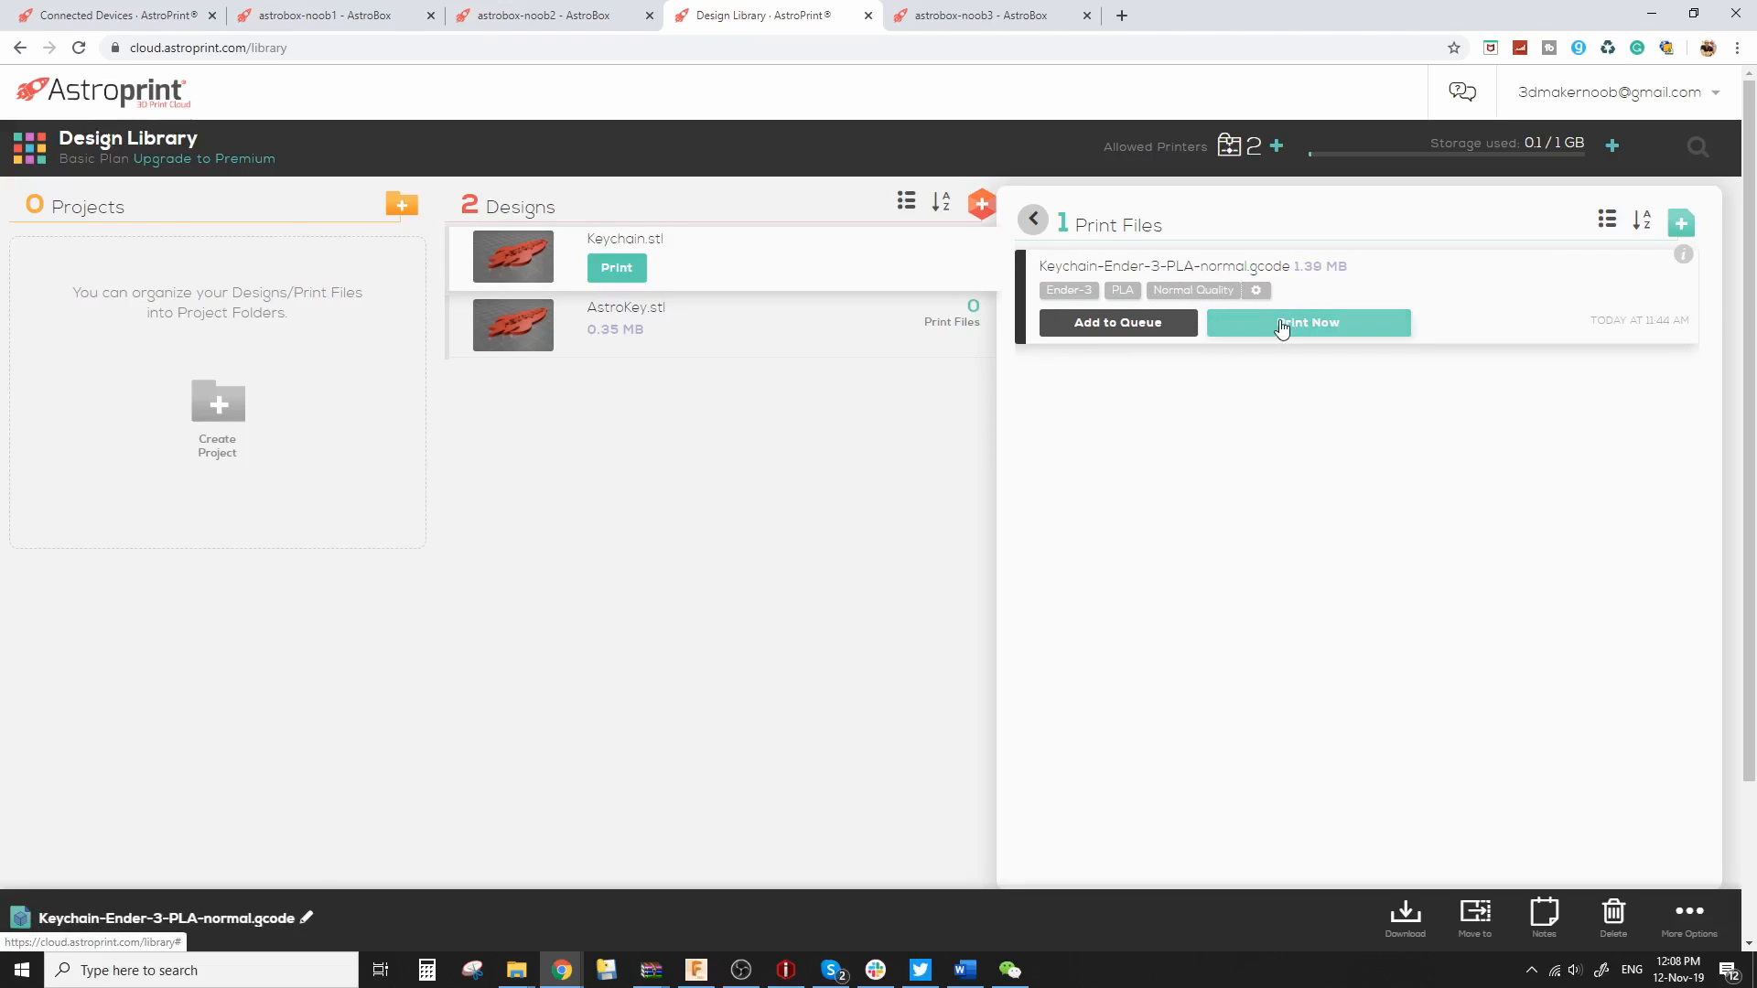
{"action": "left_click", "coordinate": [1308, 323]}
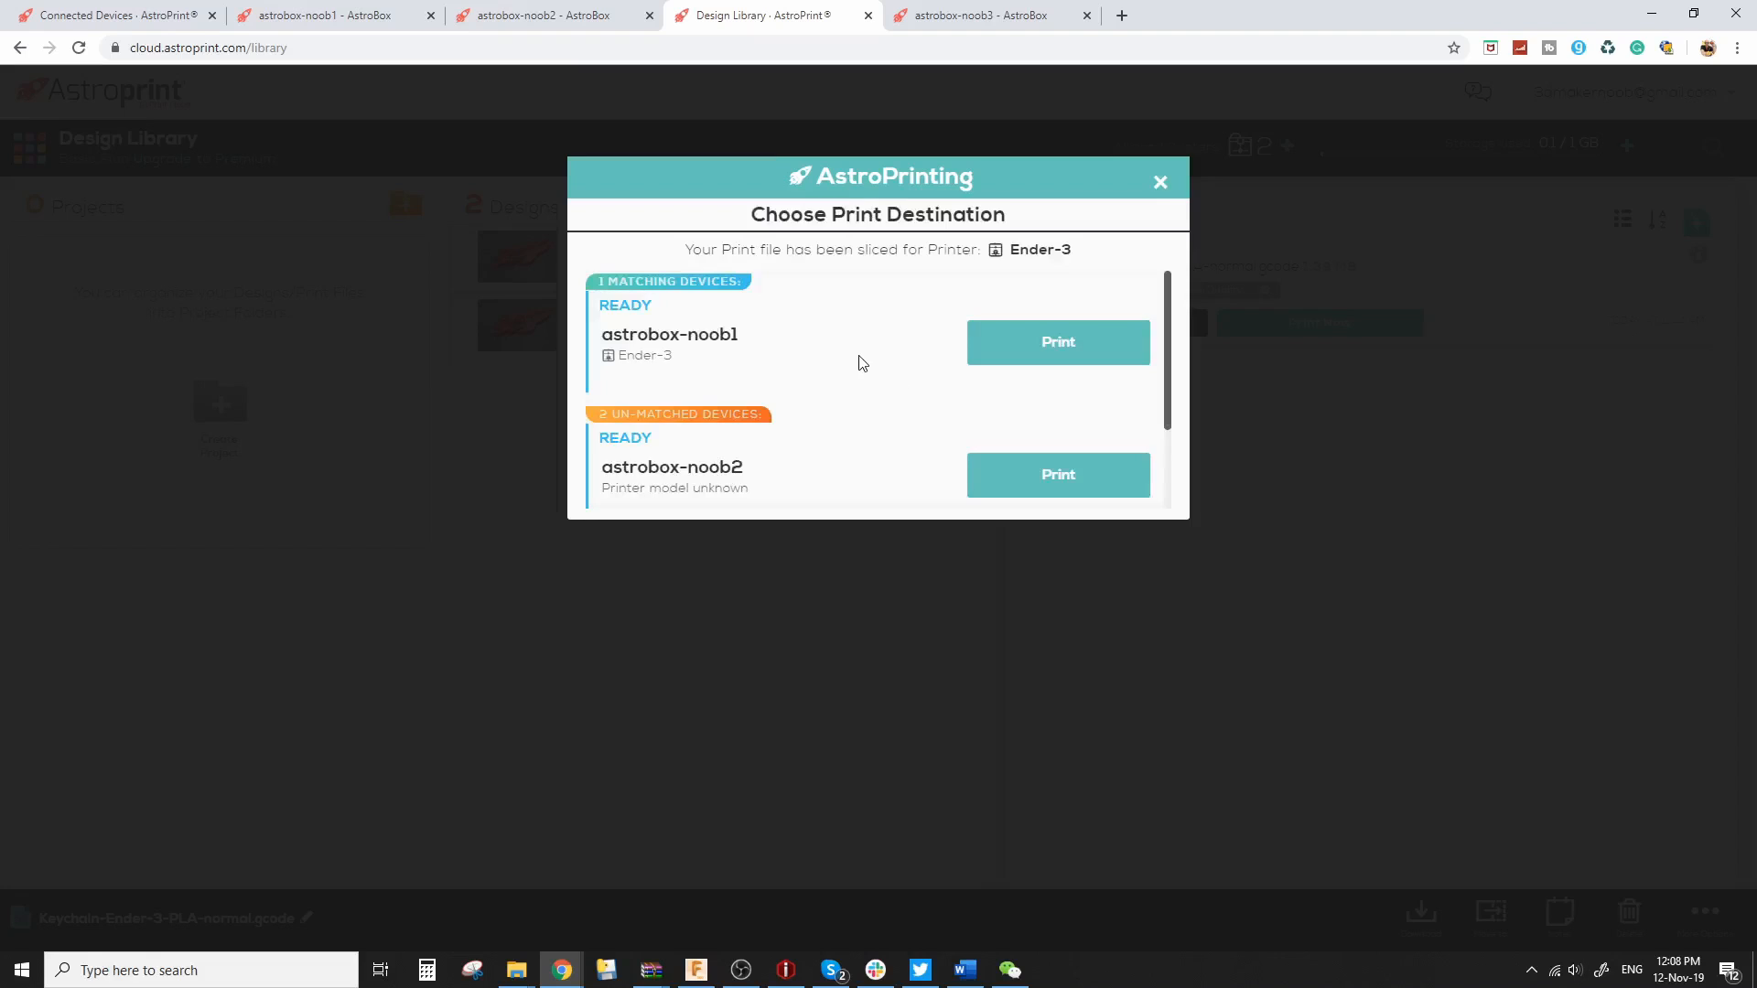
{"action": "scroll", "scroll_direction": "down", "scroll_amount": 3}
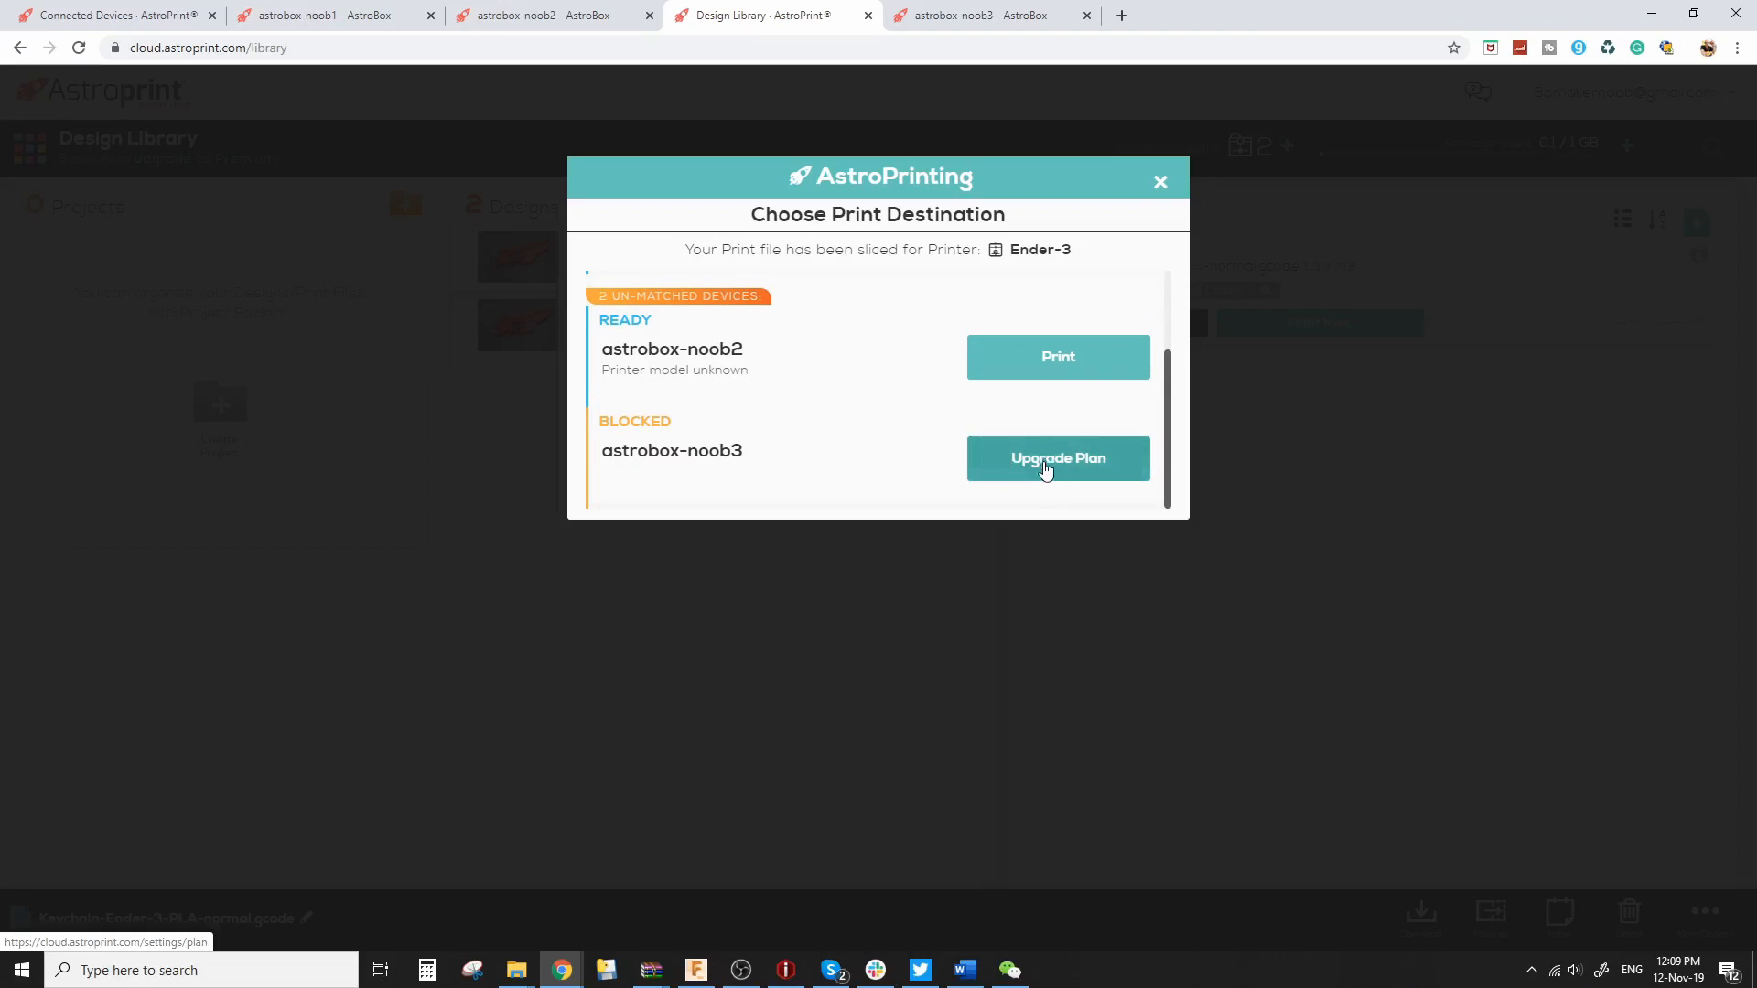
{"action": "mouse_move", "coordinate": [1158, 266]}
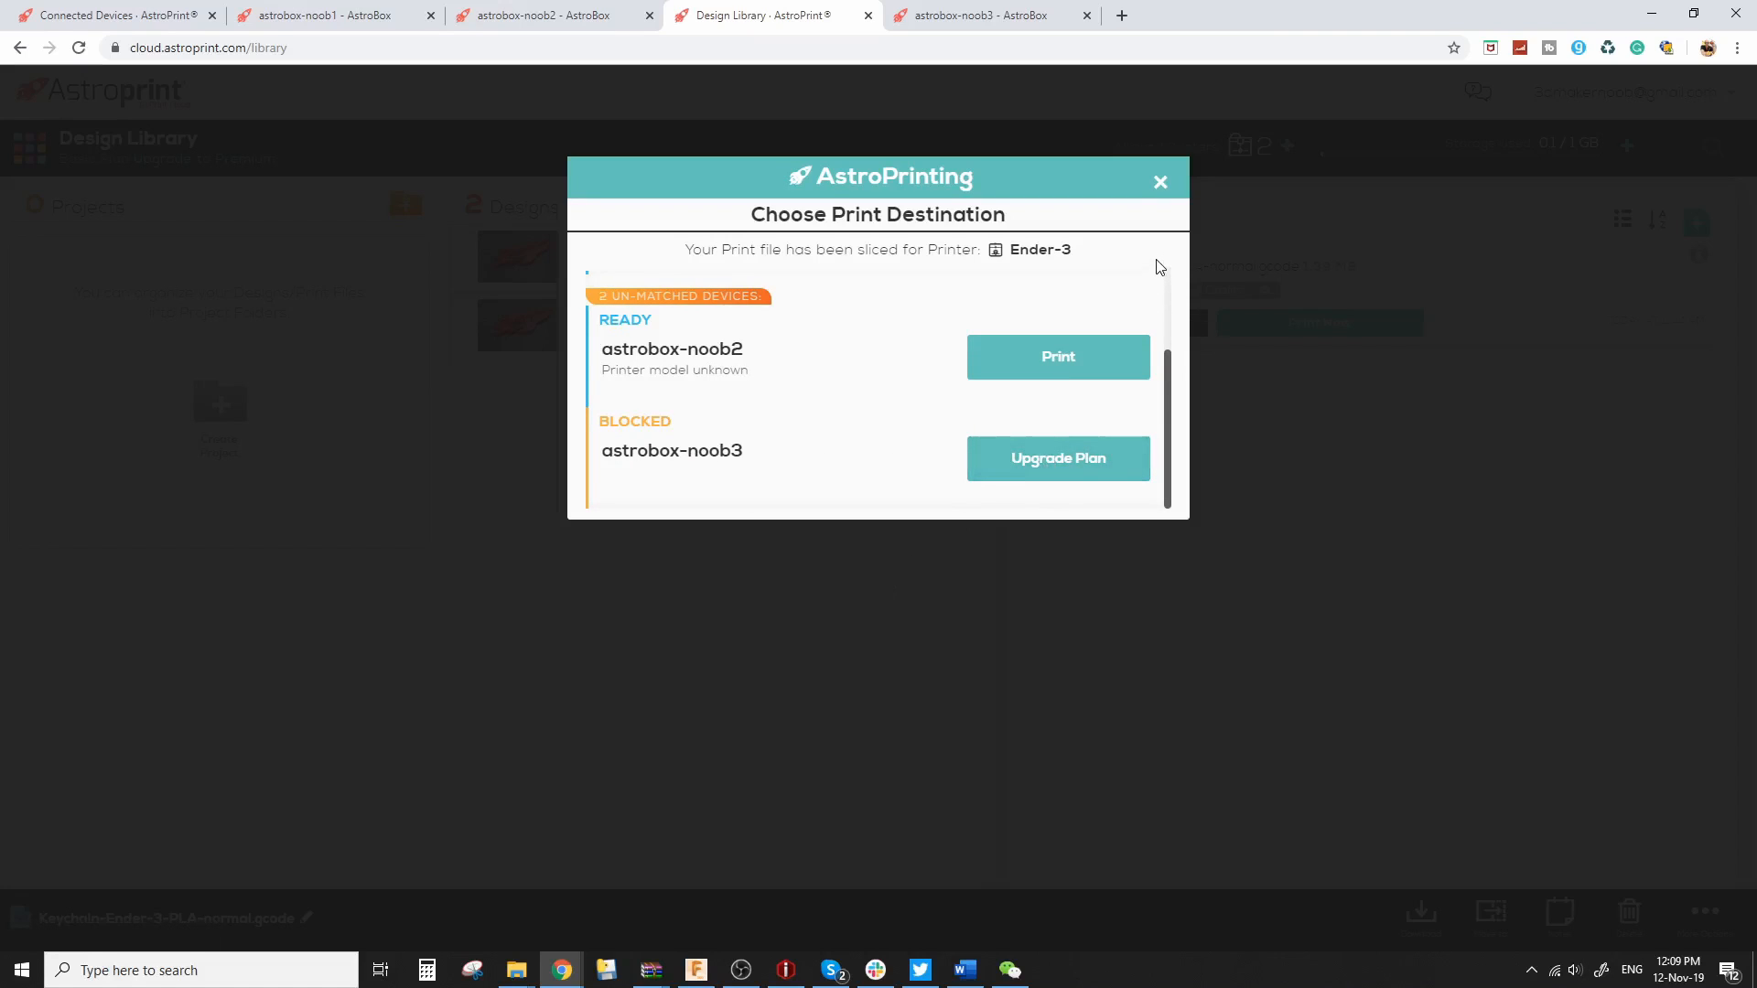
{"action": "left_click", "coordinate": [1160, 181]}
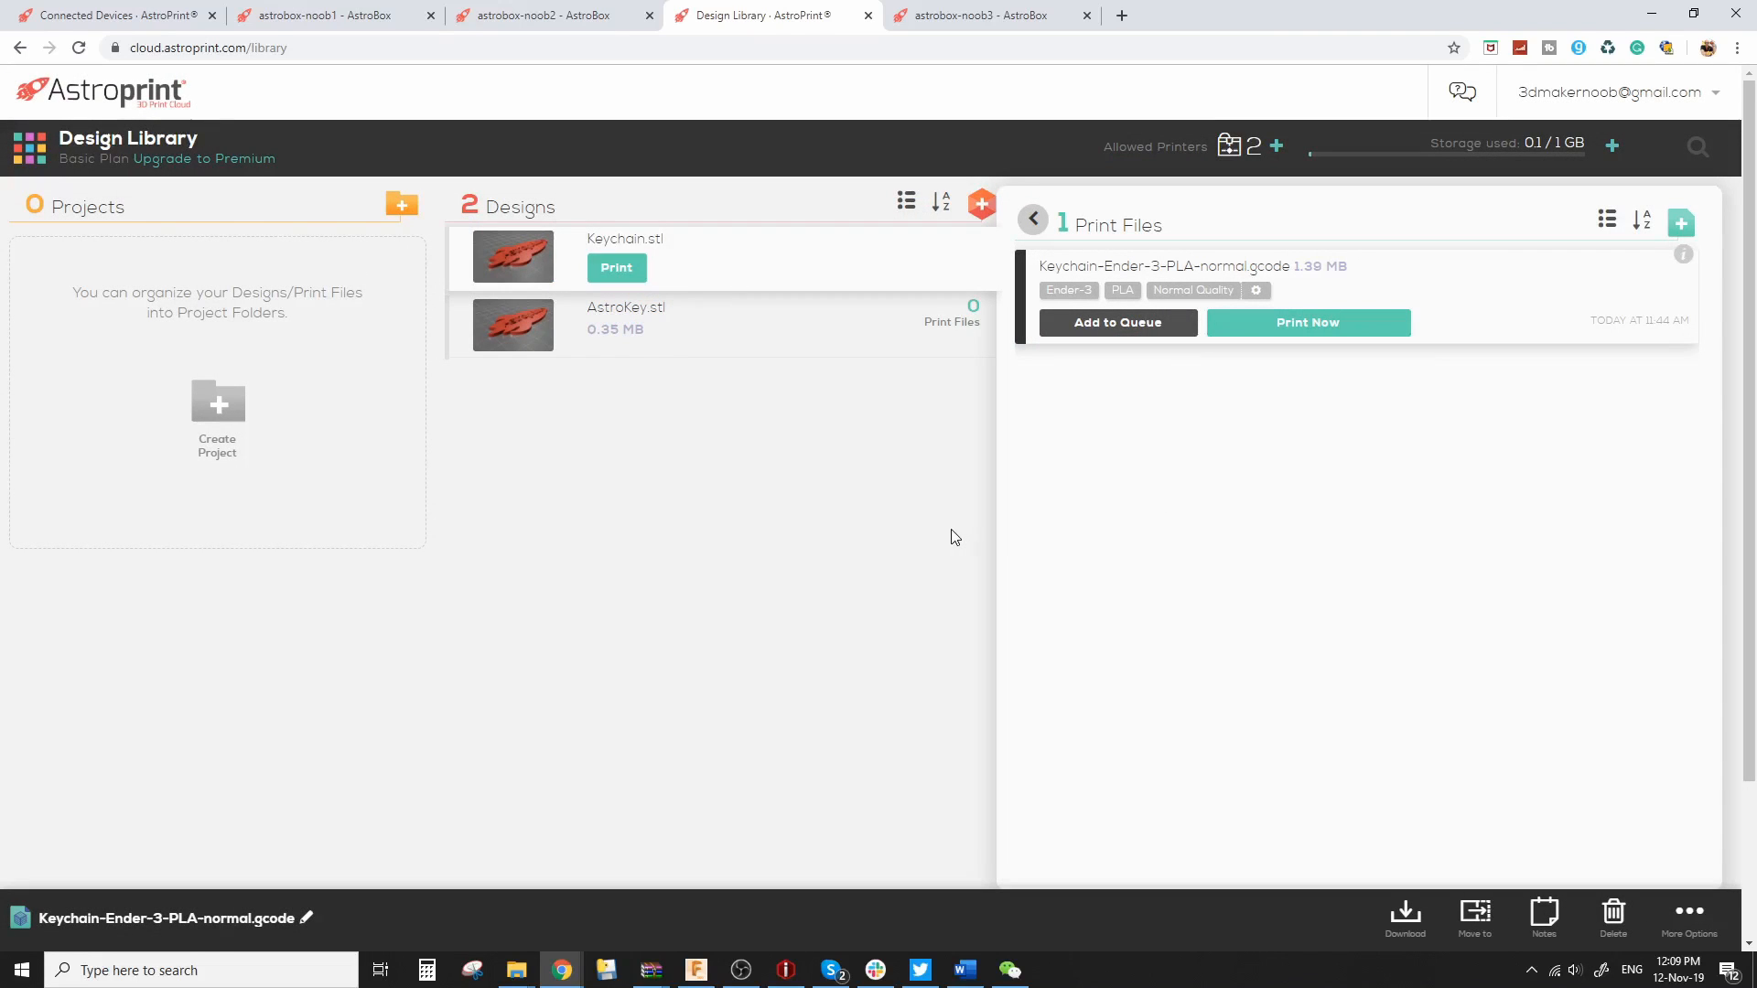
{"action": "left_click", "coordinate": [119, 14]}
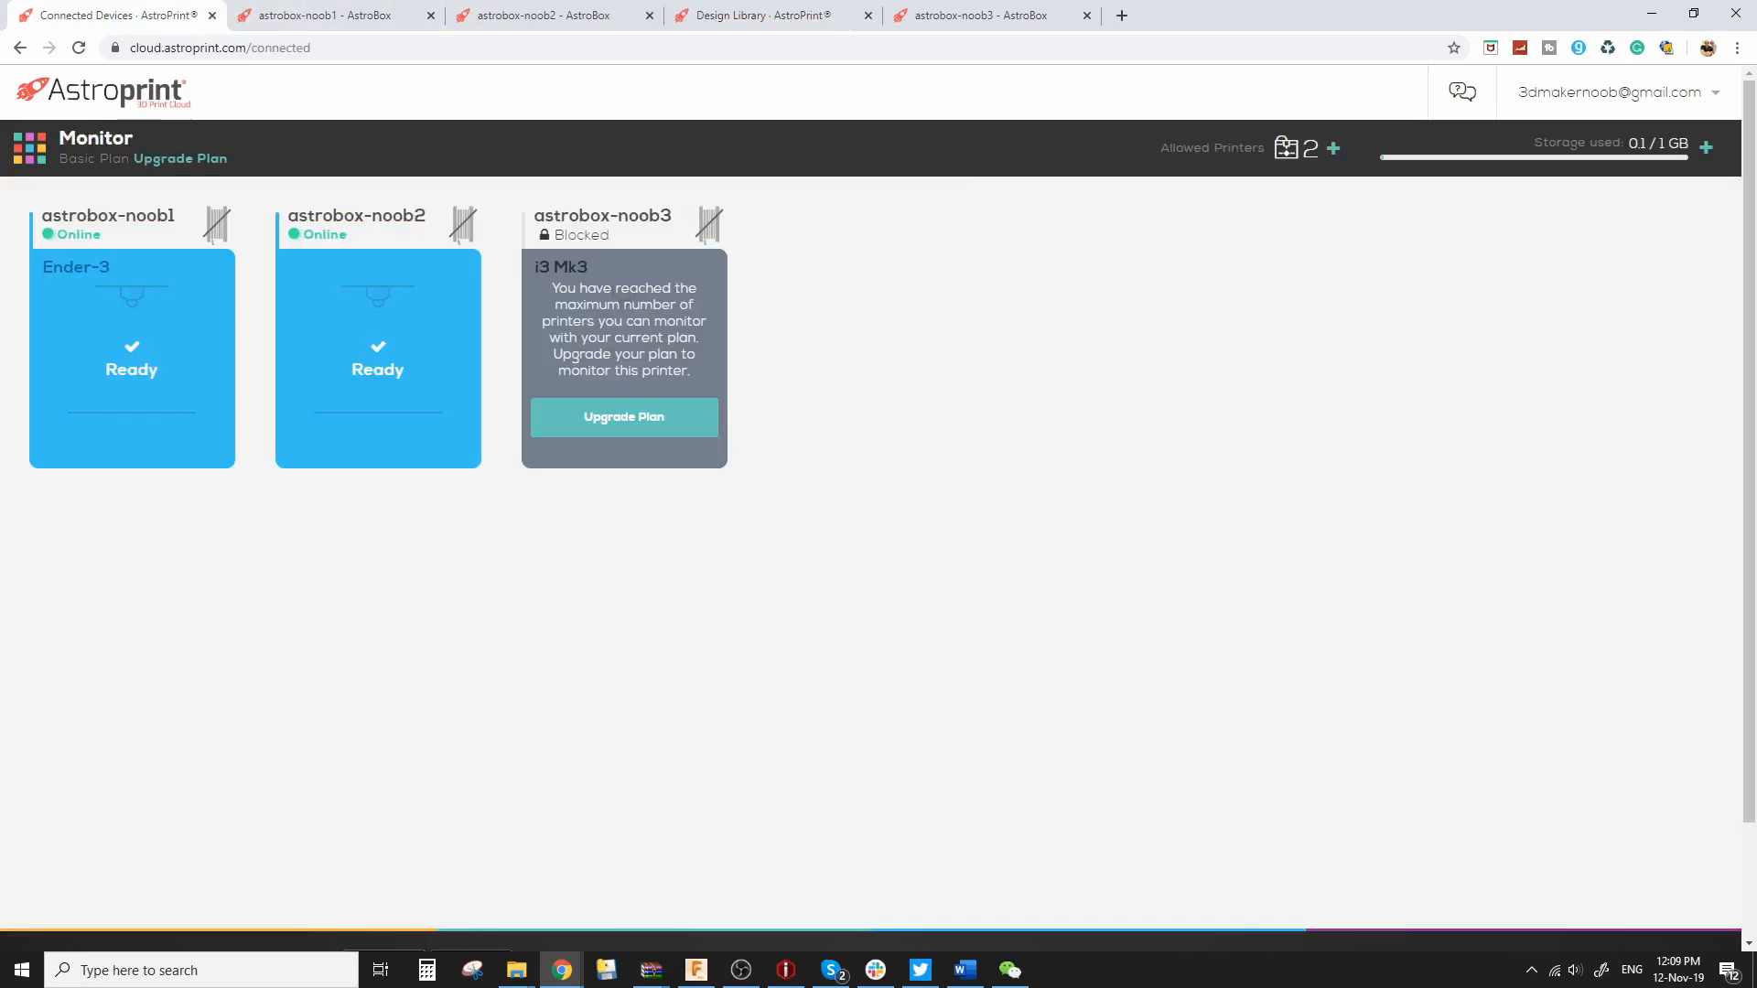